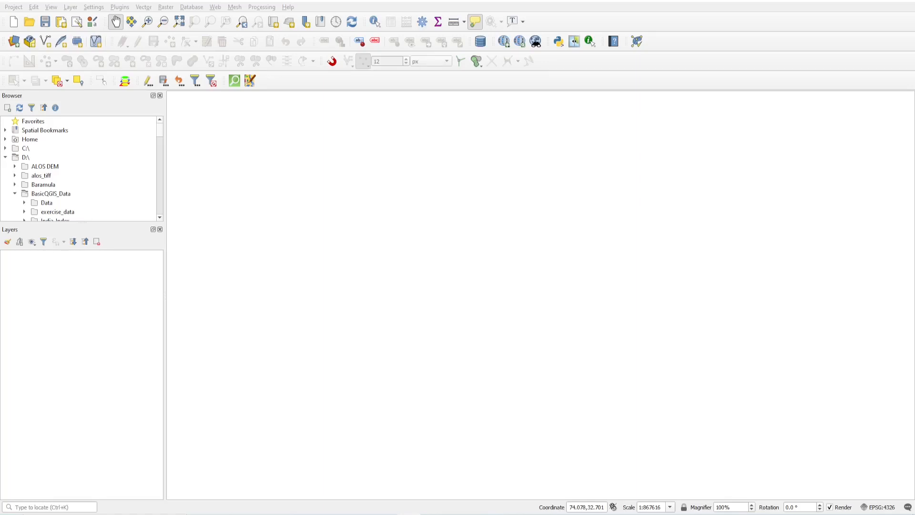
mouse_move(377, 338)
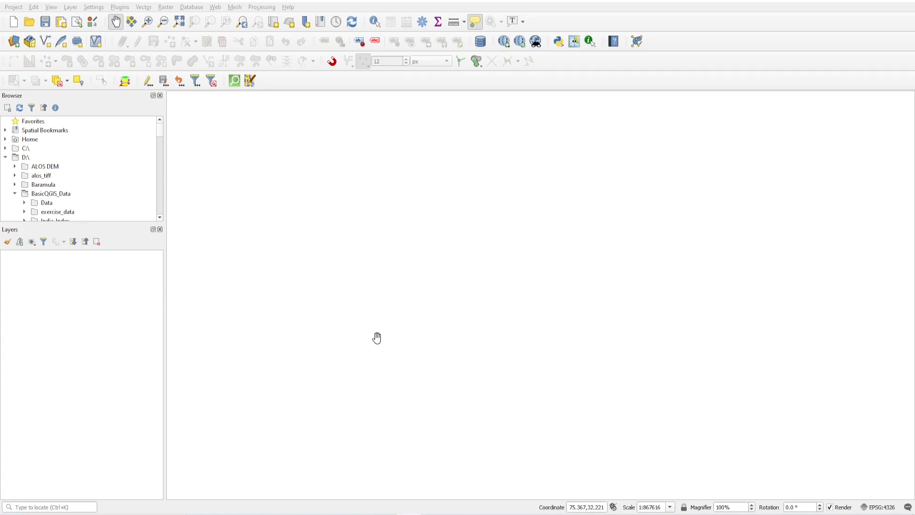
mouse_move(371, 268)
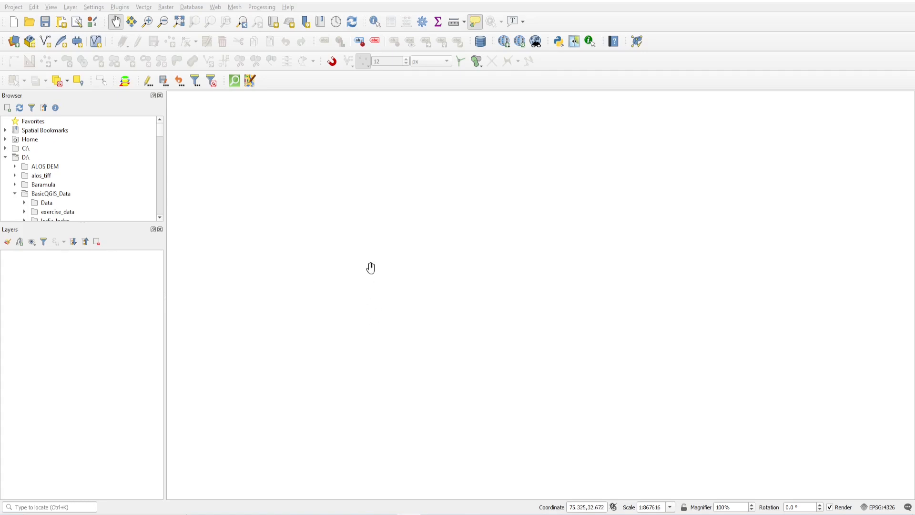
mouse_move(615, 233)
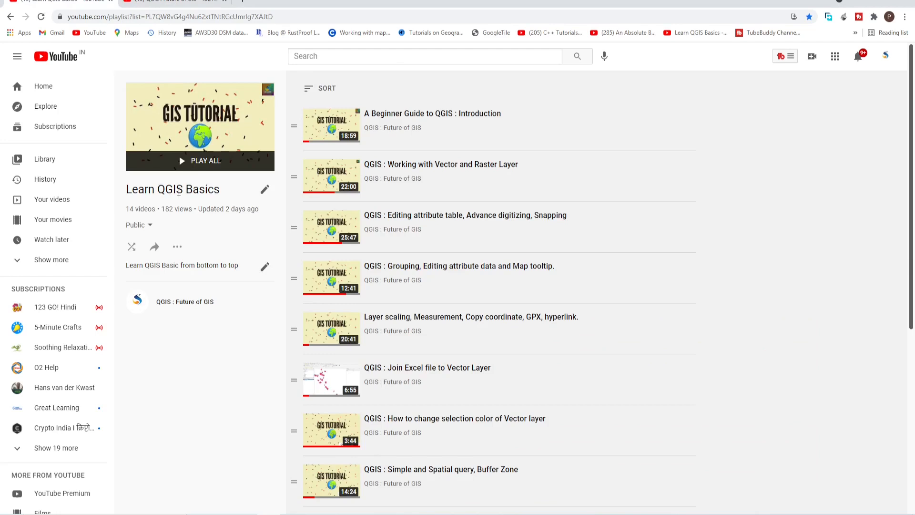
mouse_move(771, 250)
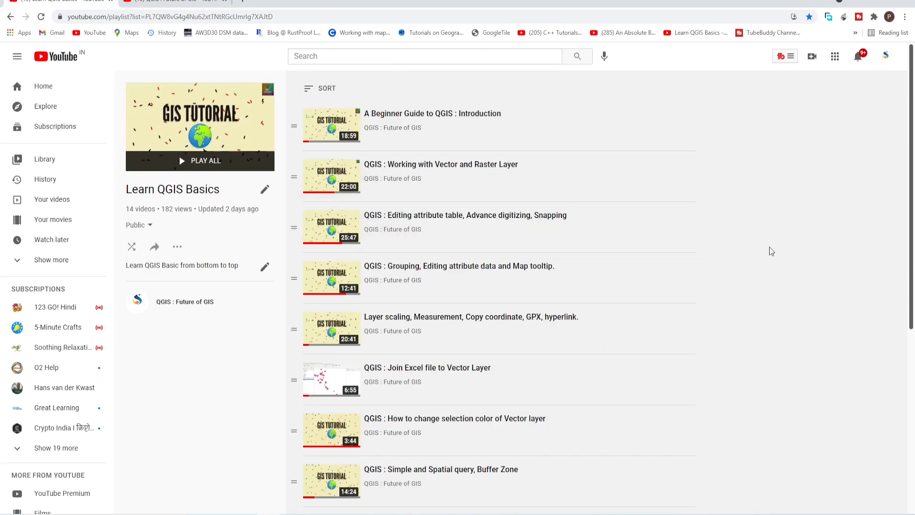
mouse_move(770, 242)
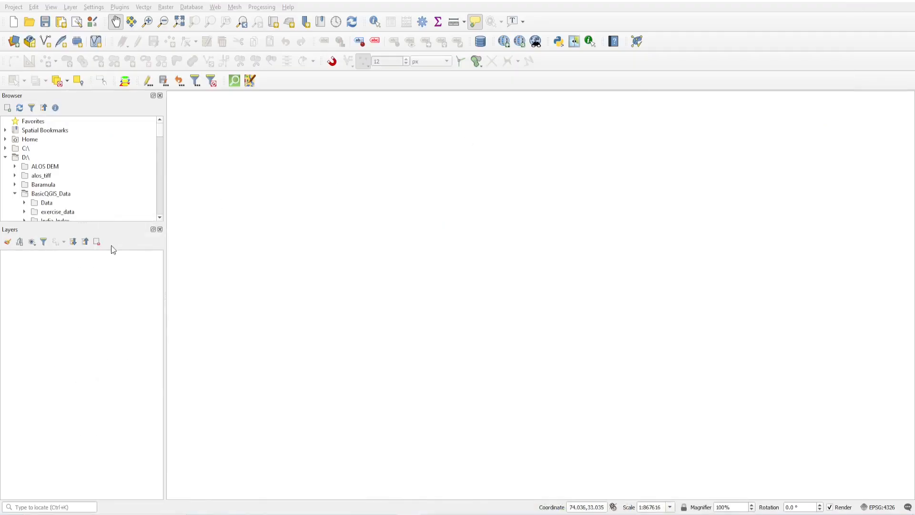
Step: Load the ALPSMLC30_N032E076_DSM raster from ViewShedData and pan the greyscale terrain slightly left
scroll(down, 3)
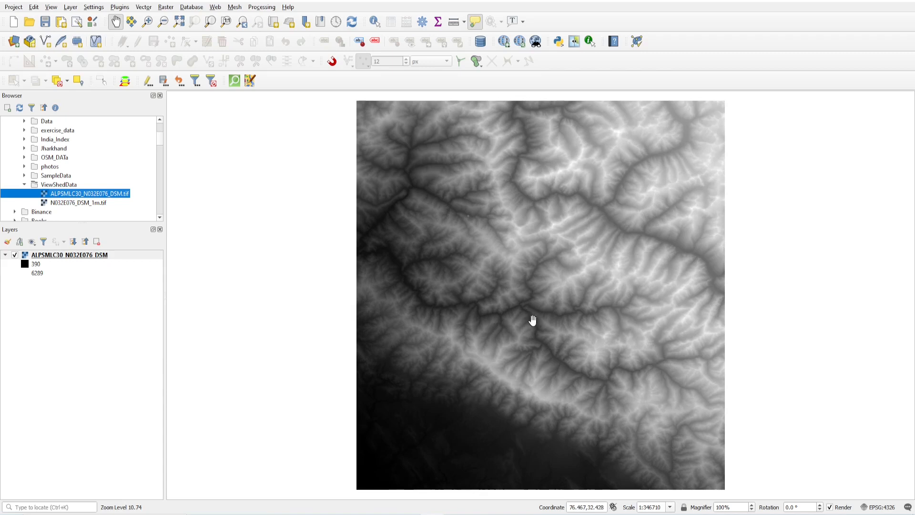
mouse_move(461, 248)
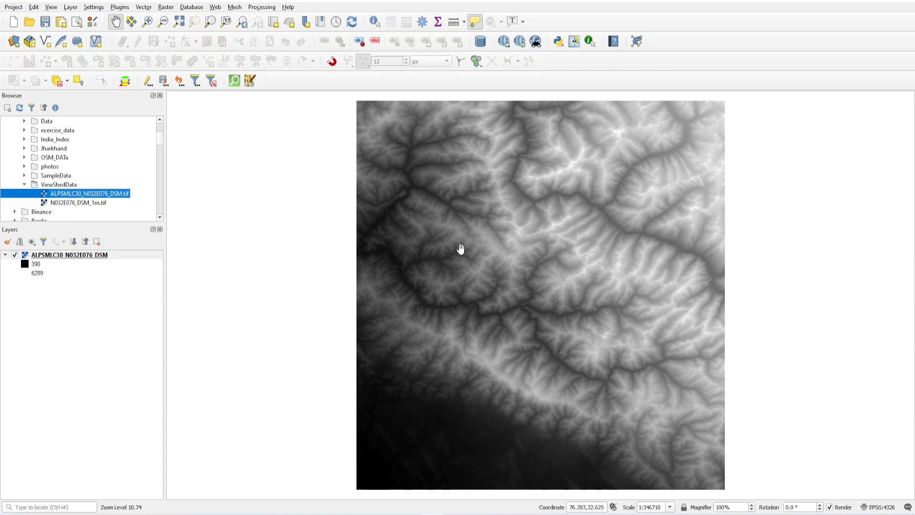
mouse_move(539, 371)
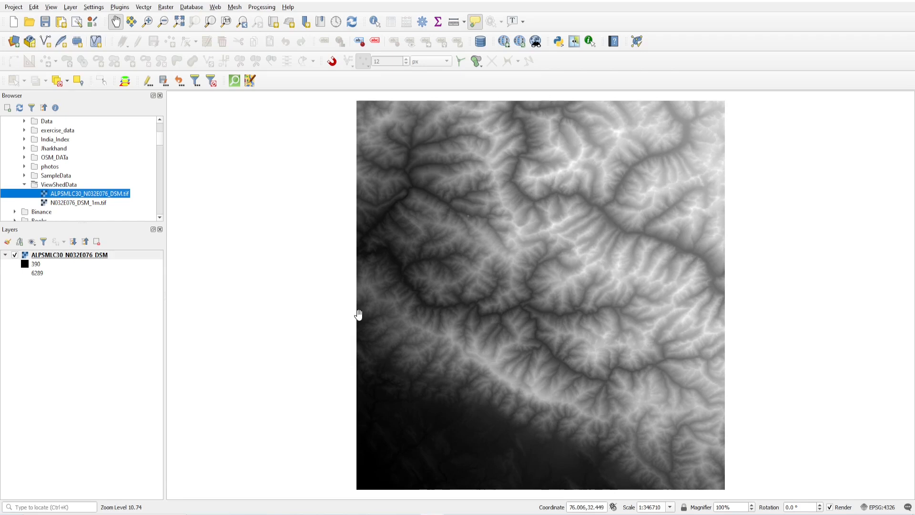
mouse_move(631, 321)
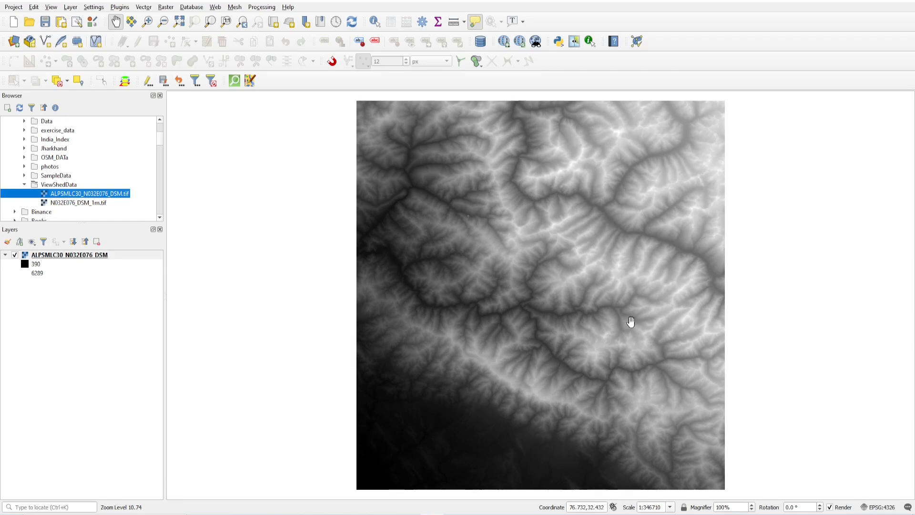
mouse_move(726, 326)
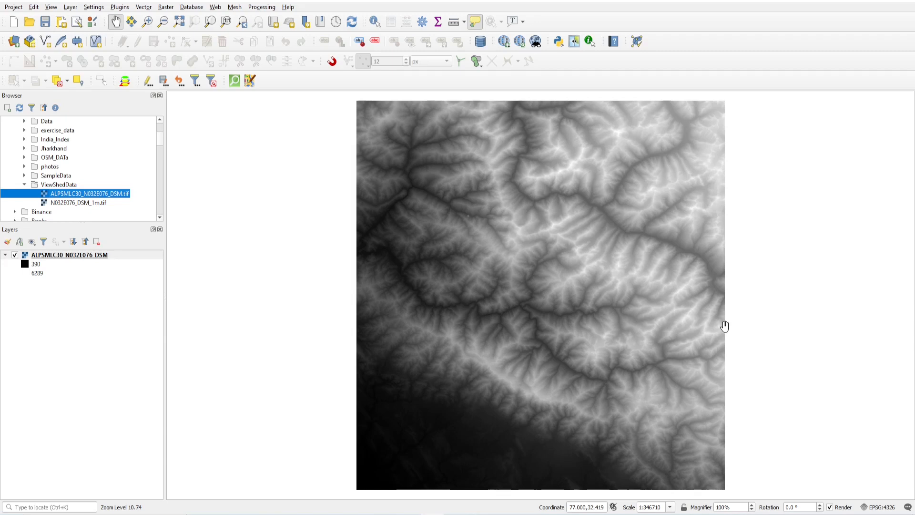
drag(724, 326, 556, 254)
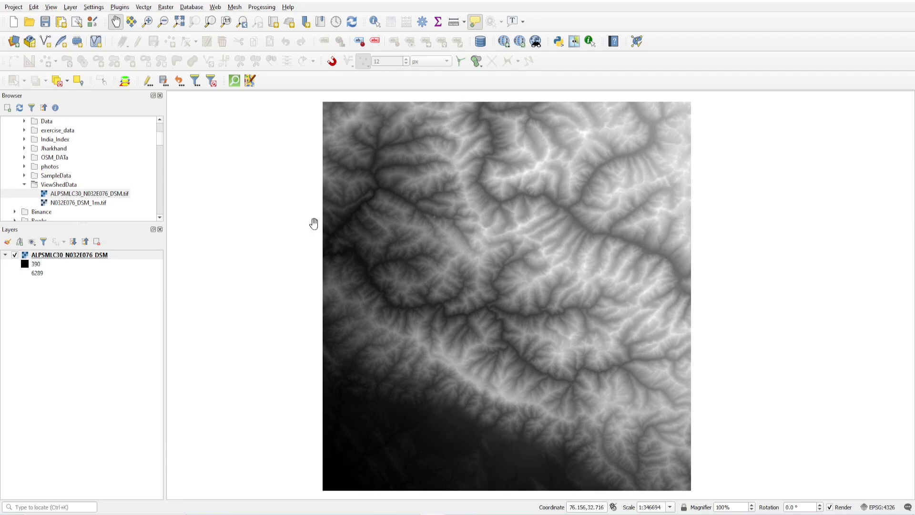
right_click(69, 255)
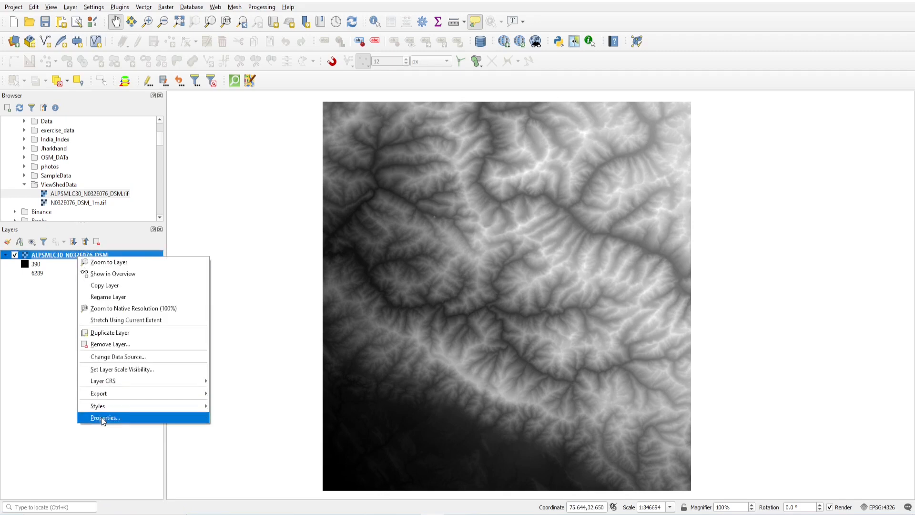
click(104, 418)
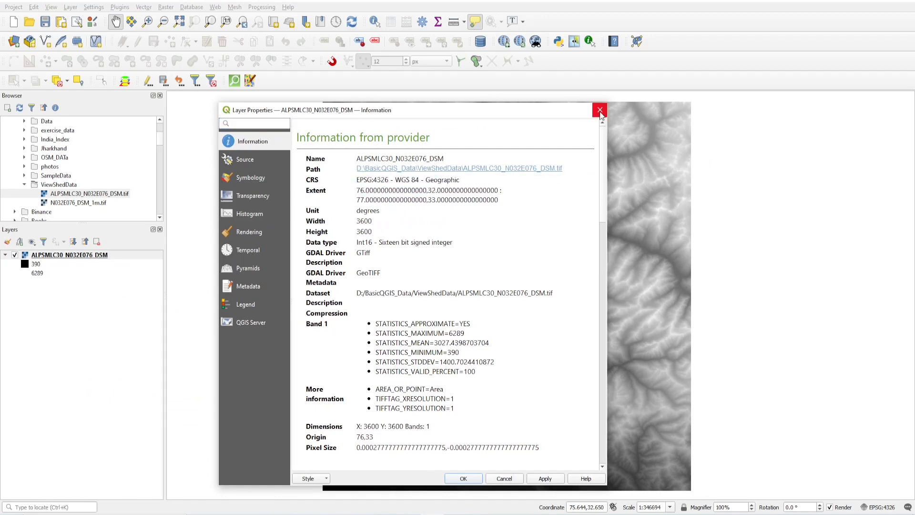
click(600, 111)
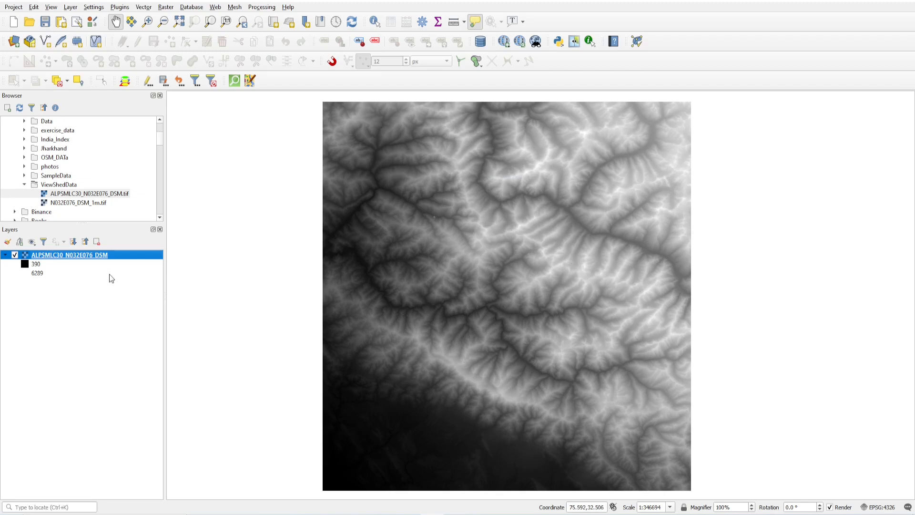
Step: Warp (reproject) the DSM to EPSG:32643 WGS 84 / UTM zone 43N with nodata 0 and run it
click(166, 7)
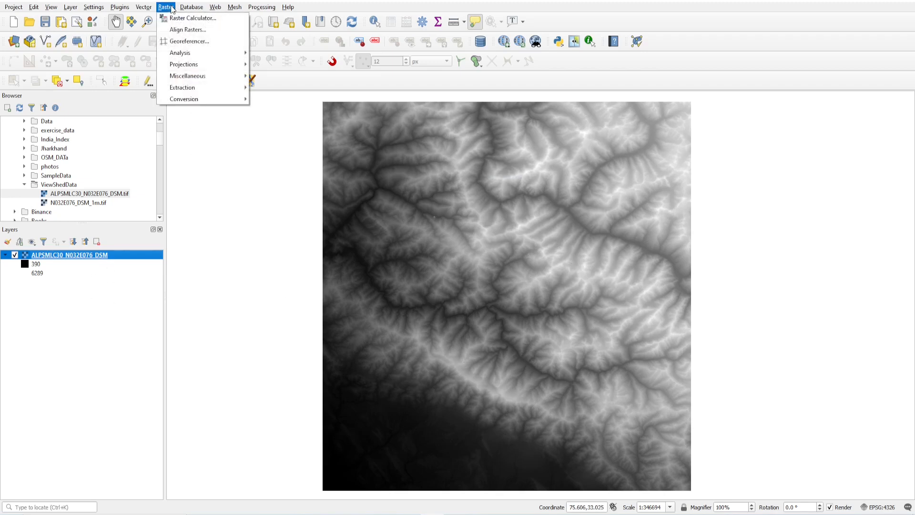
mouse_move(184, 98)
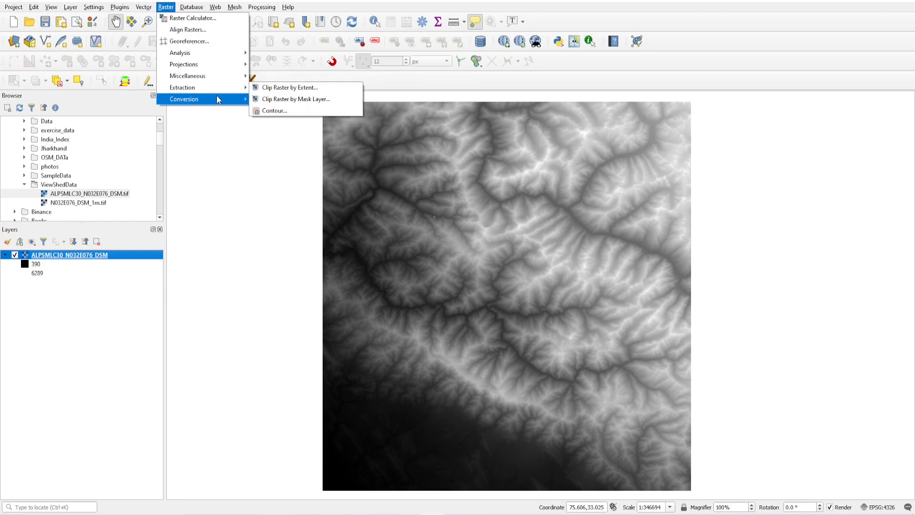
mouse_move(196, 87)
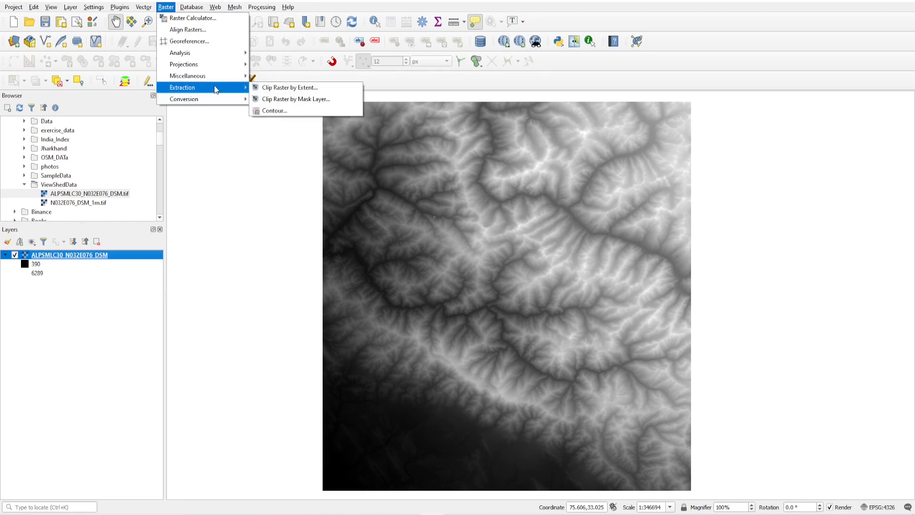
mouse_move(184, 64)
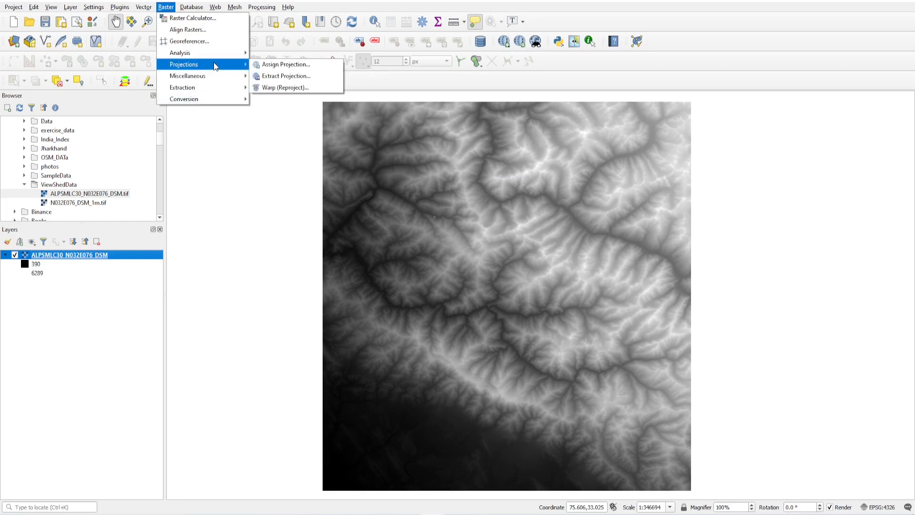
mouse_move(285, 64)
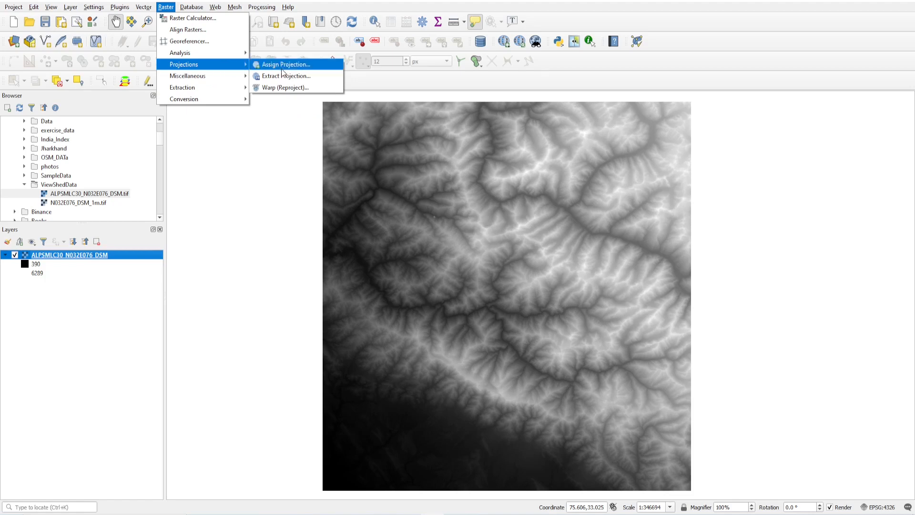
click(282, 88)
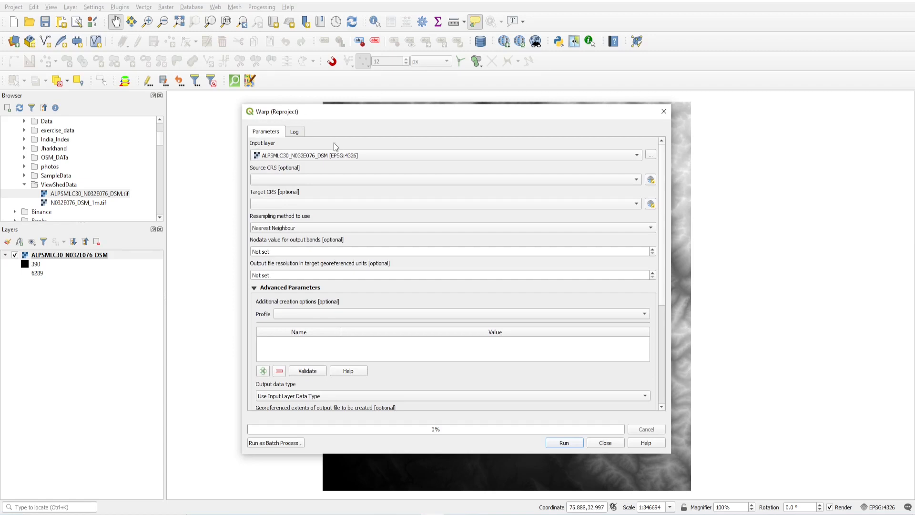
mouse_move(373, 164)
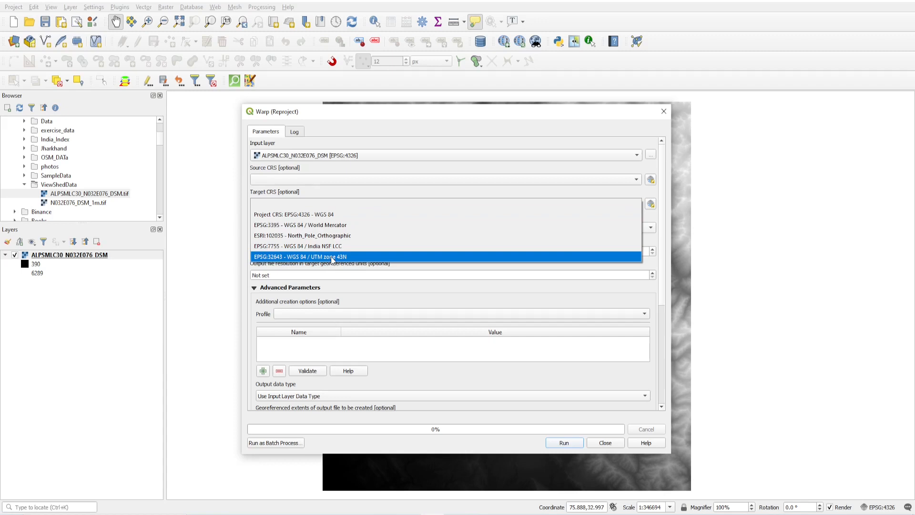
mouse_move(334, 262)
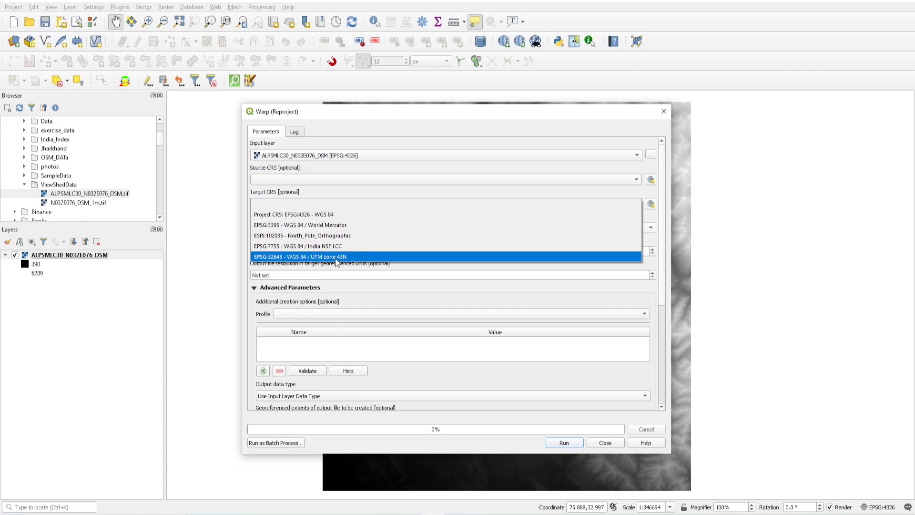
click(300, 256)
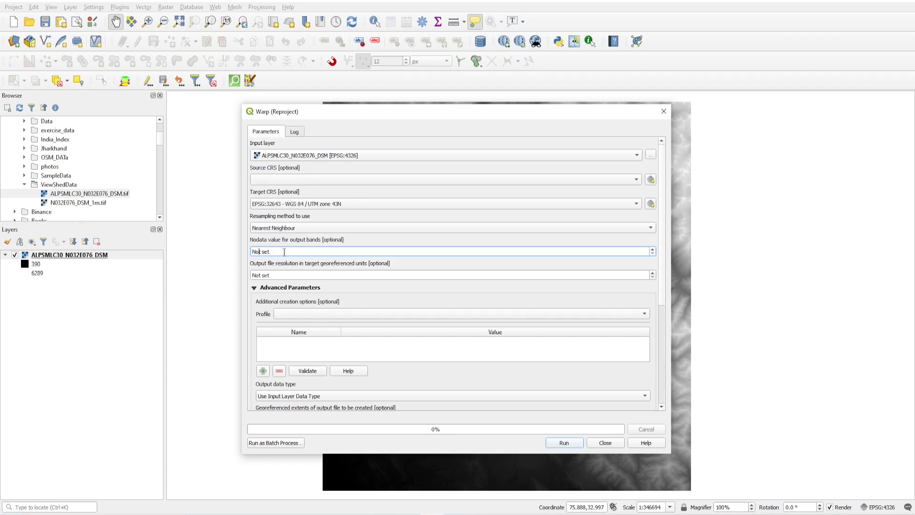
text(0)
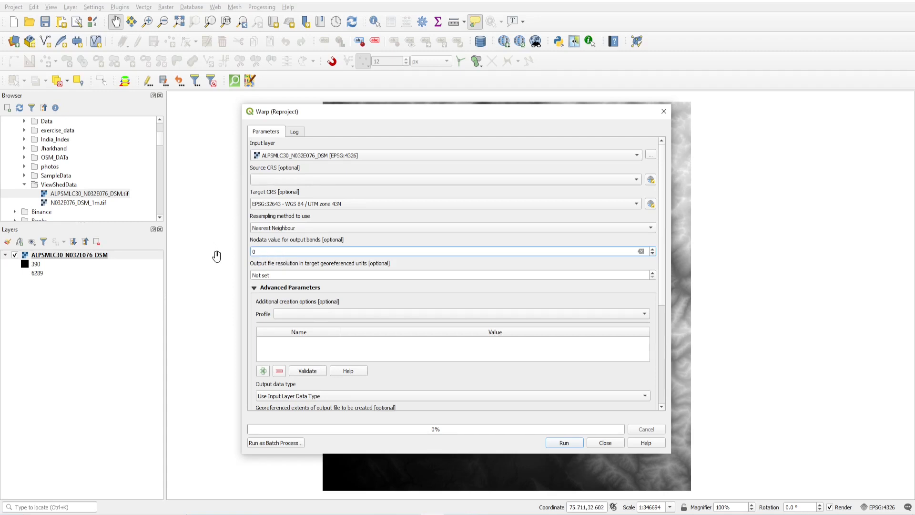
drag(292, 111, 449, 129)
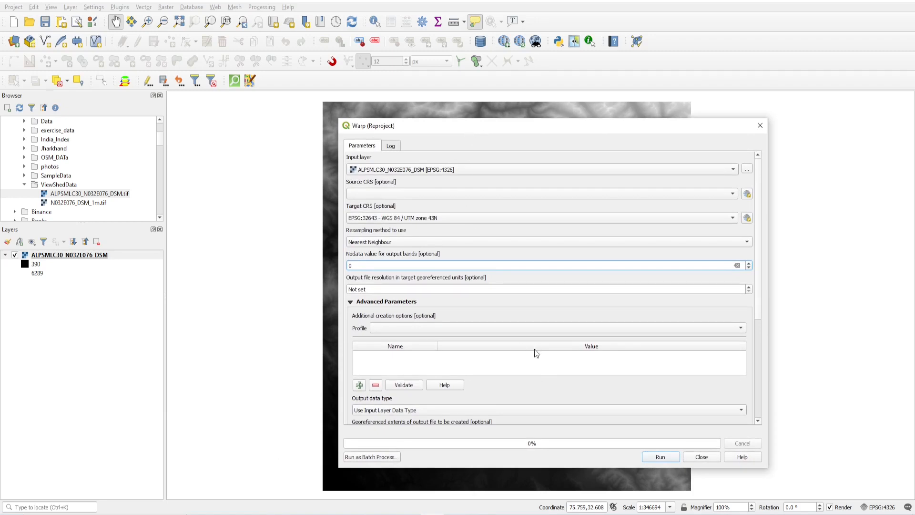
scroll(down, 3)
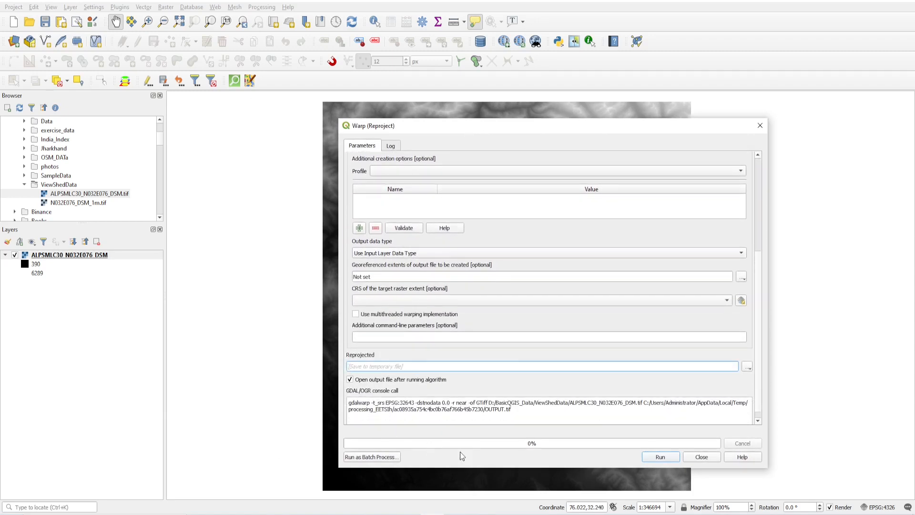
click(659, 457)
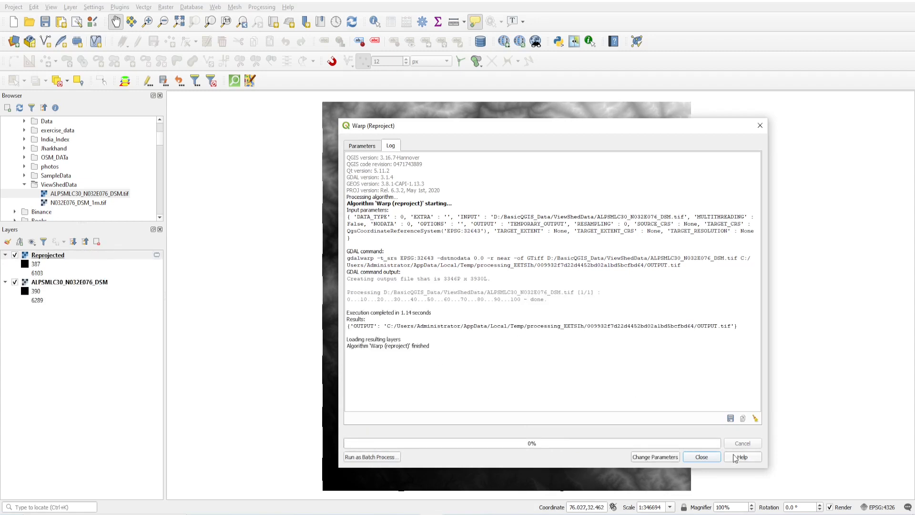
click(701, 457)
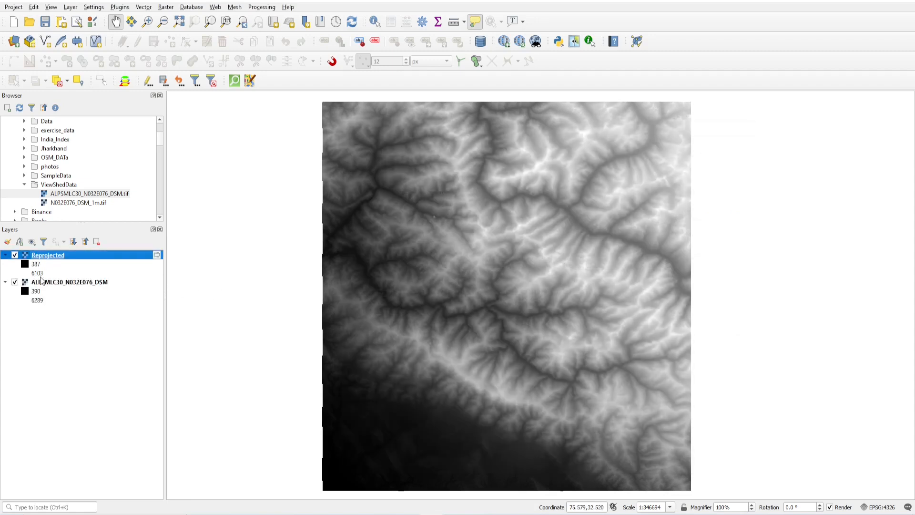
click(14, 283)
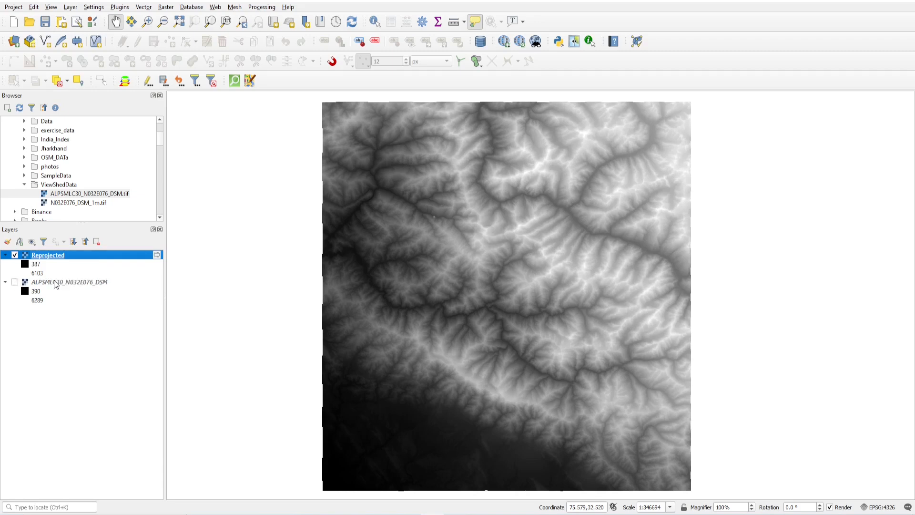
click(70, 282)
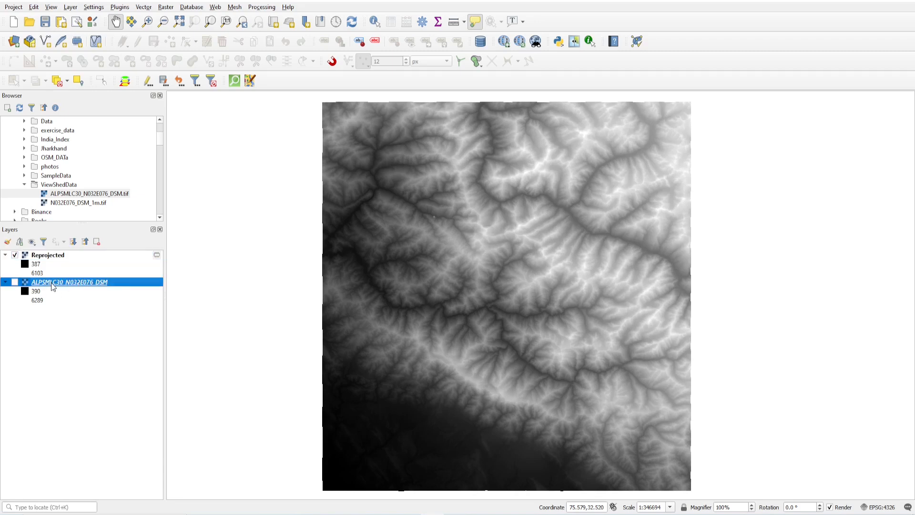
right_click(47, 254)
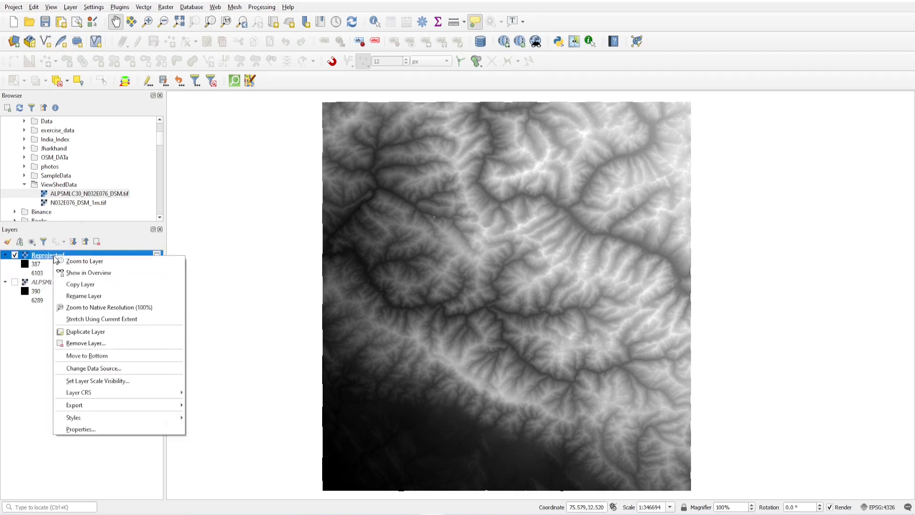
click(80, 429)
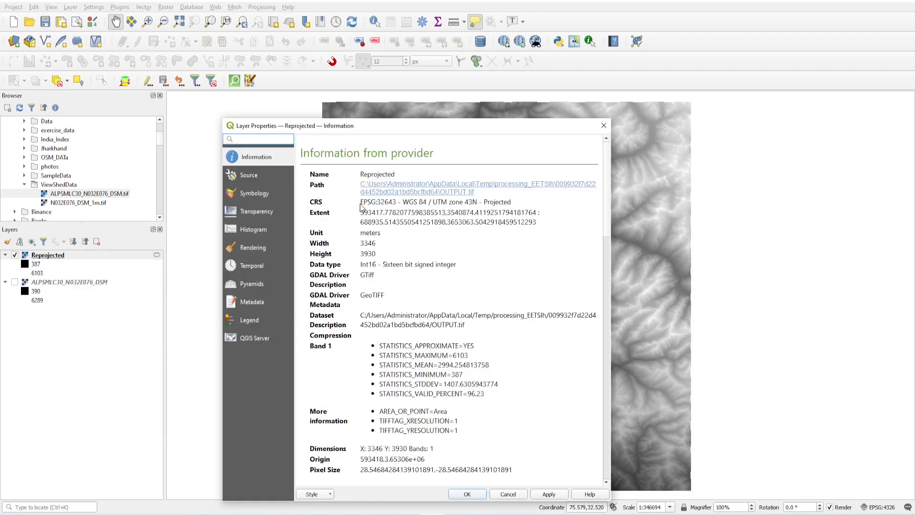
double_click(378, 201)
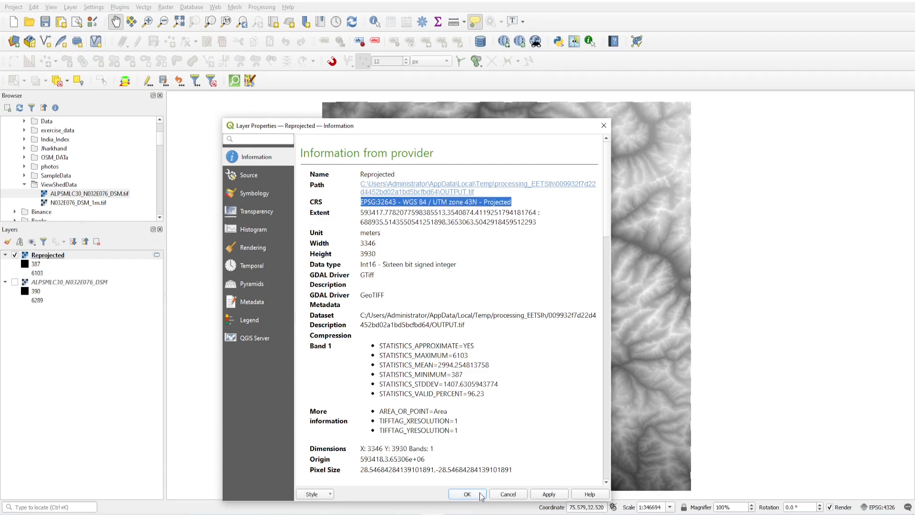
click(467, 494)
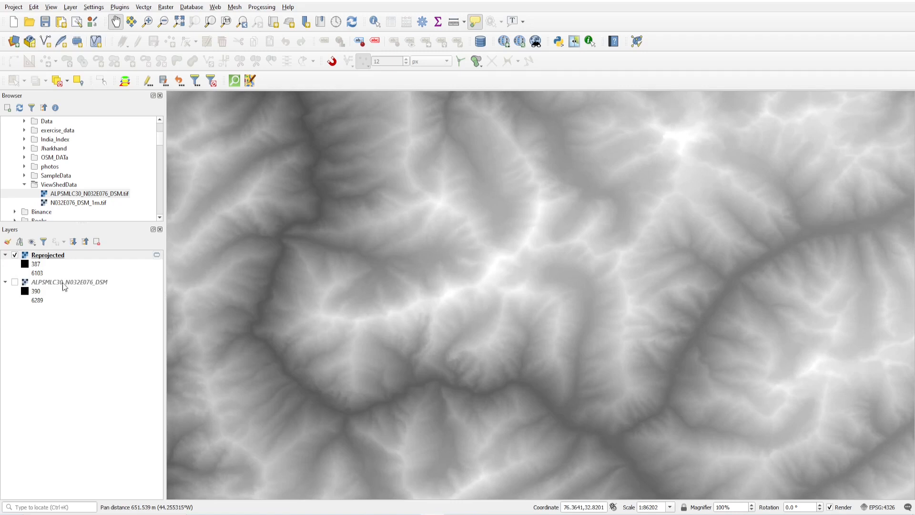
Step: Set the Reprojected layer's min/max statistics extent to Updated canvas so the grey stretch follows the view
double_click(48, 254)
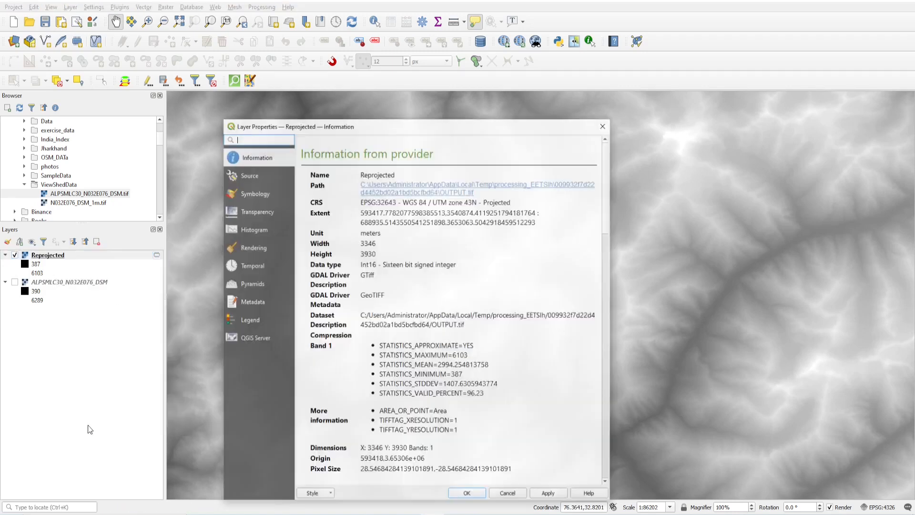
click(255, 193)
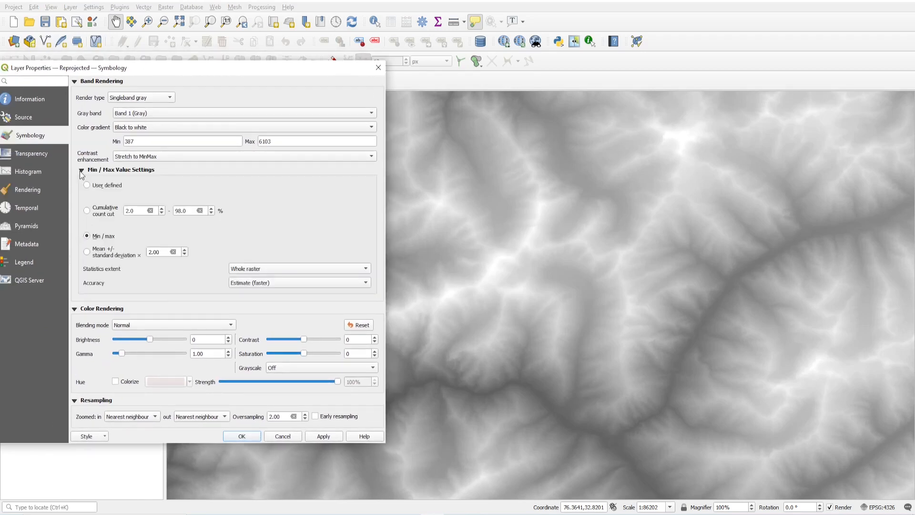
click(298, 269)
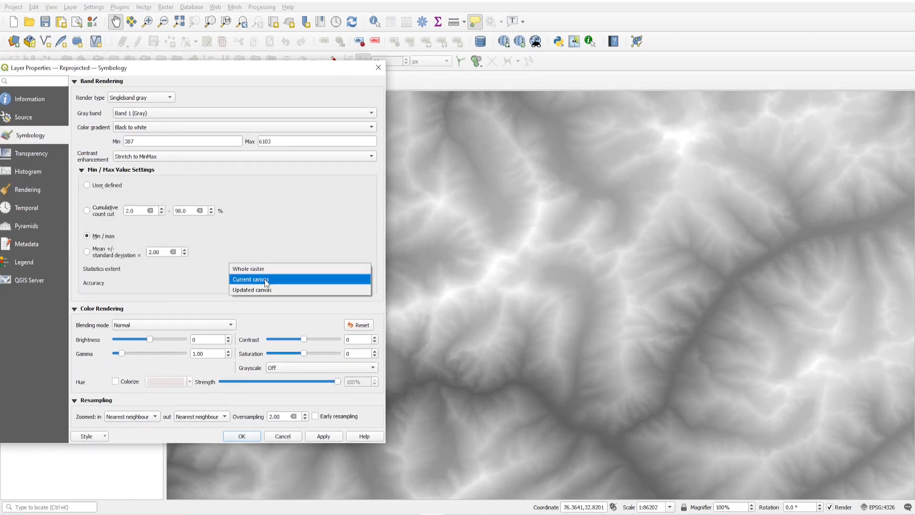
click(252, 290)
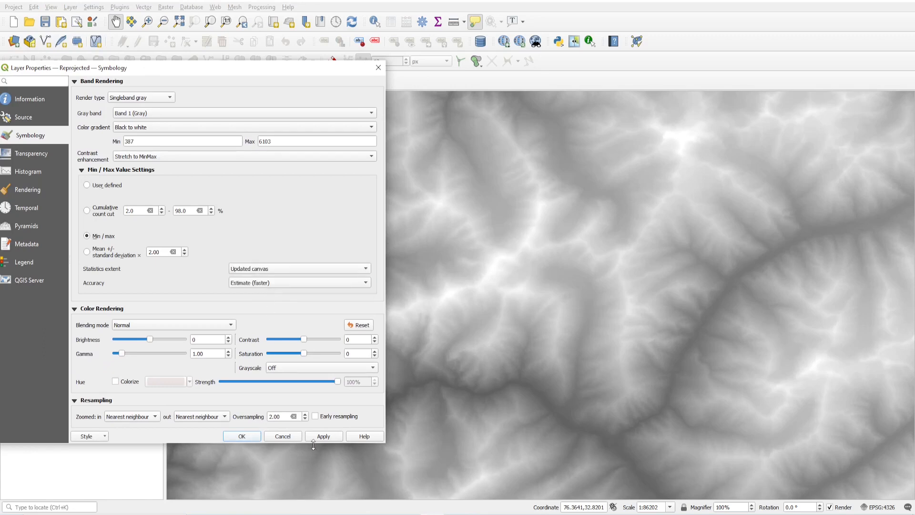
click(241, 436)
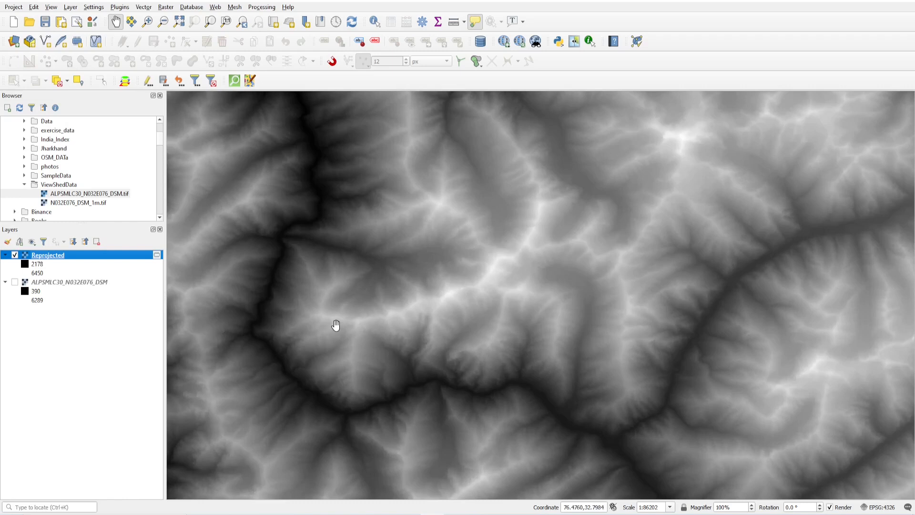
mouse_move(517, 255)
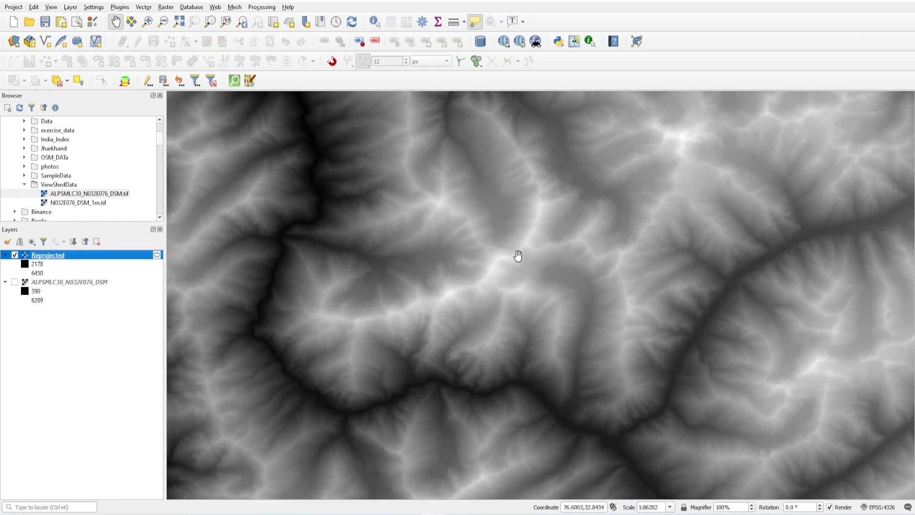
drag(518, 256, 467, 290)
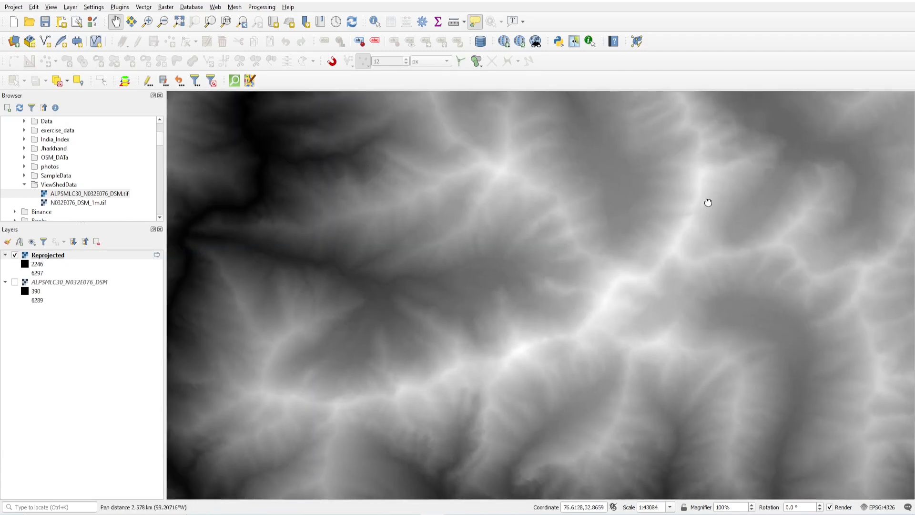
scroll(down, 3)
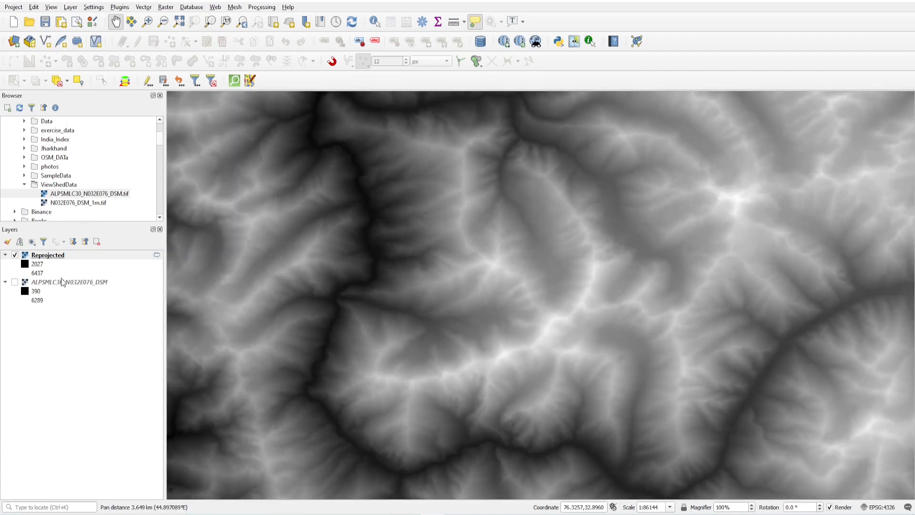
Step: Style Reprojected as singleband pseudocolor with five classes 387–6103, ramp inverted so high elevations are red
right_click(47, 256)
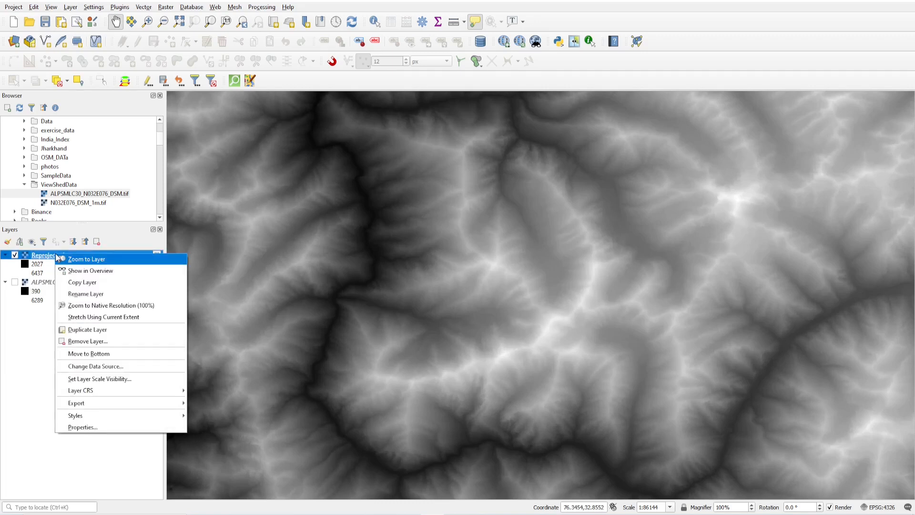
click(82, 427)
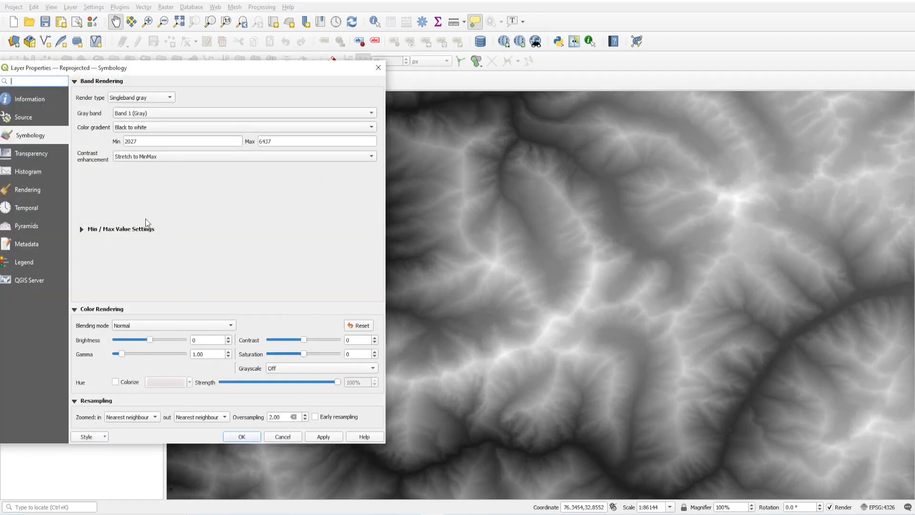
drag(64, 68, 80, 69)
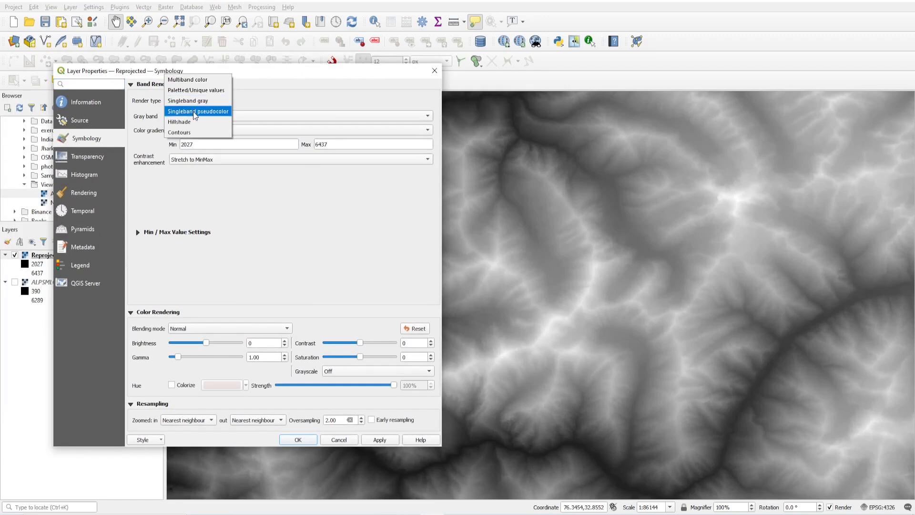
click(199, 110)
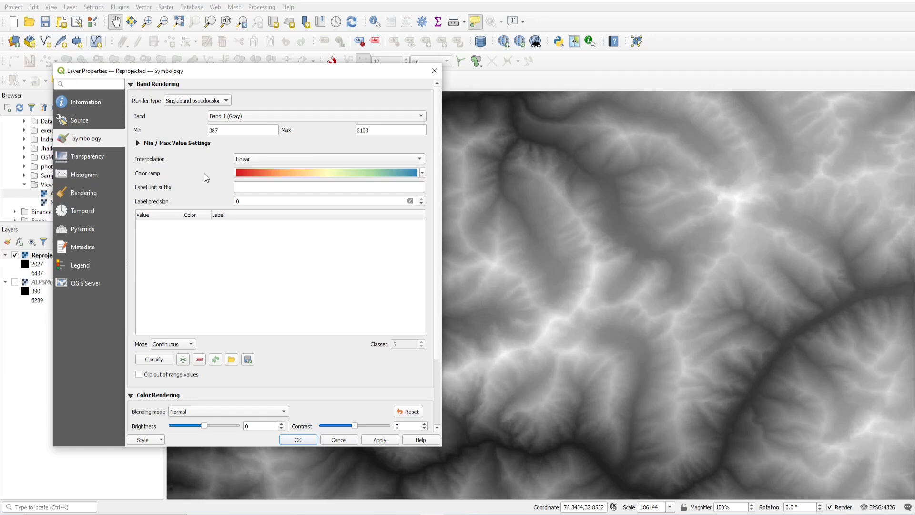
mouse_move(303, 274)
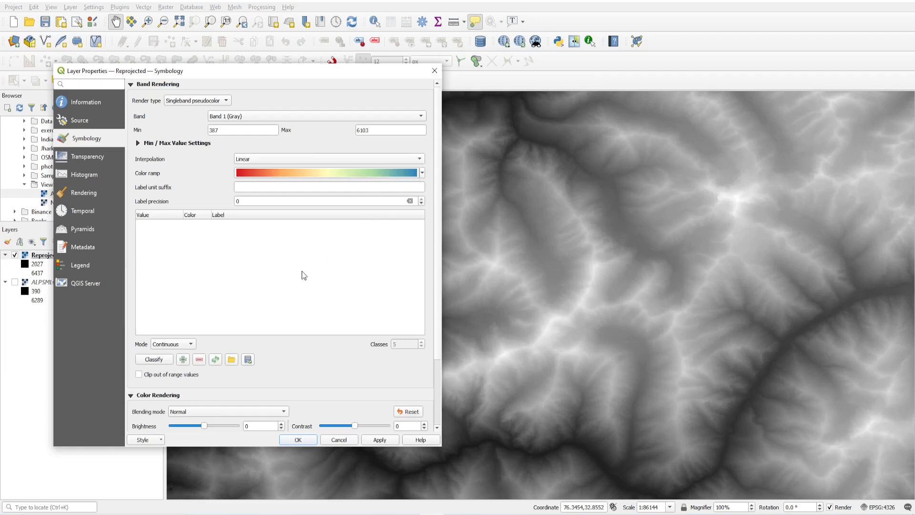
click(154, 360)
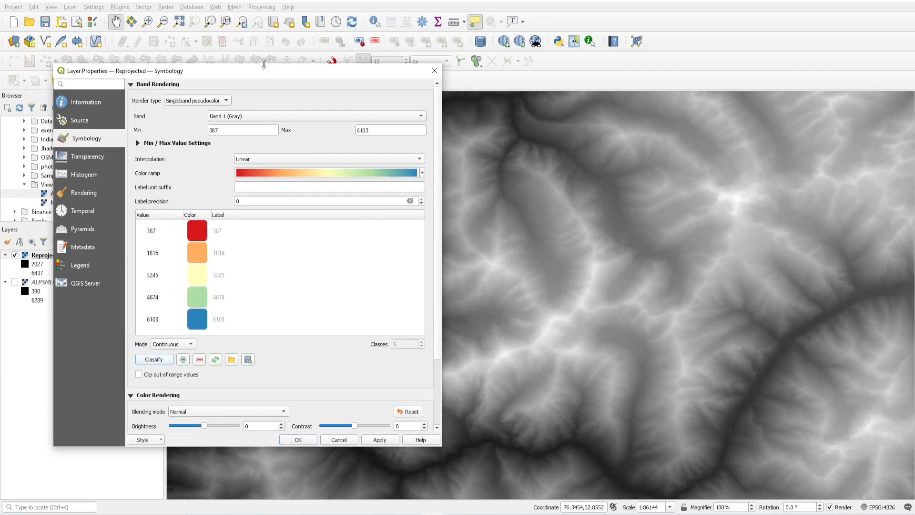
drag(263, 70, 217, 13)
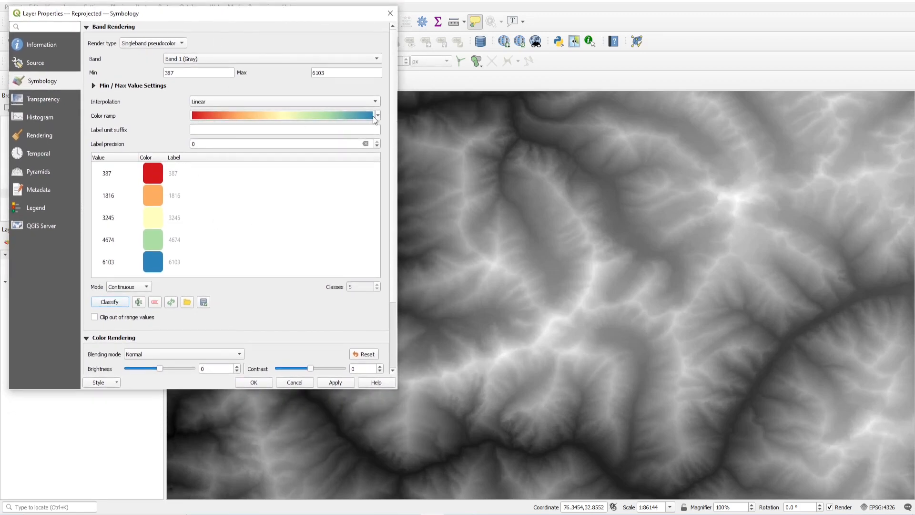
click(376, 115)
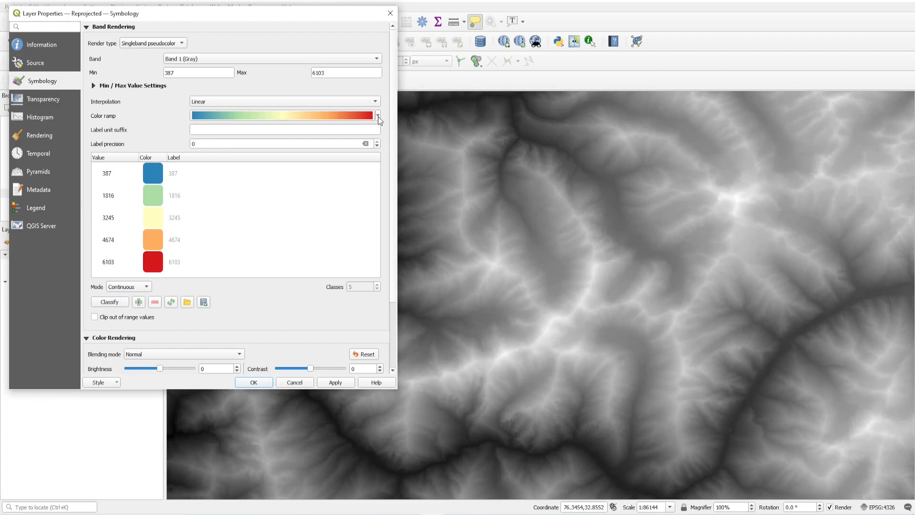
click(378, 116)
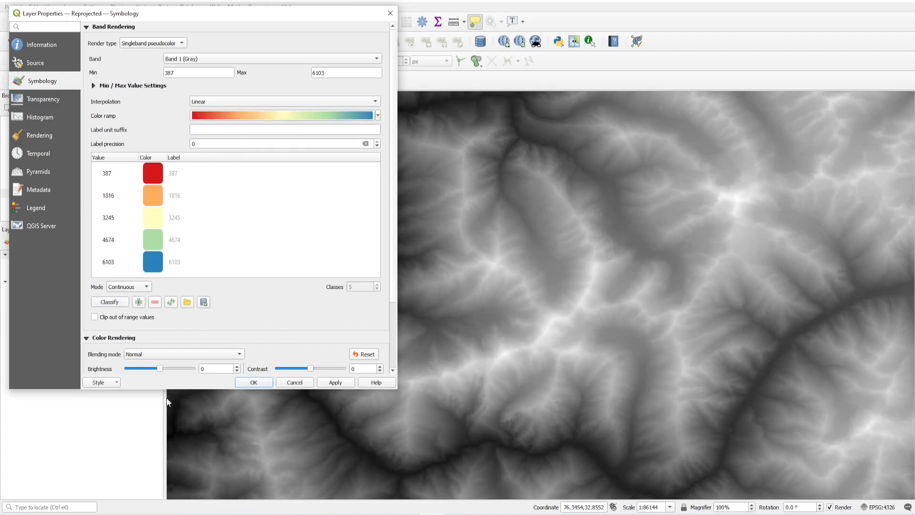
mouse_move(152, 173)
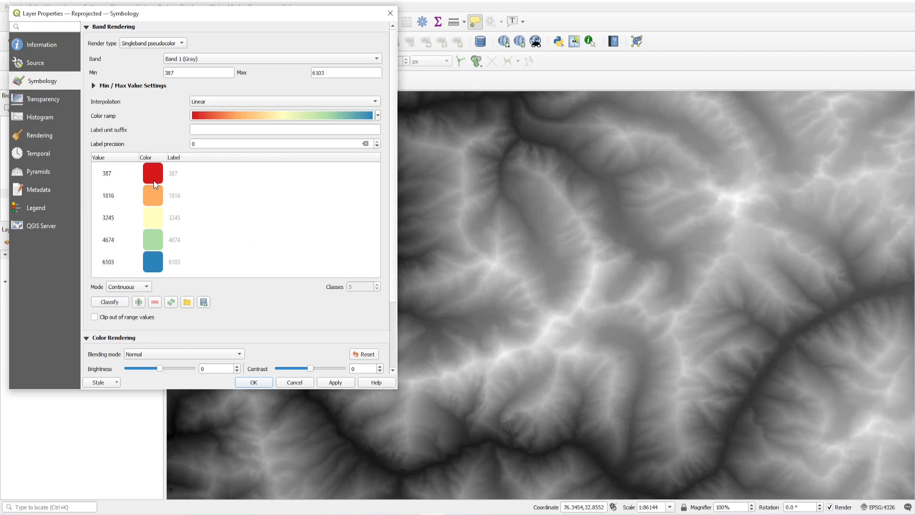
mouse_move(153, 277)
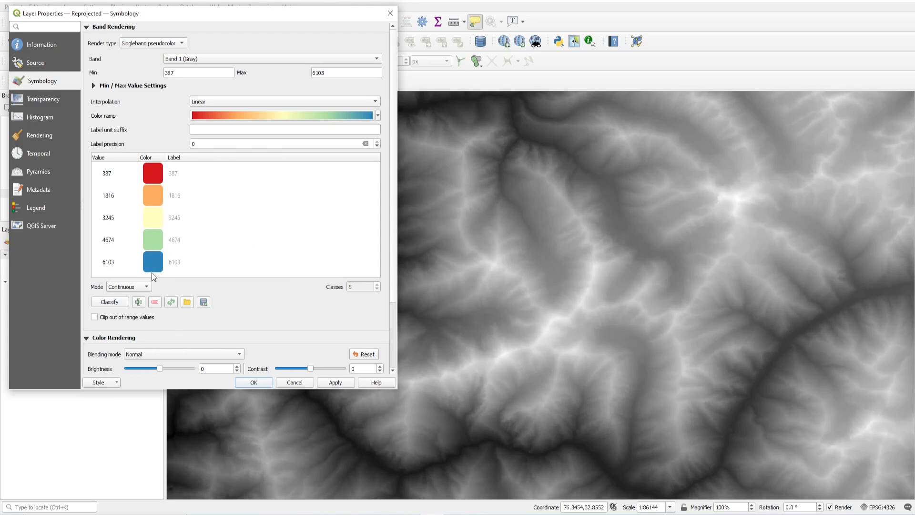
mouse_move(376, 126)
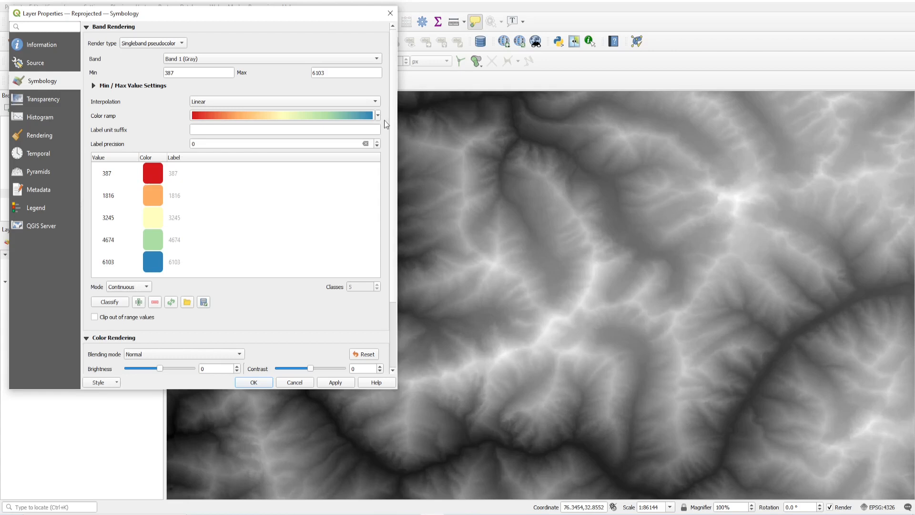
click(378, 115)
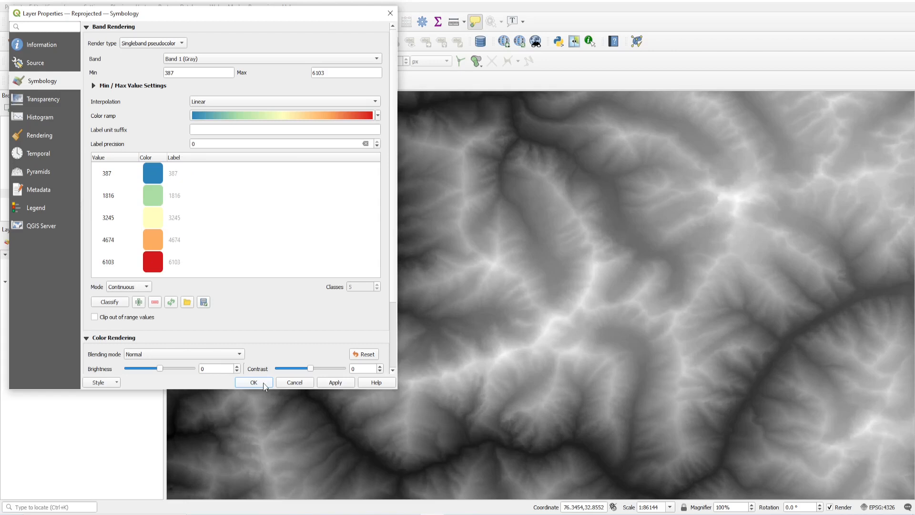
click(253, 382)
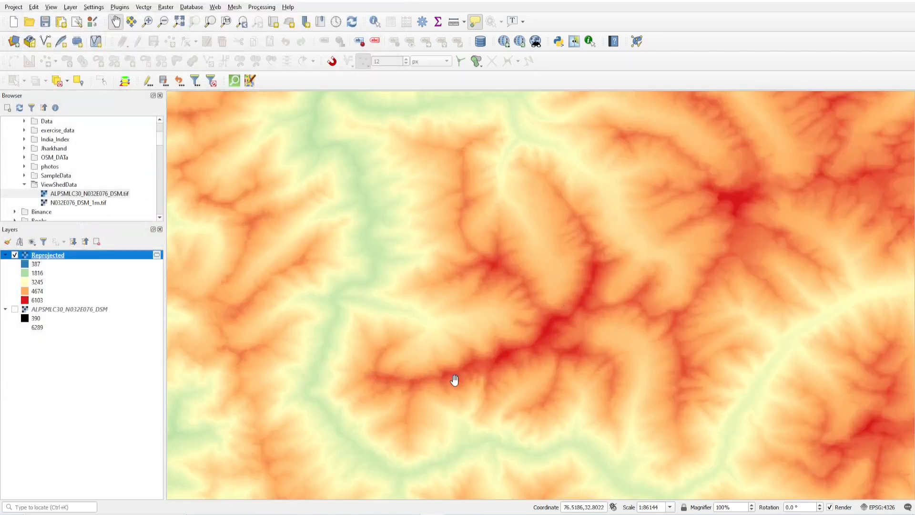
drag(455, 380, 534, 352)
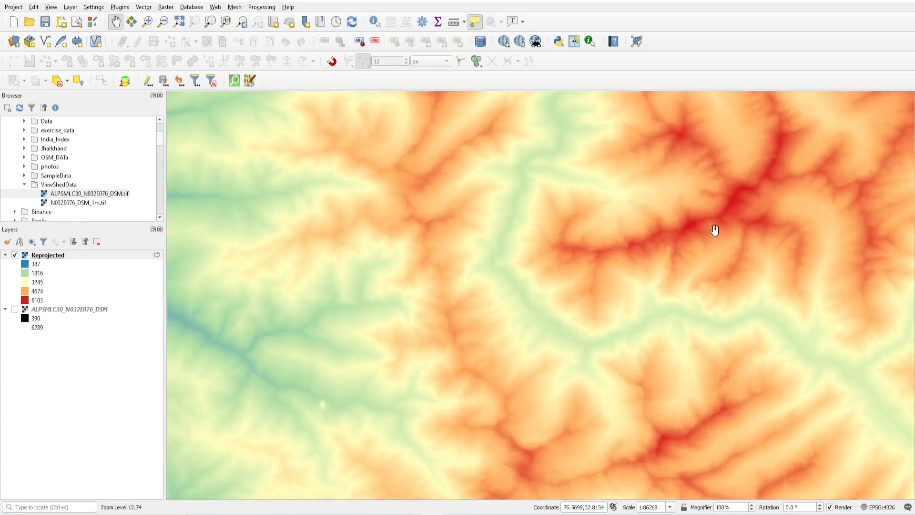
drag(716, 229, 458, 259)
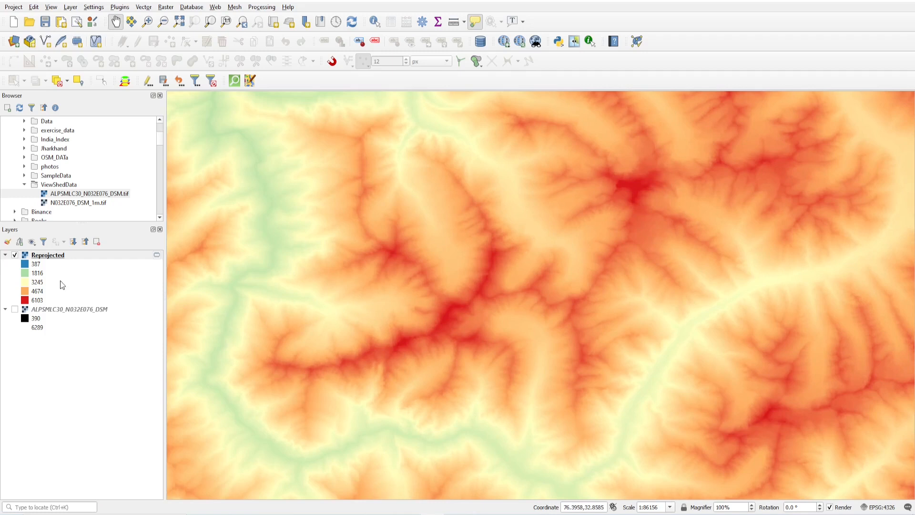
Step: Duplicate Reprojected as 'Reprojected copy', hide the original and show only the copy
right_click(47, 254)
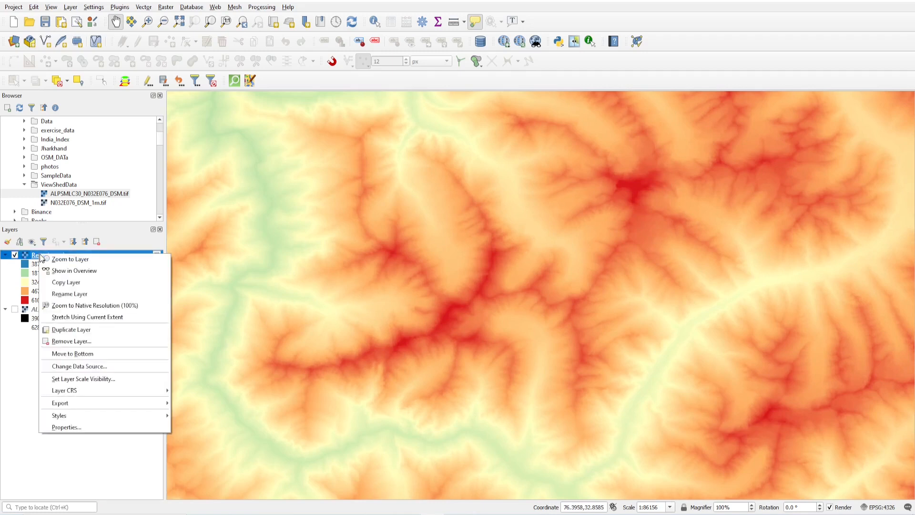
mouse_move(70, 329)
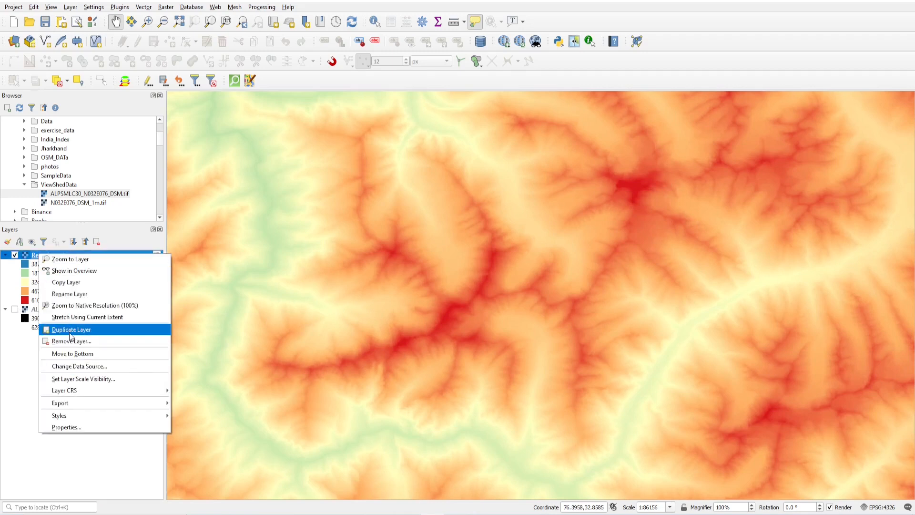
click(71, 329)
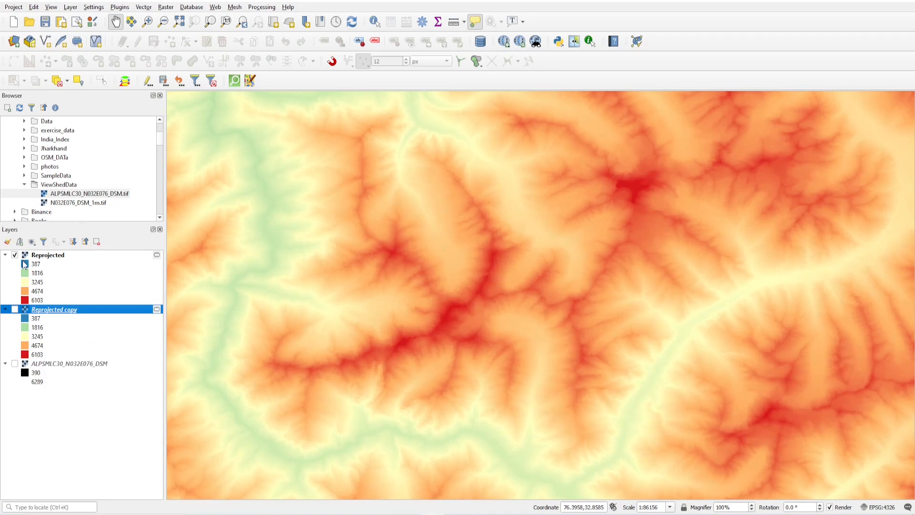
click(14, 254)
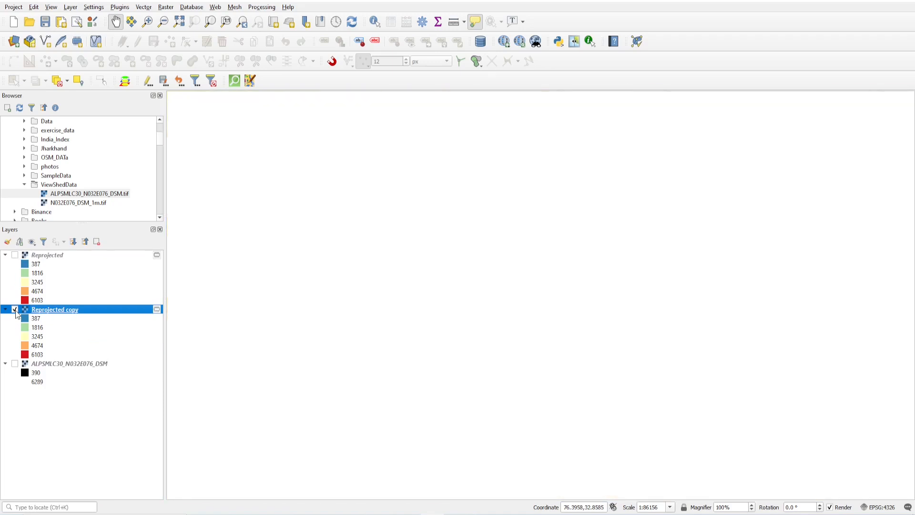
click(14, 309)
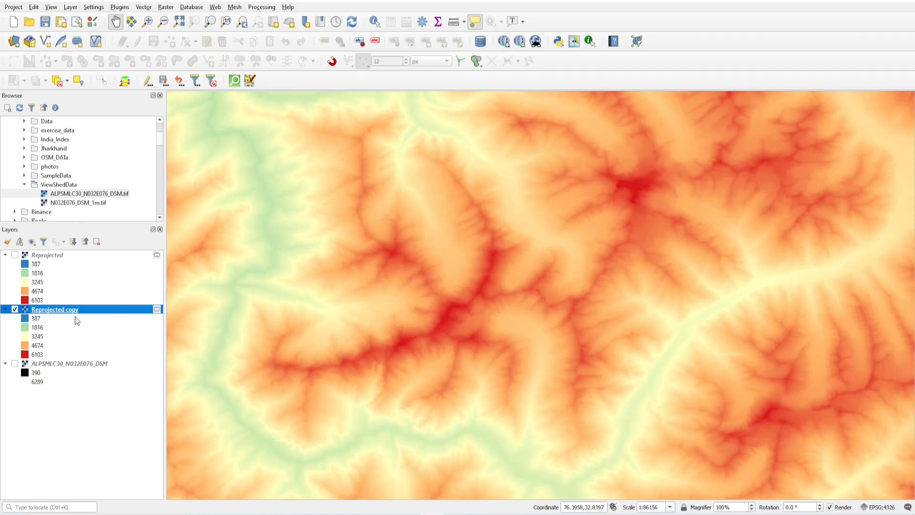
Step: Render Reprojected copy as a hillshade and switch the coloured Reprojected layer back on above it
right_click(54, 309)
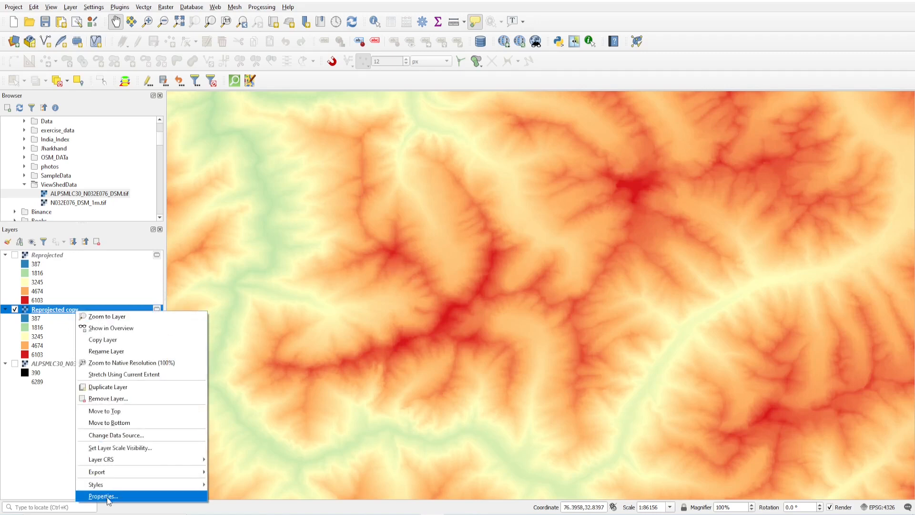
click(102, 495)
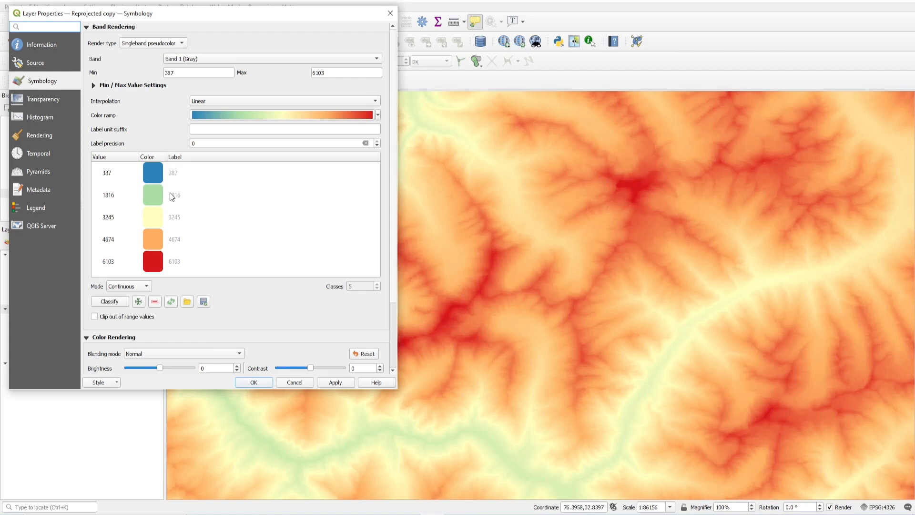
click(152, 43)
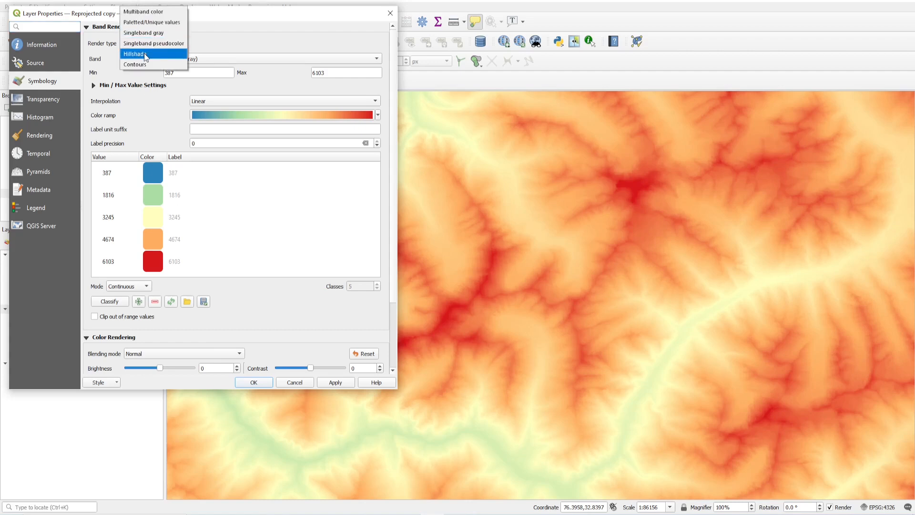
click(134, 53)
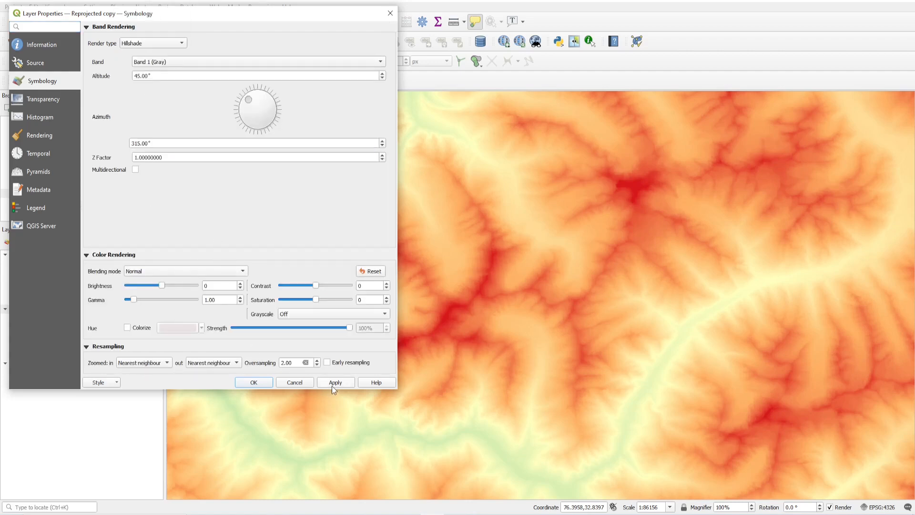
click(253, 383)
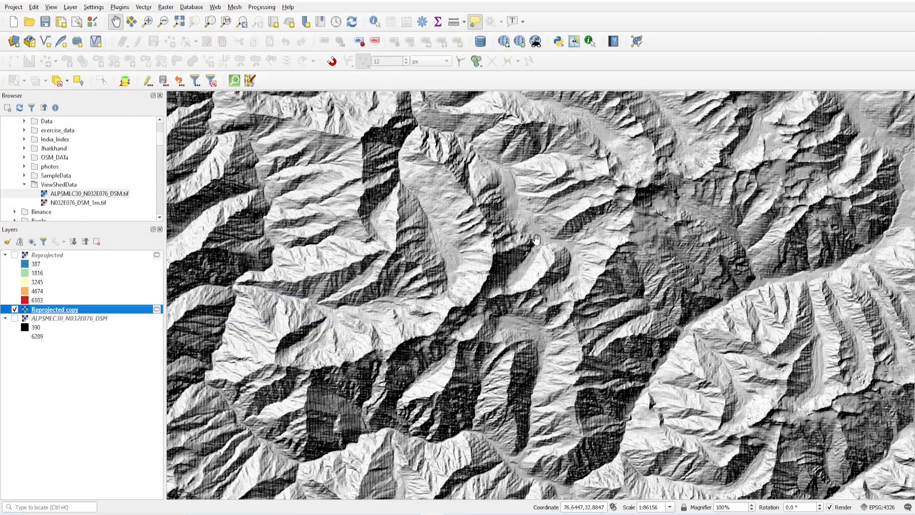
mouse_move(279, 368)
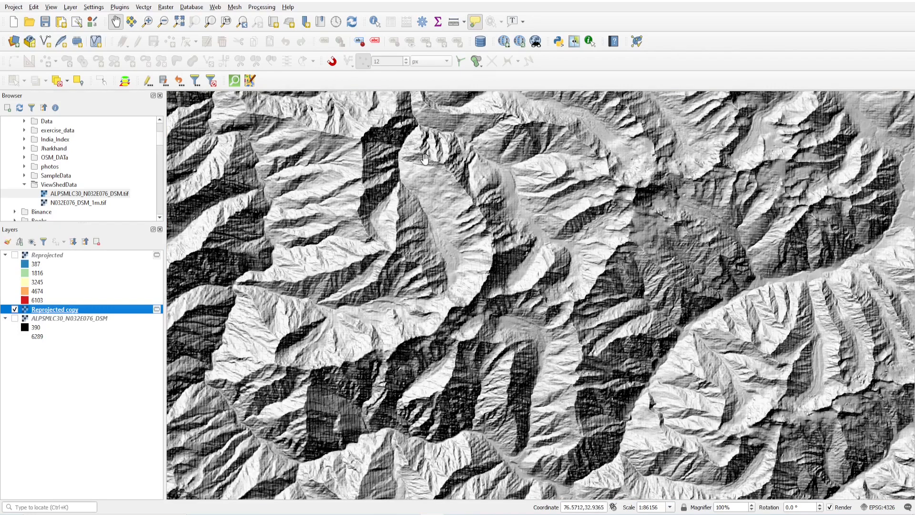
click(14, 255)
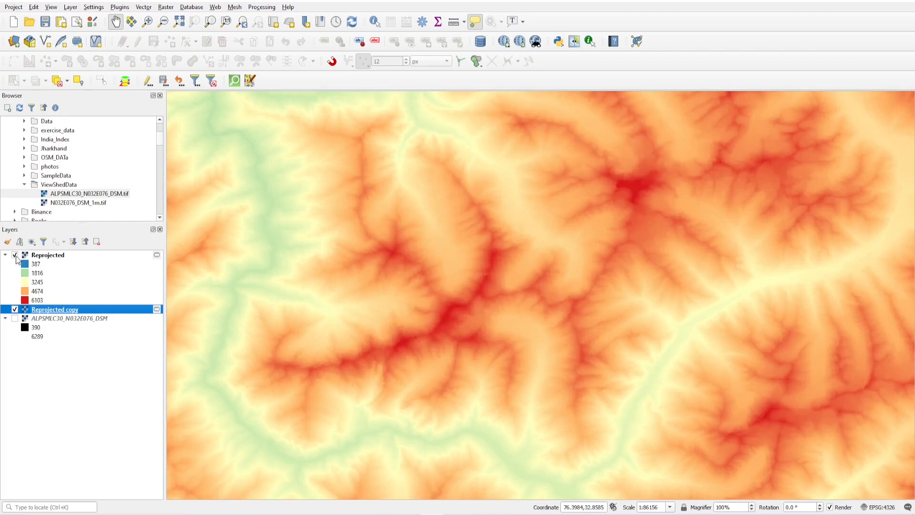
Step: Lower the Reprojected layer's global opacity to about 80% so the hillshade shows through
right_click(48, 256)
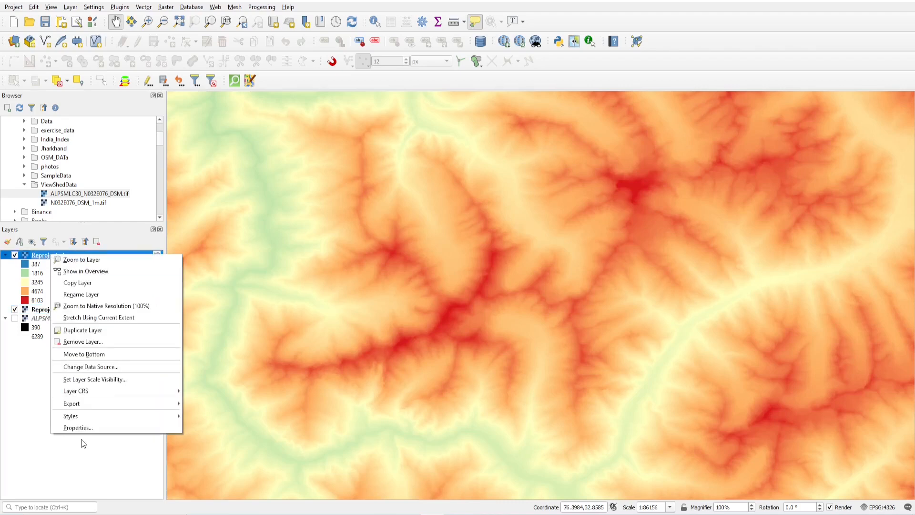
click(77, 428)
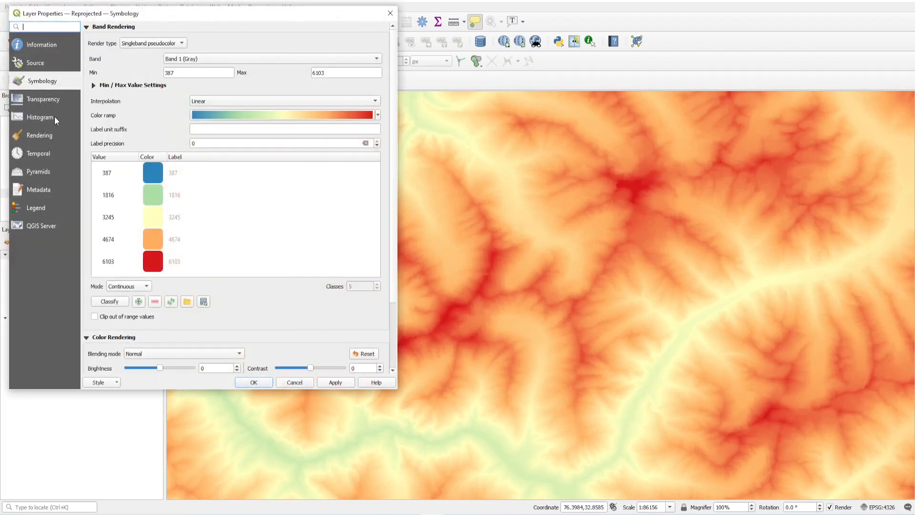
click(45, 98)
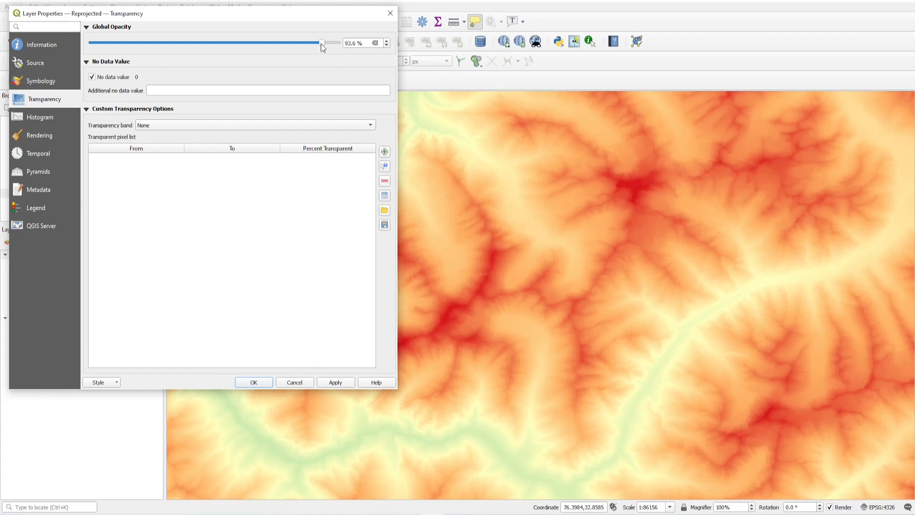
drag(320, 43, 294, 43)
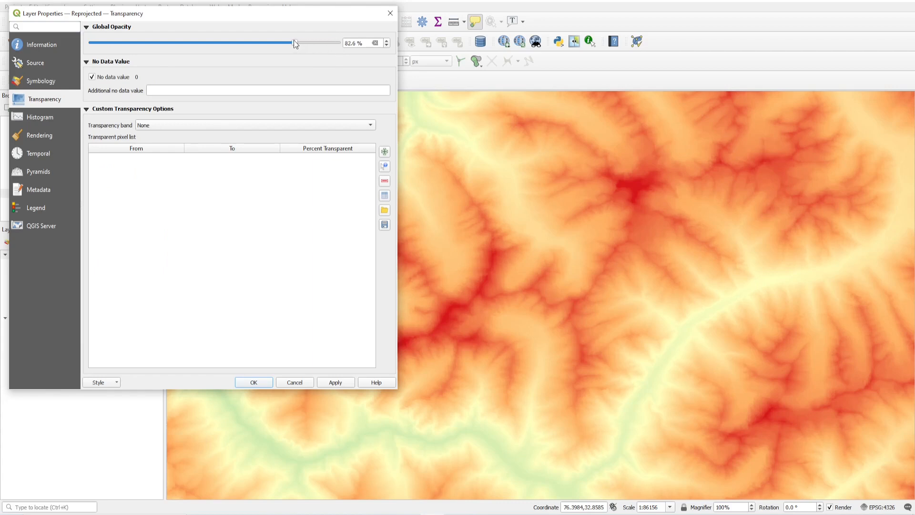
drag(293, 43, 289, 43)
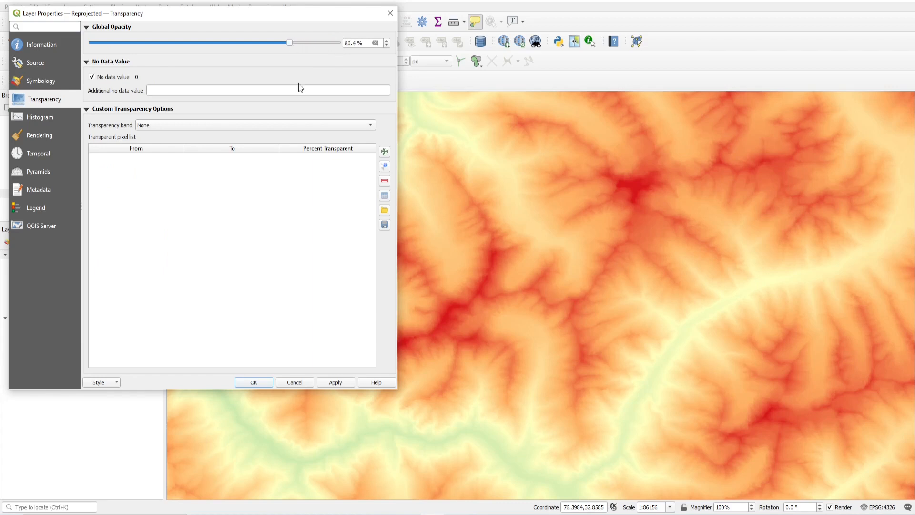
click(254, 383)
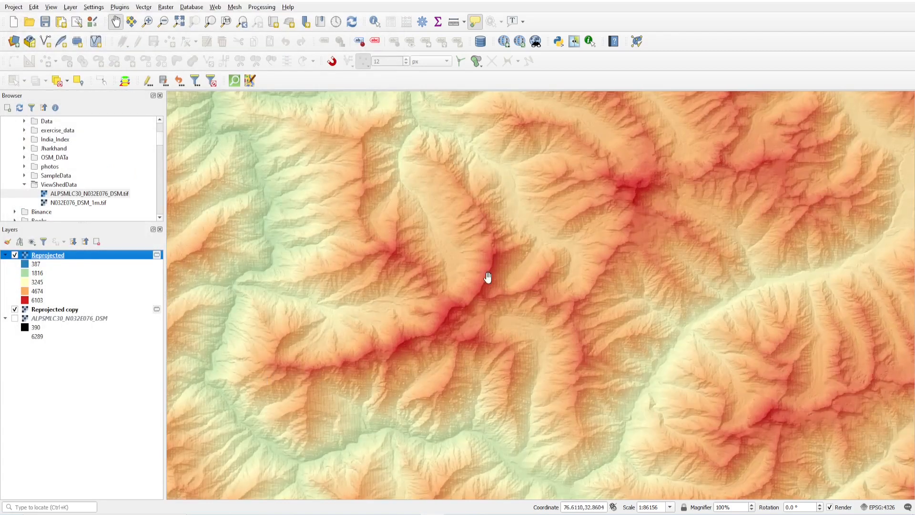
Step: Pan and zoom onto a valley of the blended terrain and bring up the Layer creation options
drag(488, 276, 450, 322)
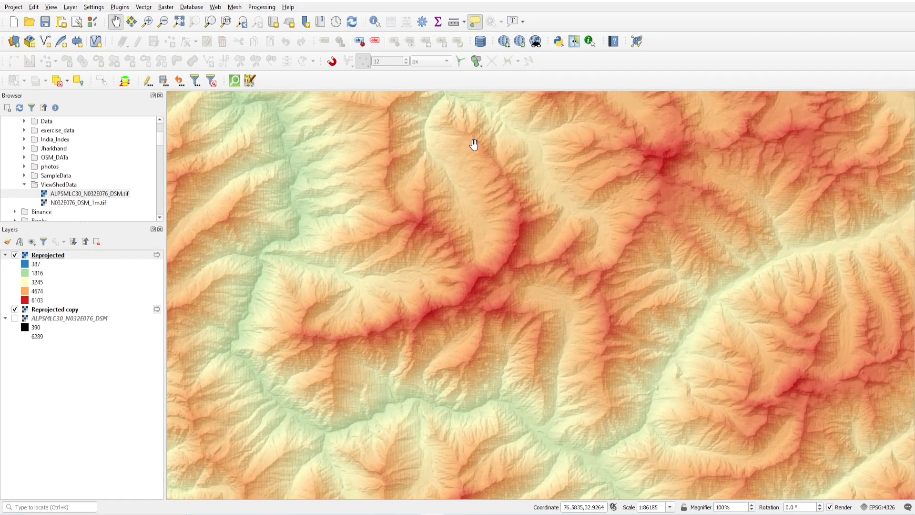
mouse_move(521, 224)
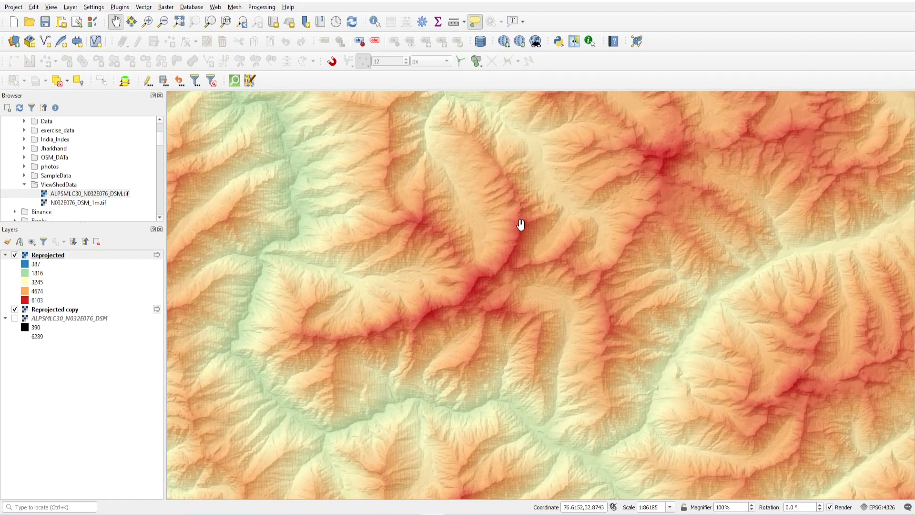
scroll(down, 3)
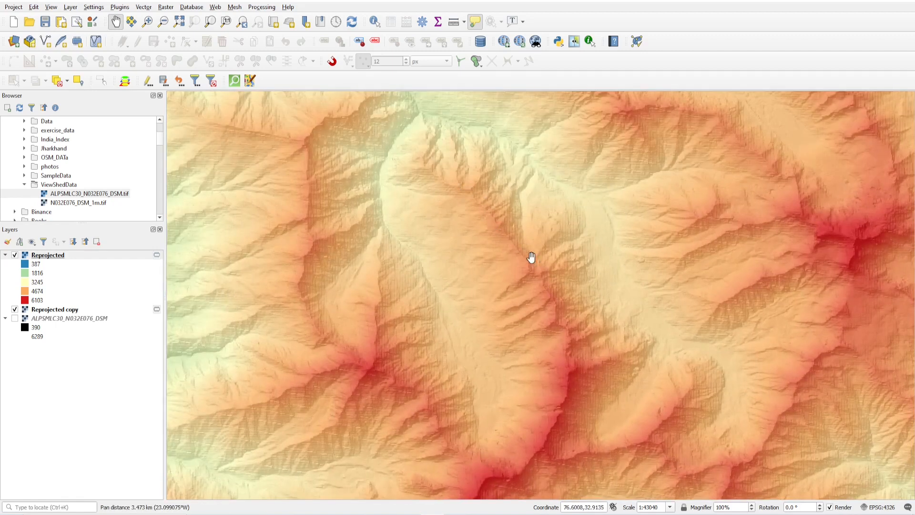
drag(531, 256, 542, 410)
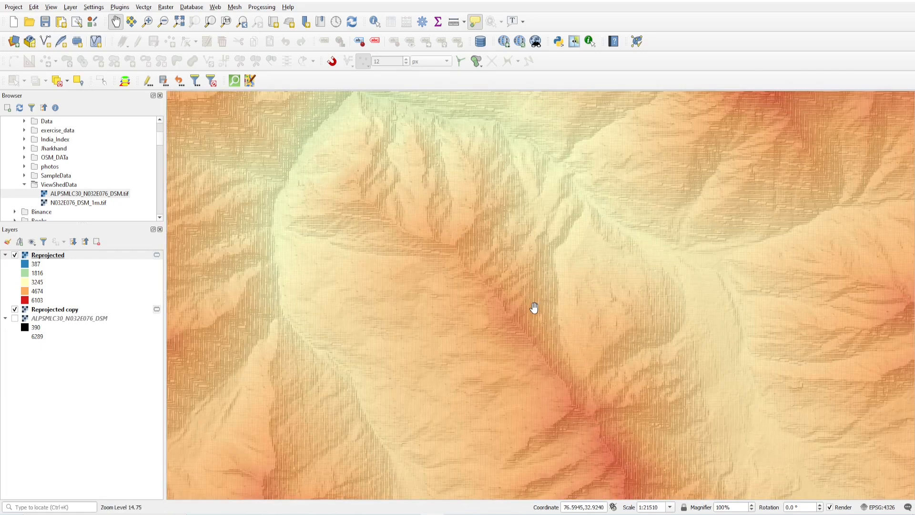
drag(533, 308, 529, 336)
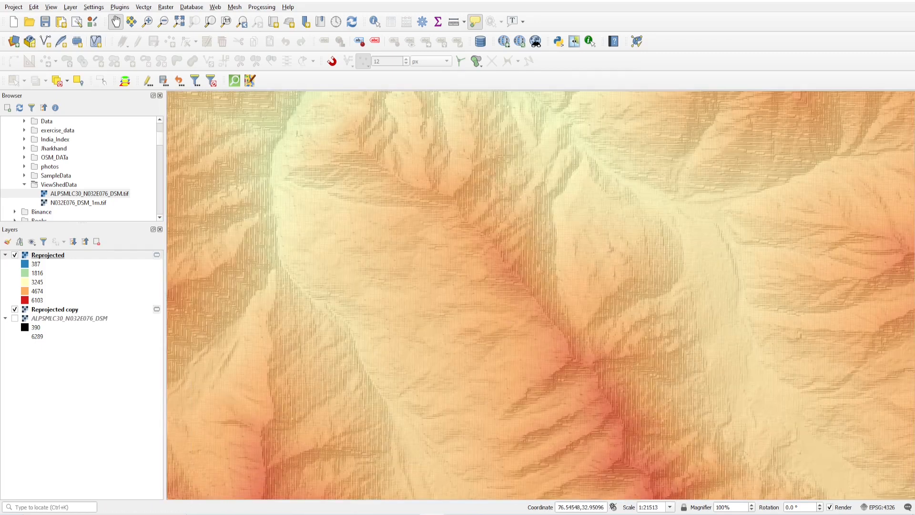
click(70, 7)
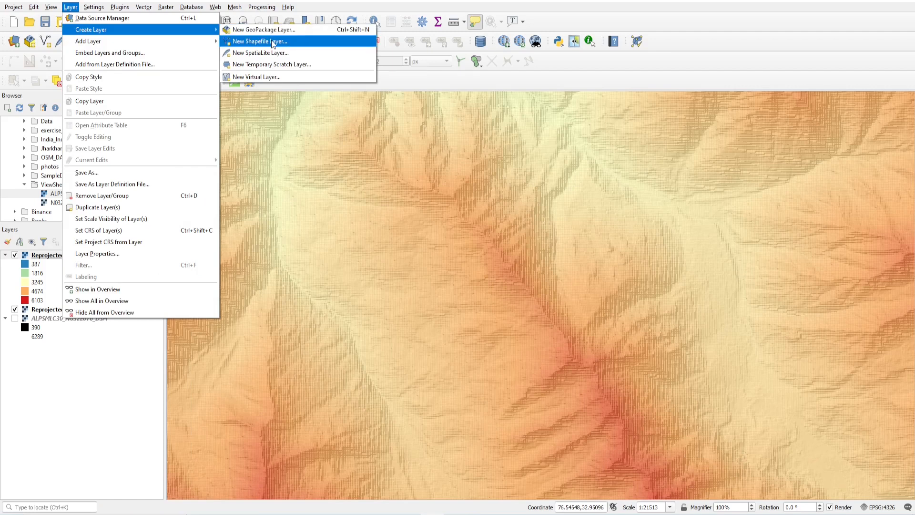
Step: Create a new Line shapefile named ridge_line in the ViewShedData folder
click(259, 41)
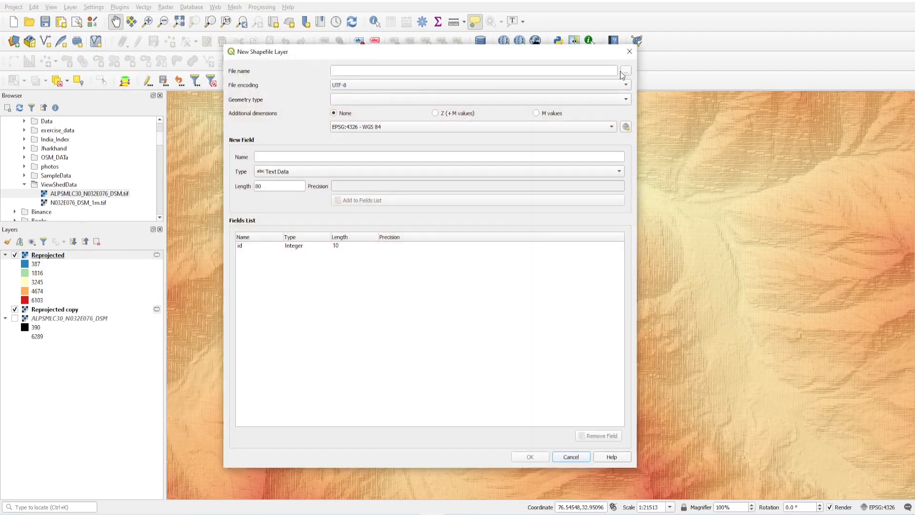
click(626, 71)
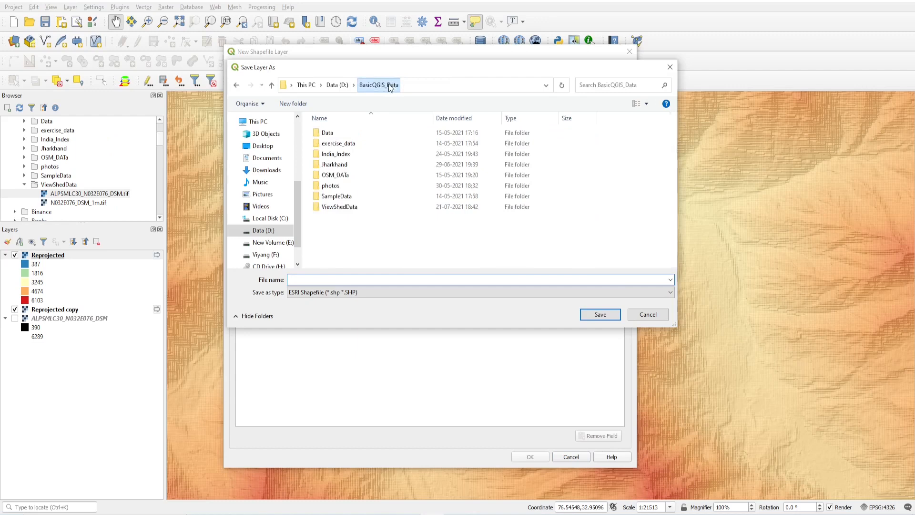
double_click(340, 207)
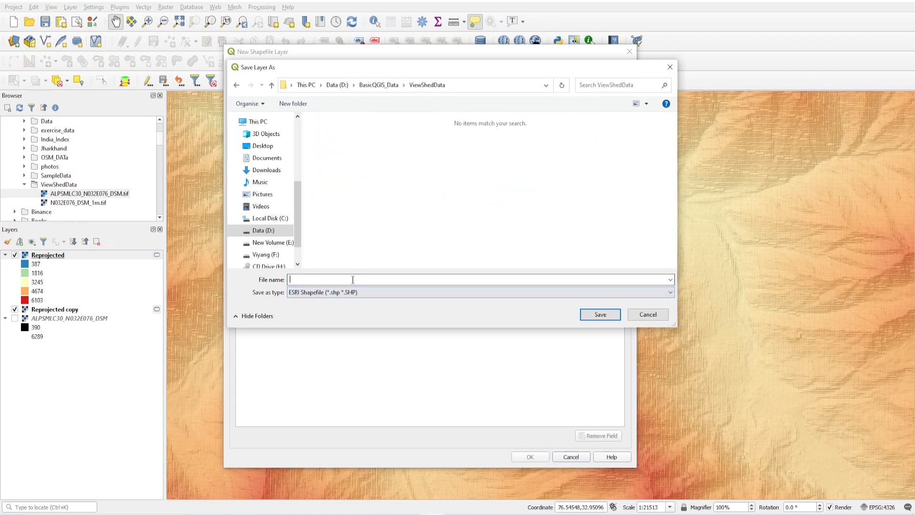
text(rigle)
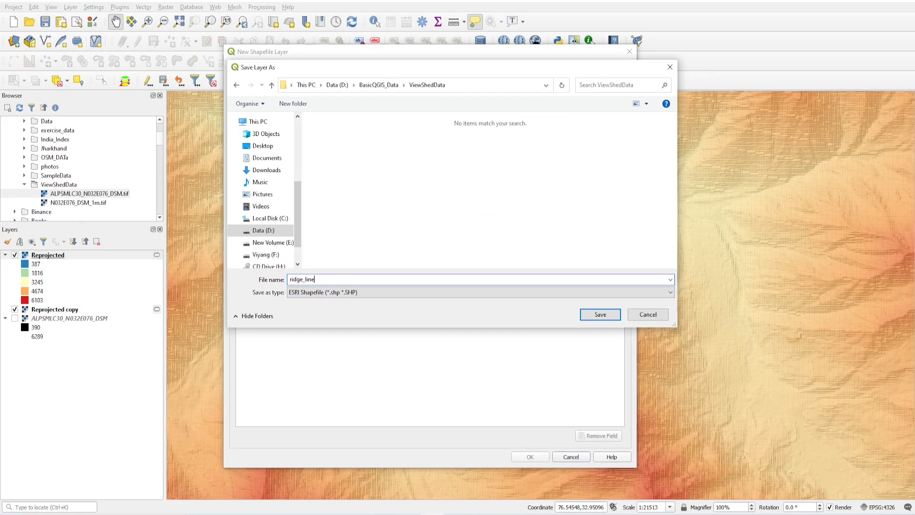
click(599, 314)
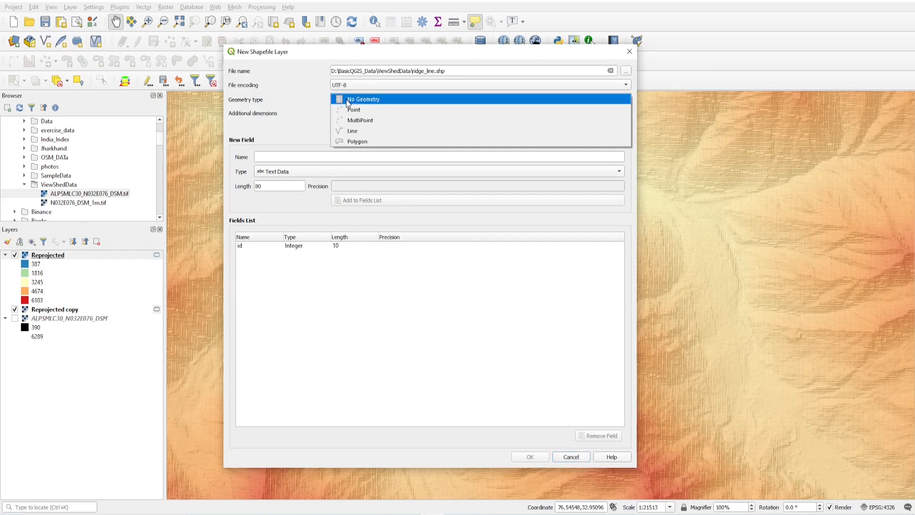
click(351, 130)
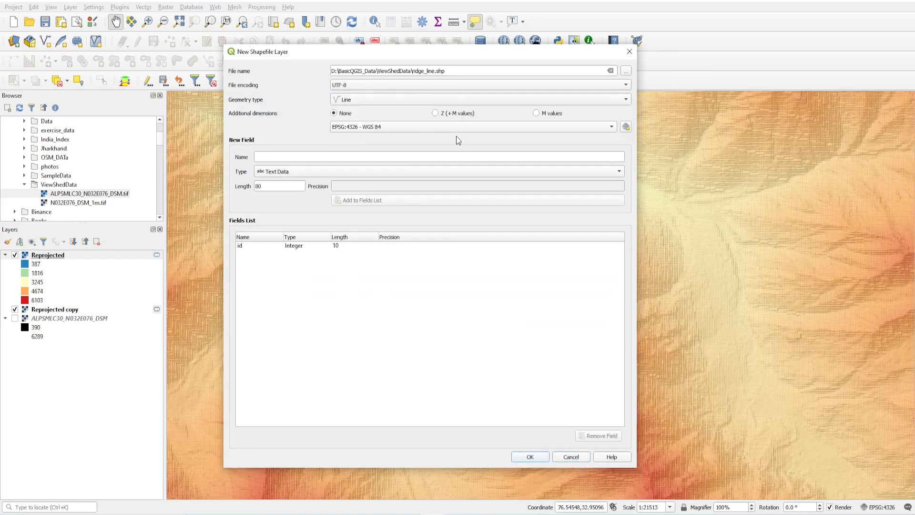
click(474, 127)
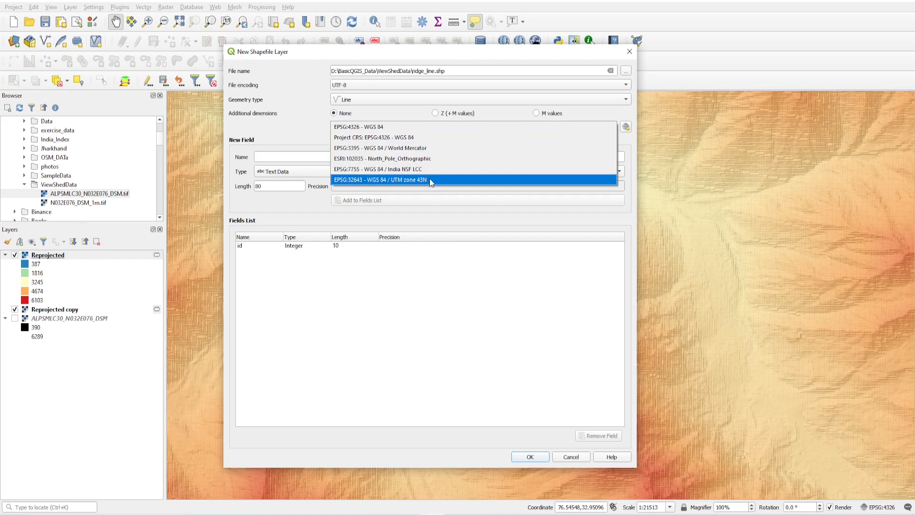
click(529, 457)
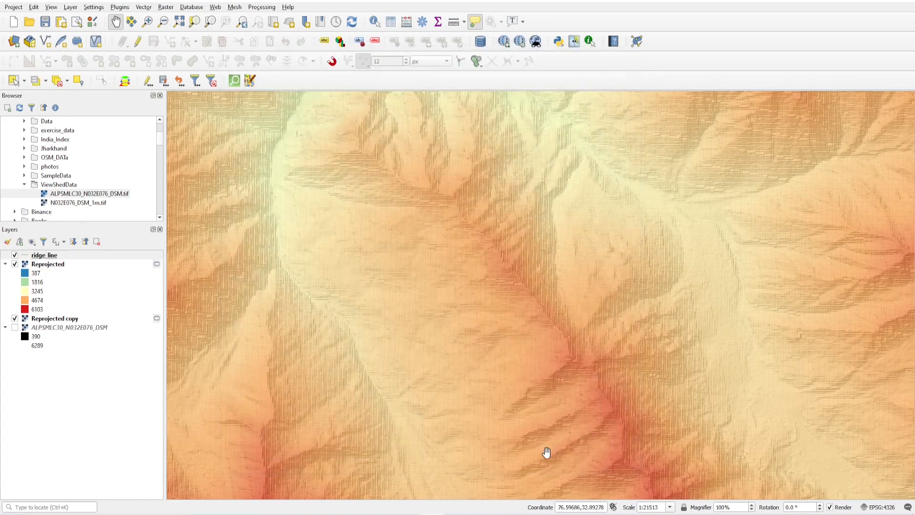
Step: Digitize a line feature along the dark red ridge into ridge_line and accept it with a NULL id
click(122, 41)
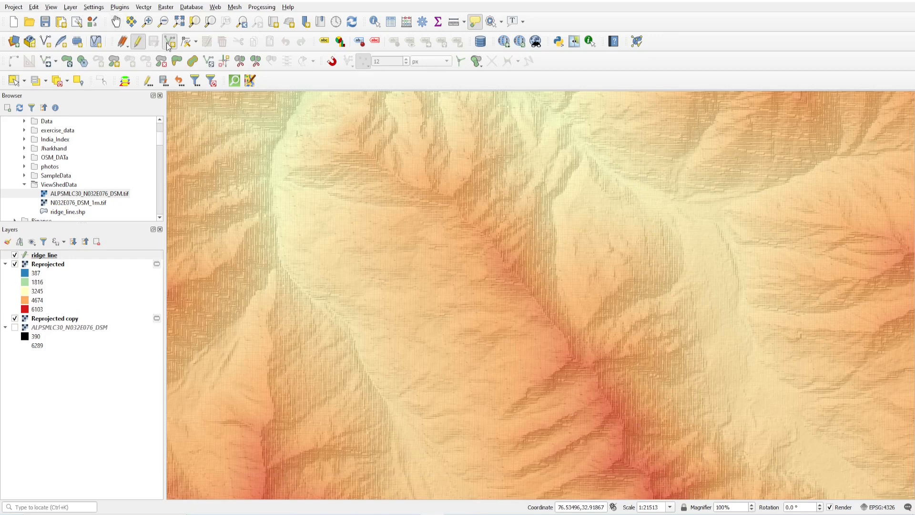
mouse_move(357, 162)
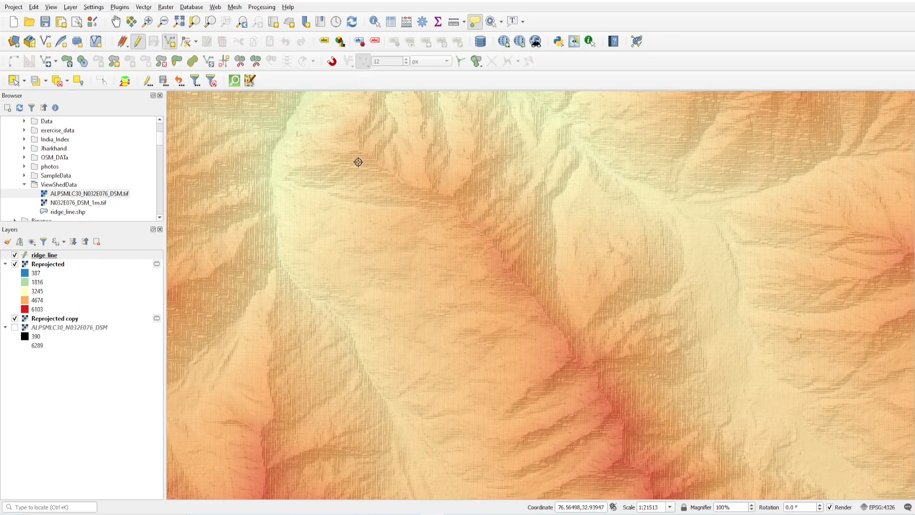
mouse_move(409, 192)
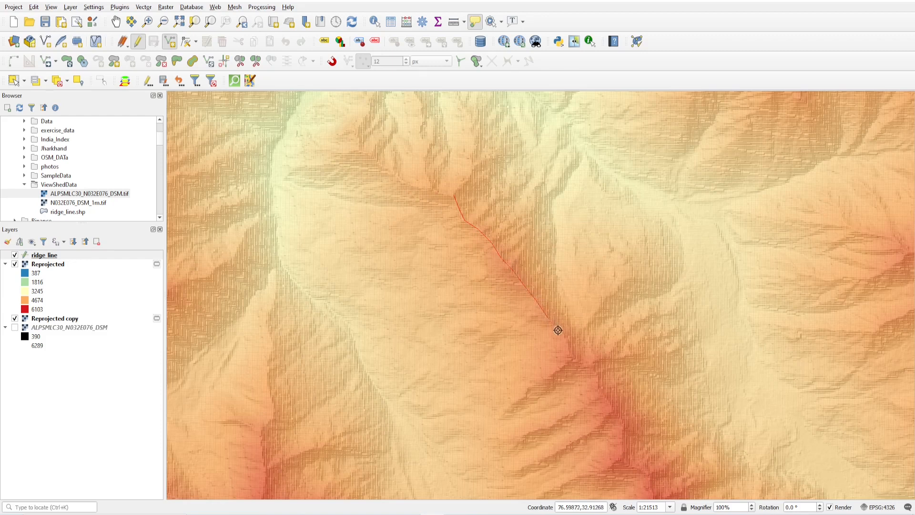
mouse_move(586, 351)
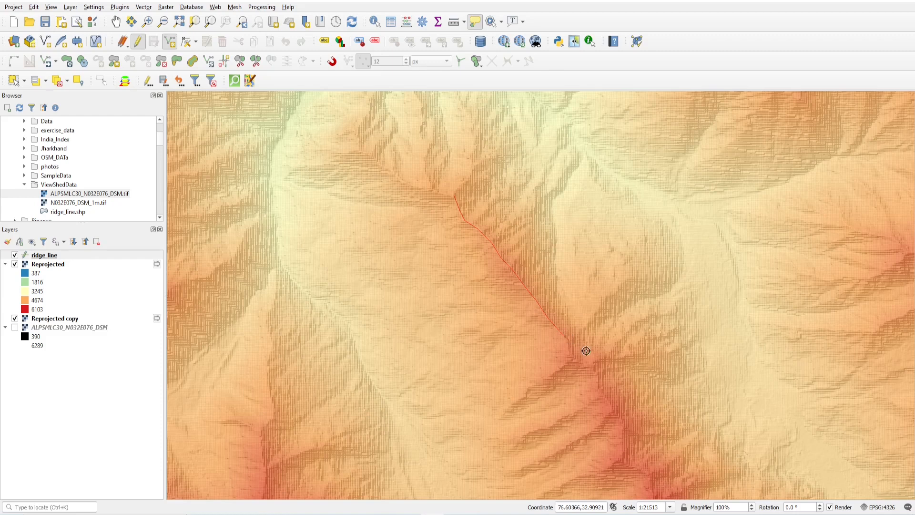
mouse_move(571, 350)
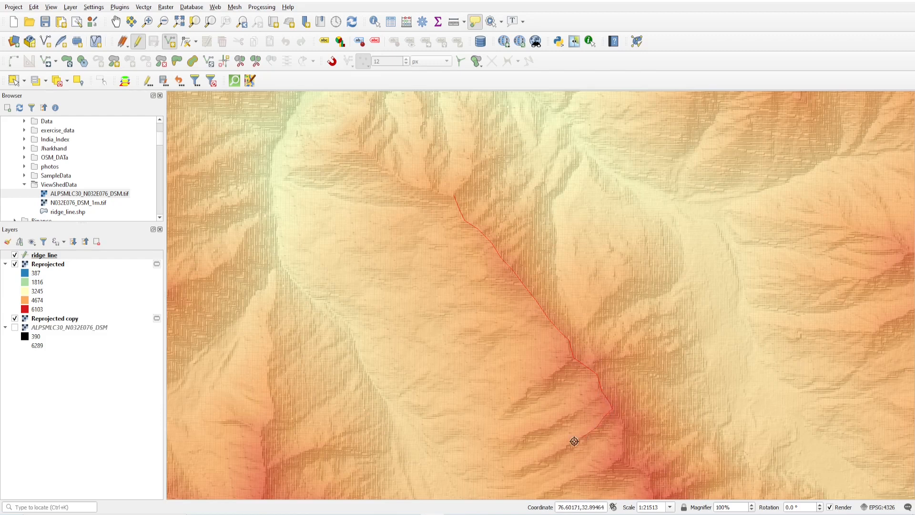
mouse_move(596, 420)
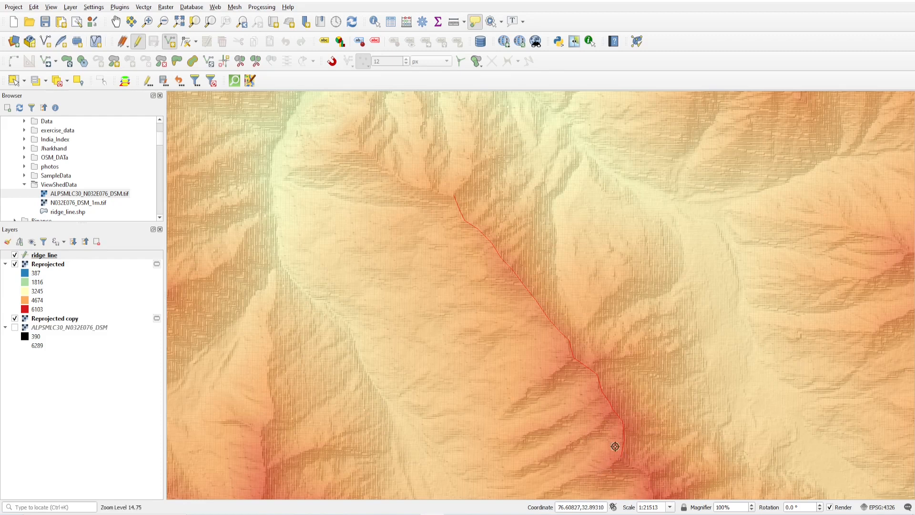
drag(615, 447, 714, 201)
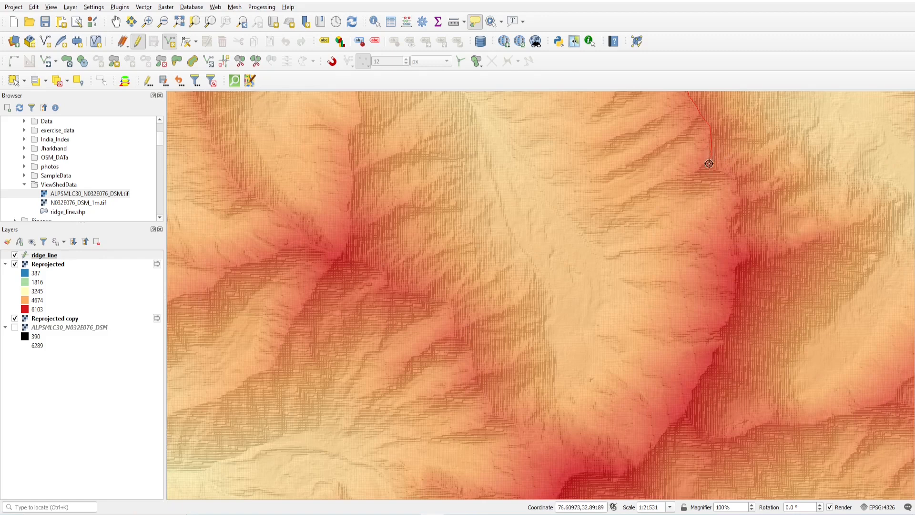
mouse_move(737, 205)
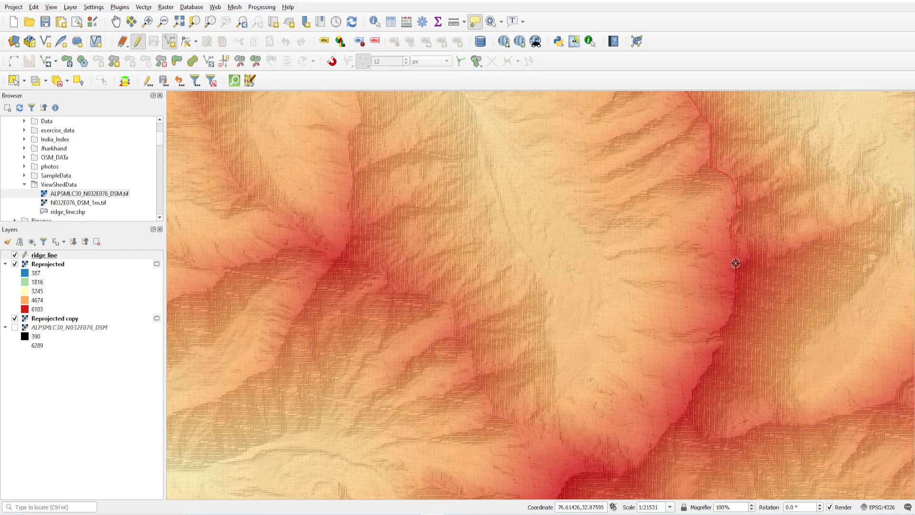
mouse_move(725, 326)
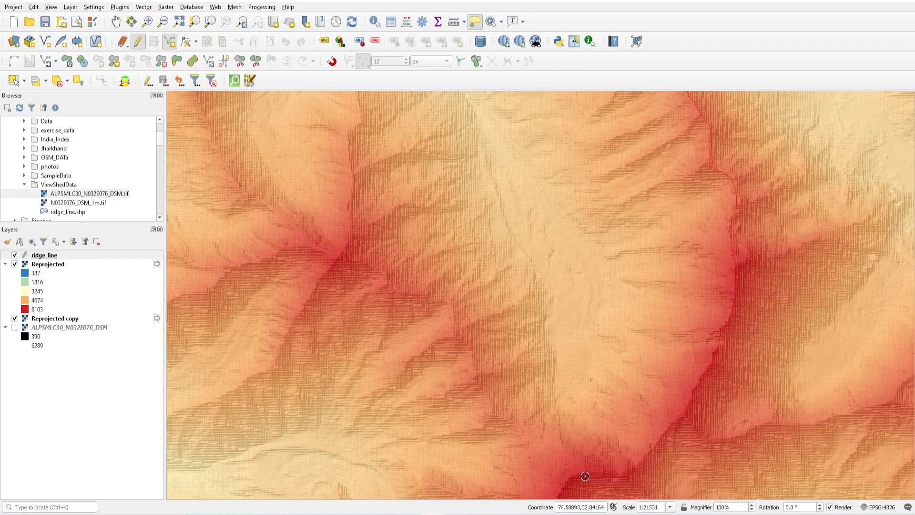
mouse_move(585, 425)
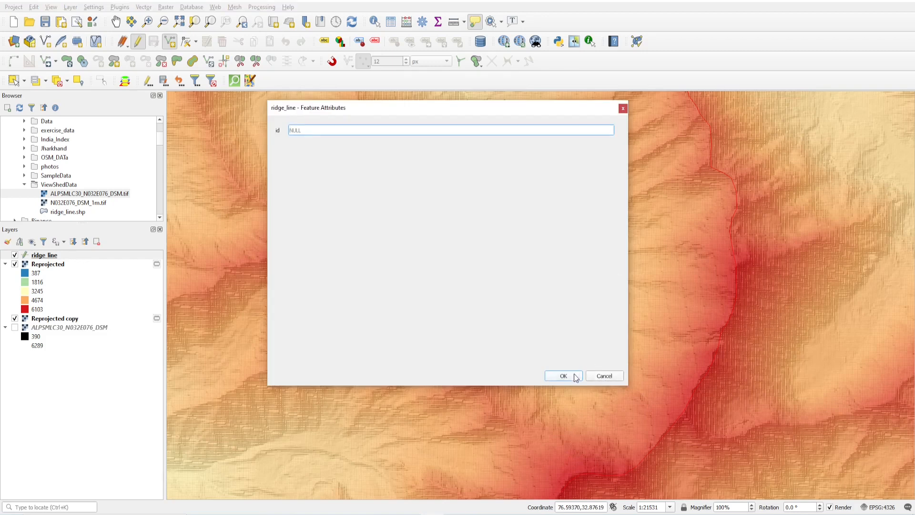
click(562, 376)
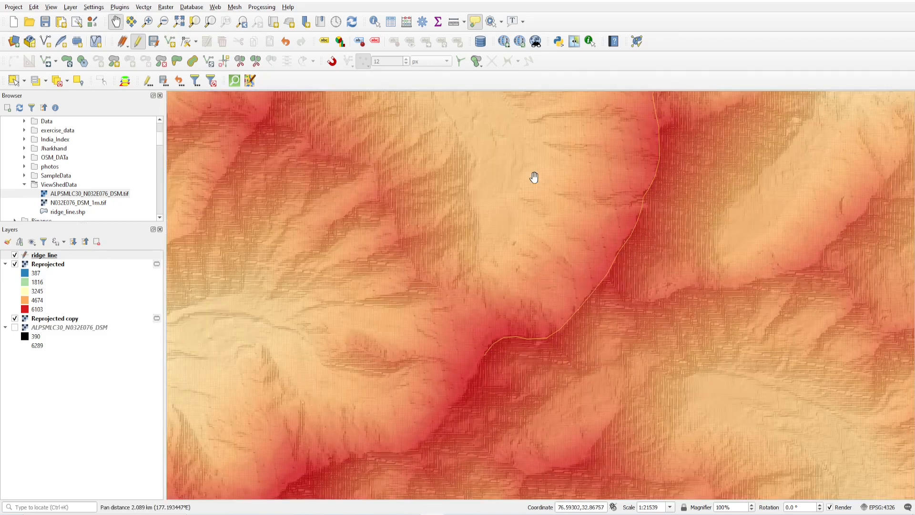
Step: Move the ridge line's end vertices further southwest along the ridge with the Vertex Tool
drag(534, 176, 485, 323)
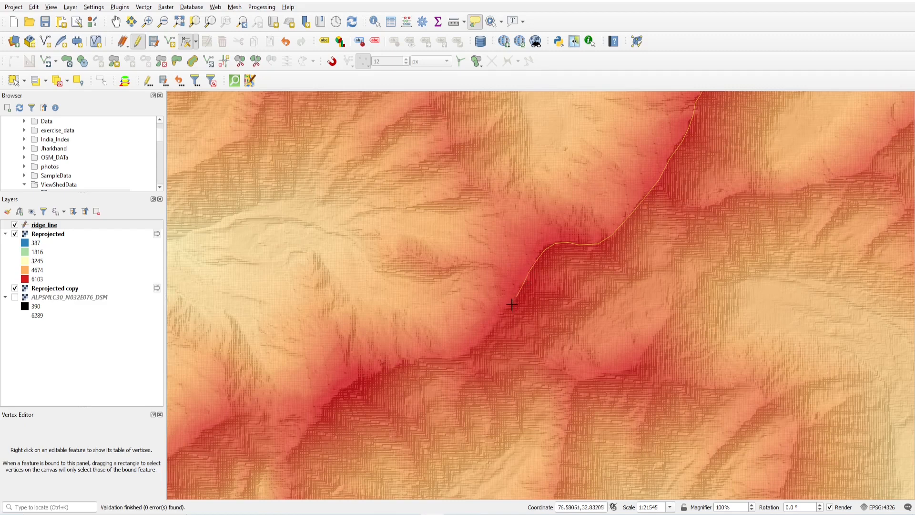
mouse_move(467, 351)
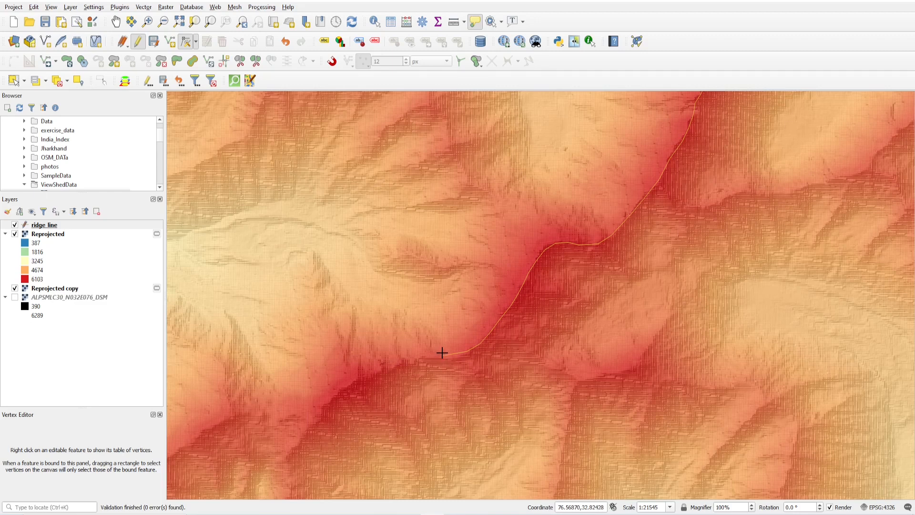
click(442, 355)
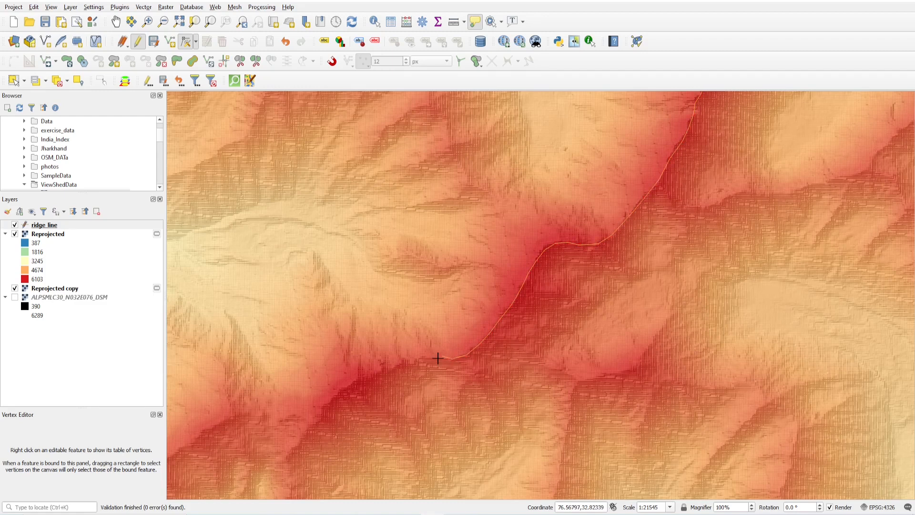
click(452, 358)
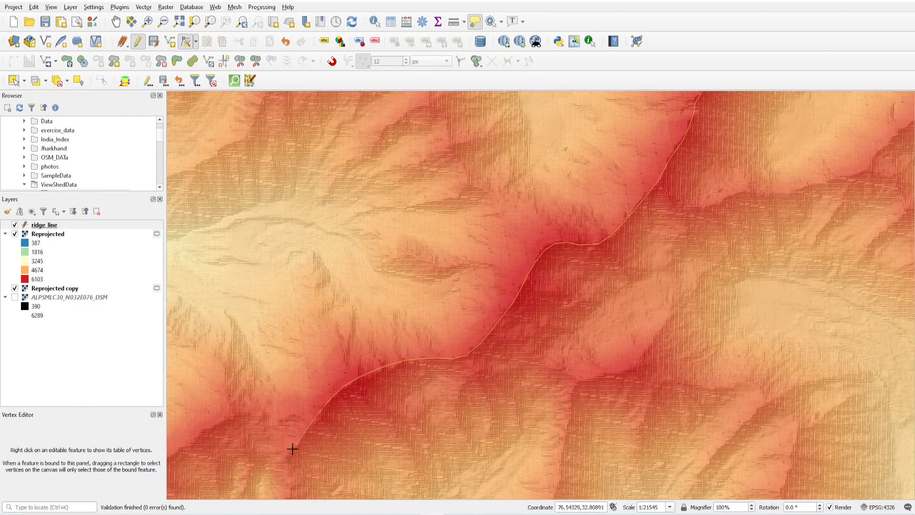
mouse_move(286, 461)
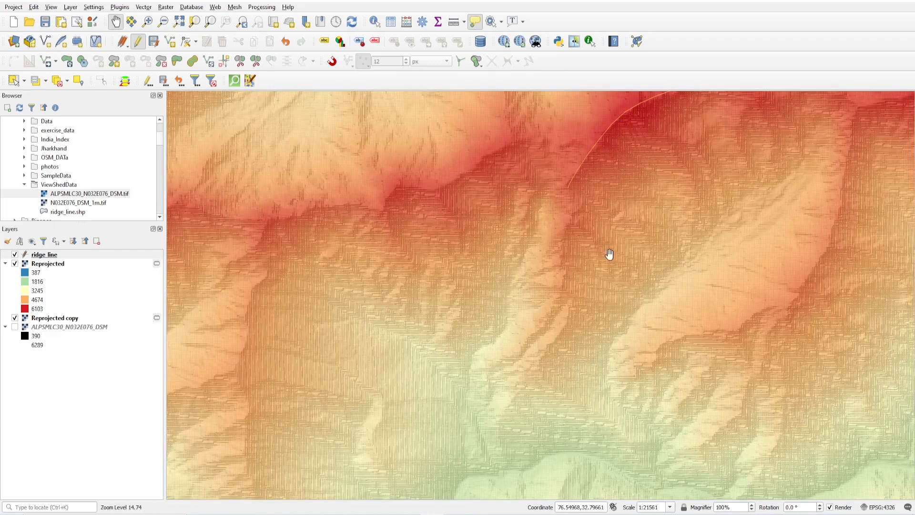
Step: Pan and zoom out to review the full traced ridge line over the DEM
drag(609, 253, 541, 324)
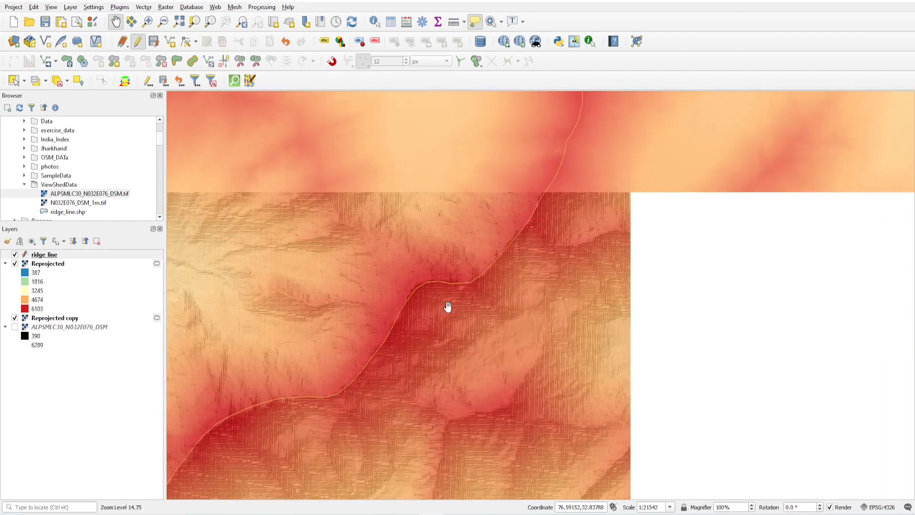
scroll(down, 3)
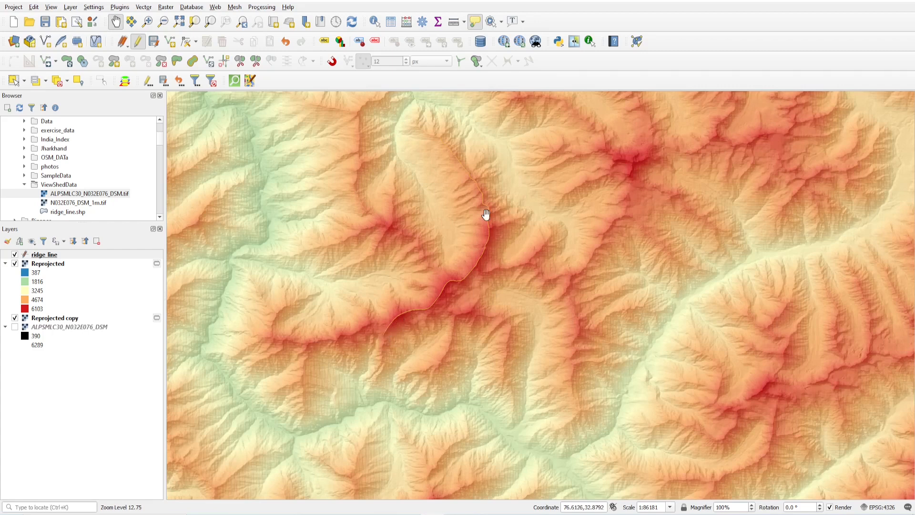
drag(487, 214, 563, 228)
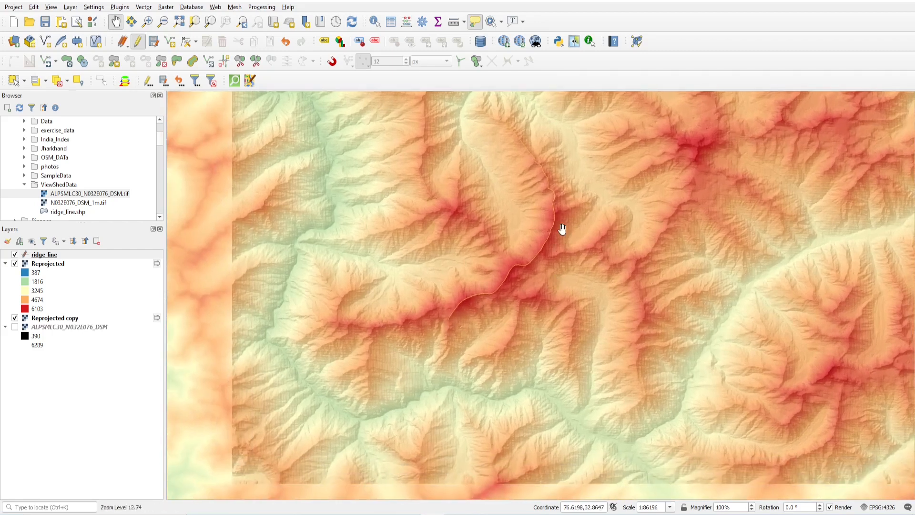
drag(562, 228, 397, 324)
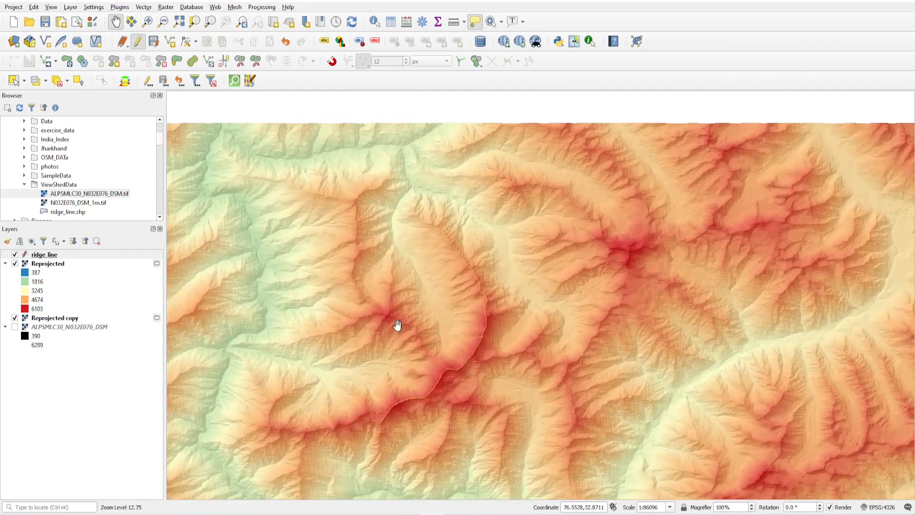
scroll(up, 3)
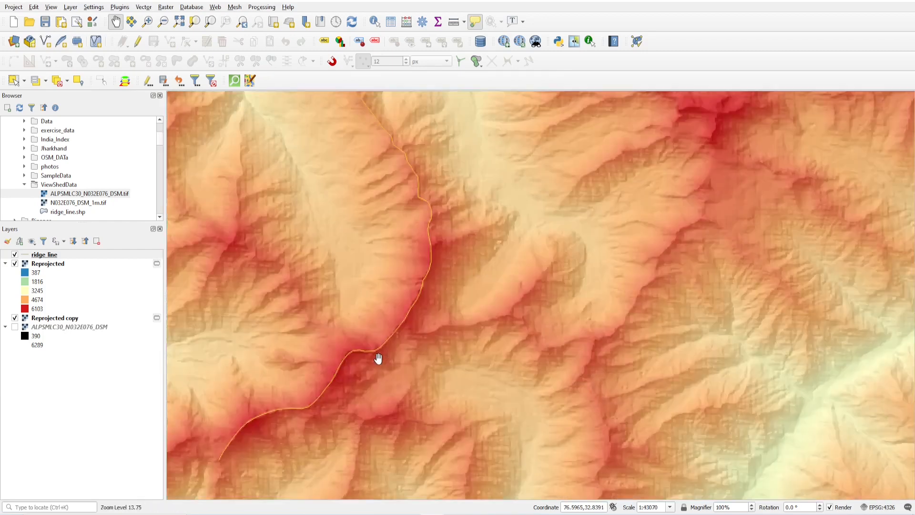
scroll(down, 3)
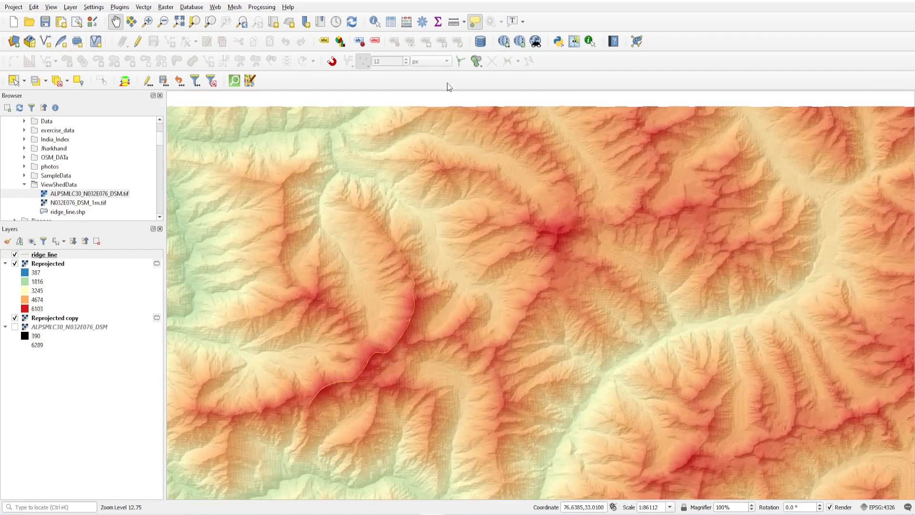
Step: Identify the ridge_line feature (NULL id), try Measure Line, then bring up the Processing Toolbox
click(410, 275)
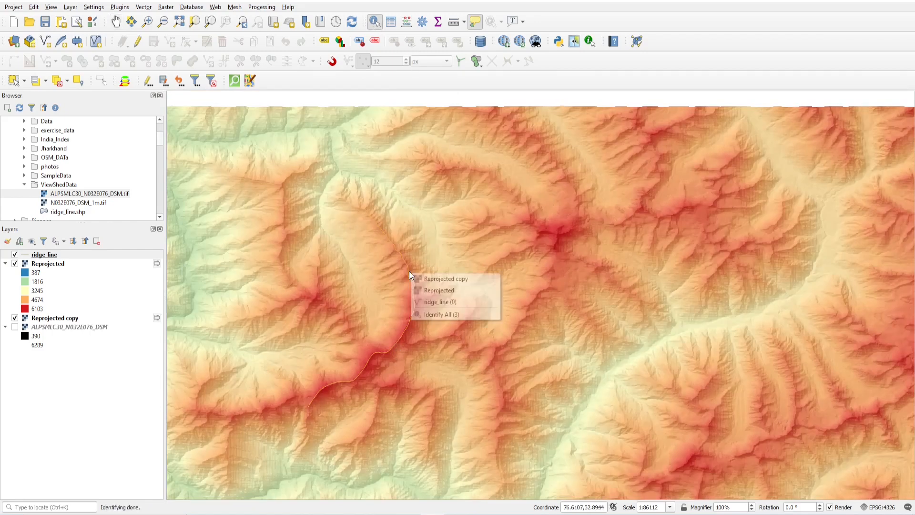
click(440, 302)
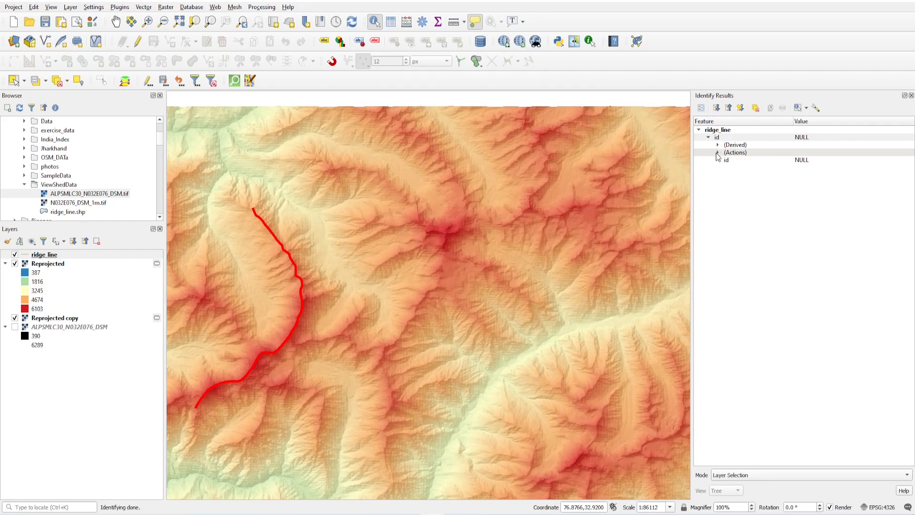
click(718, 145)
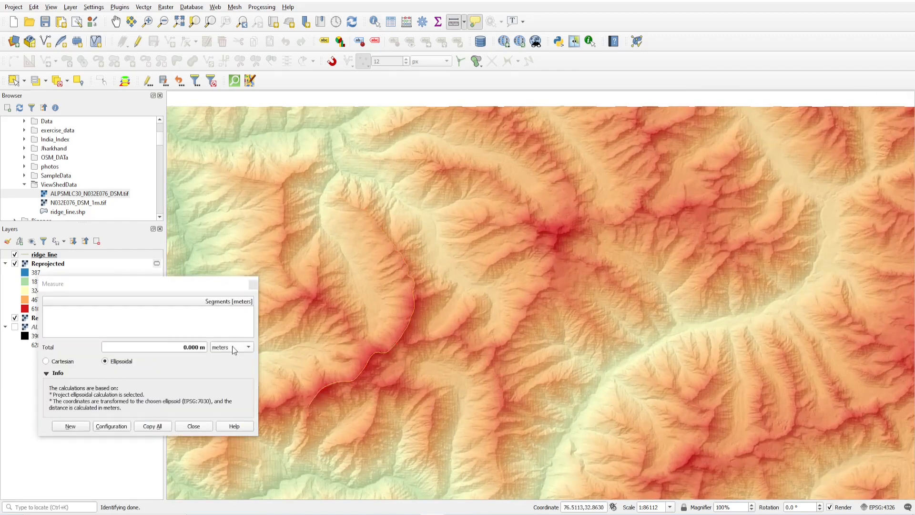
click(231, 347)
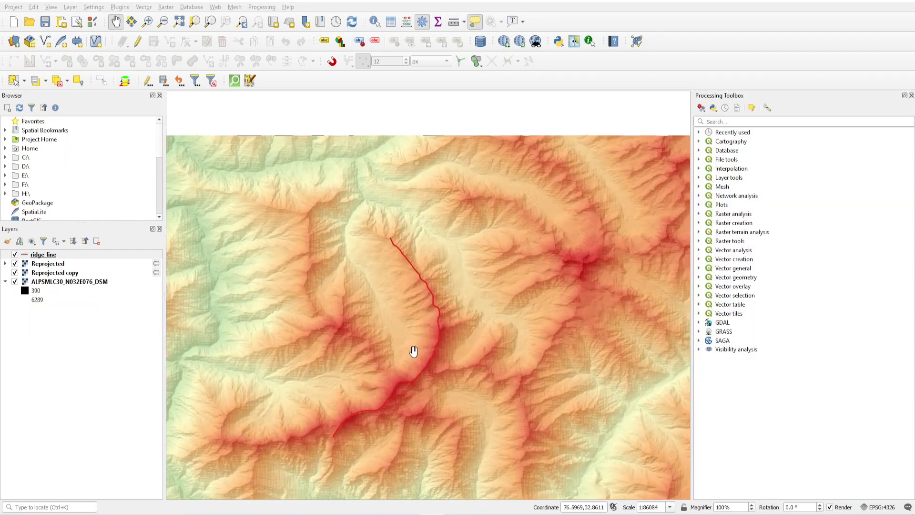
Step: Generate random points on ridge_line: 100 per feature, 100 m minimum distance, yielding 96 points
drag(413, 351, 460, 214)
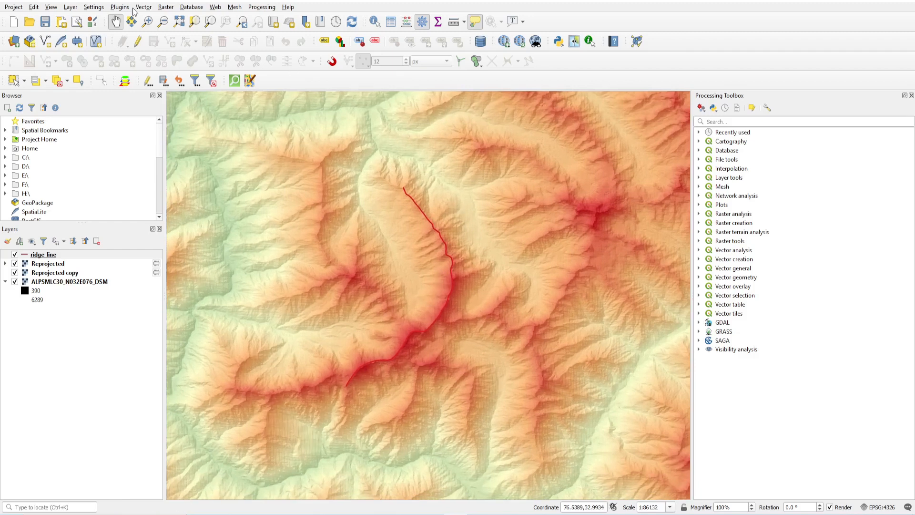
click(143, 6)
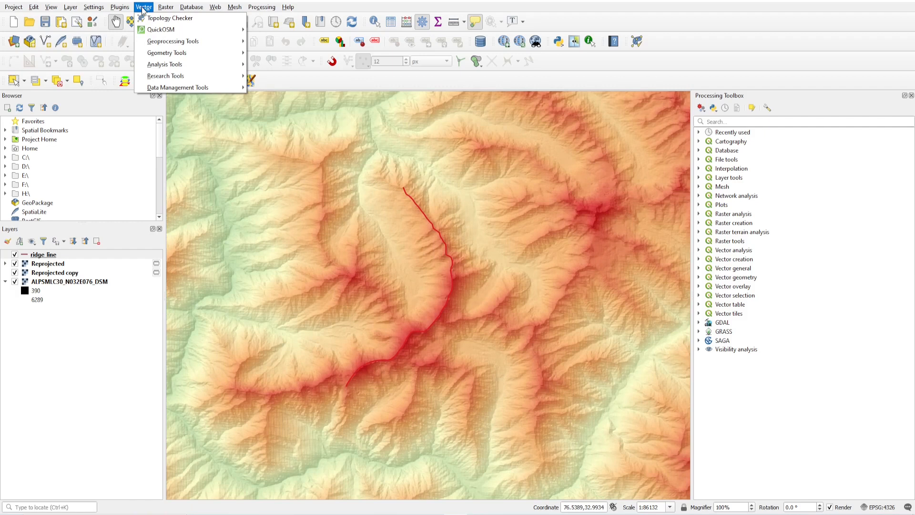
mouse_move(165, 75)
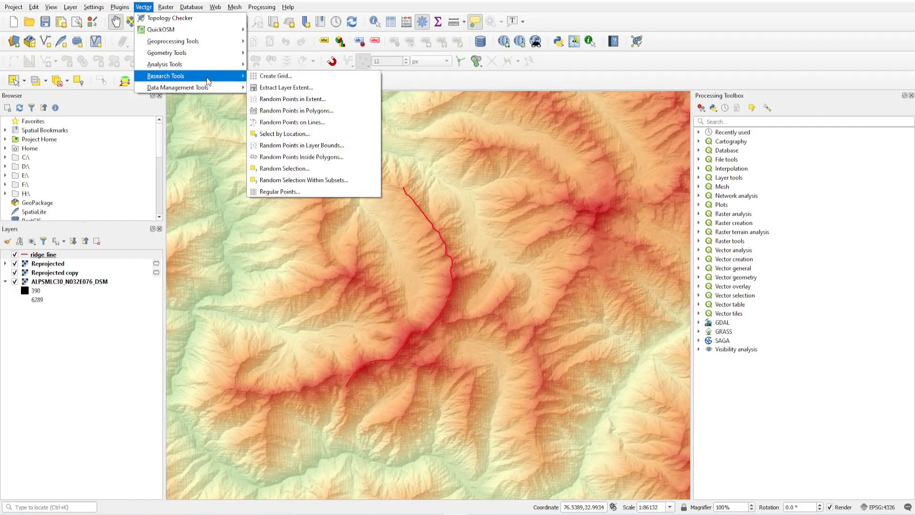
mouse_move(292, 122)
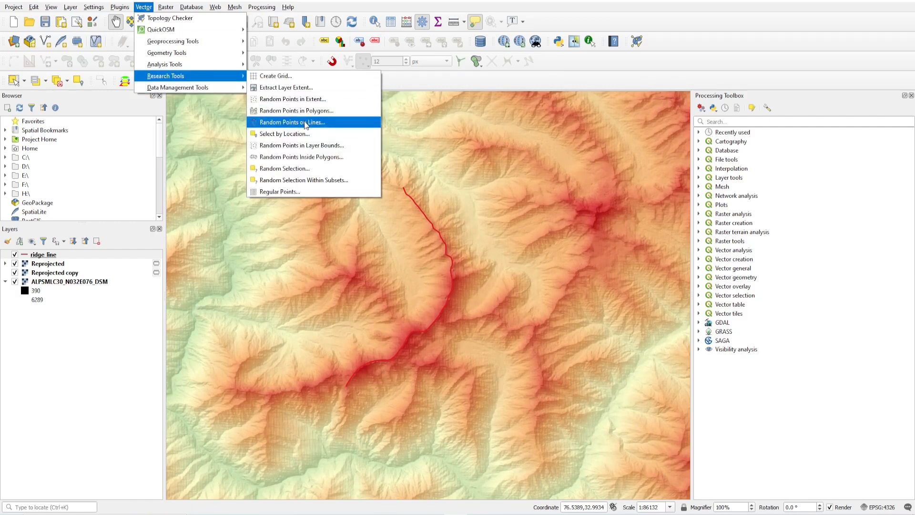
click(292, 122)
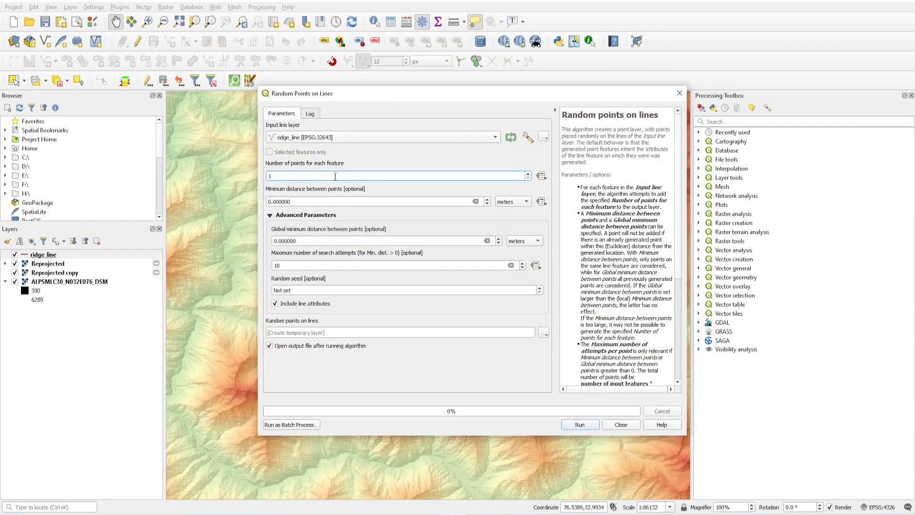
text(100)
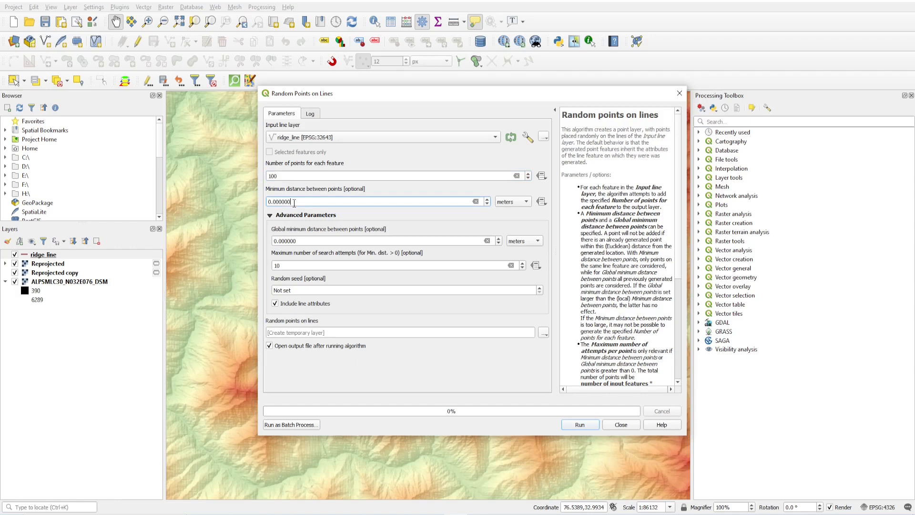
text(100)
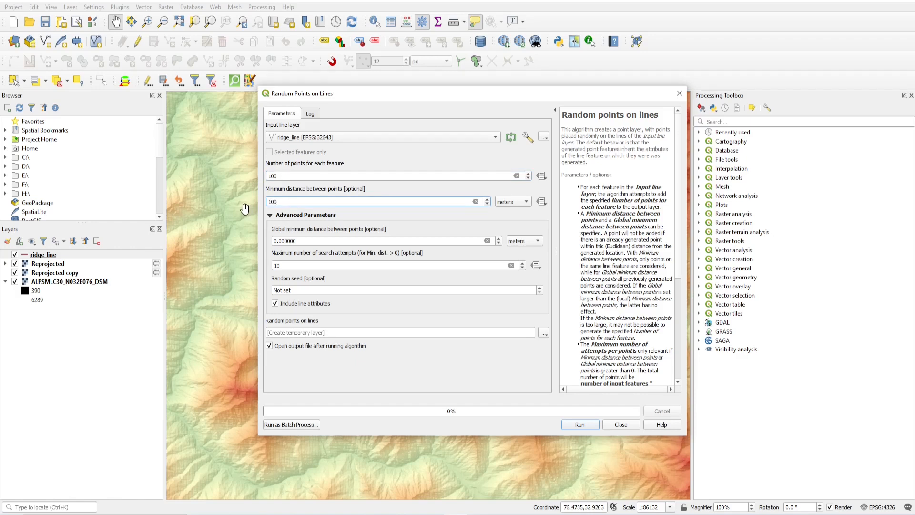
mouse_move(318, 258)
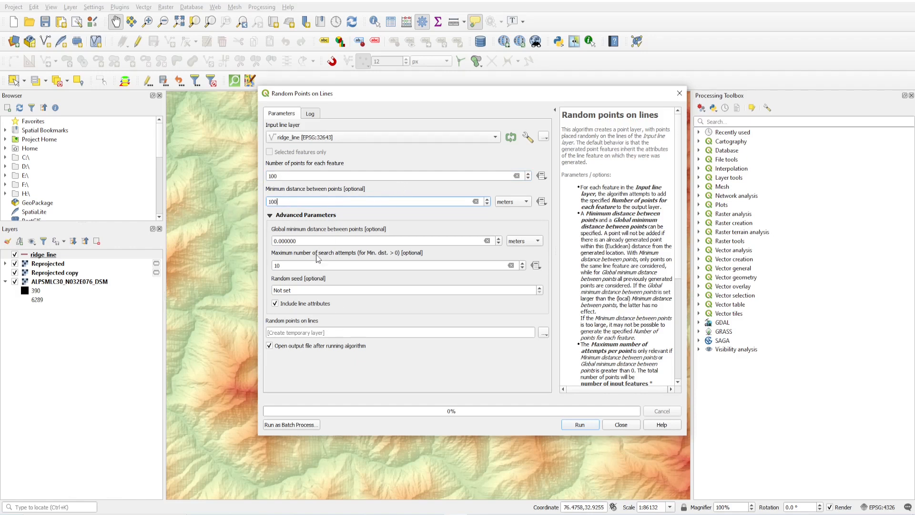
click(579, 424)
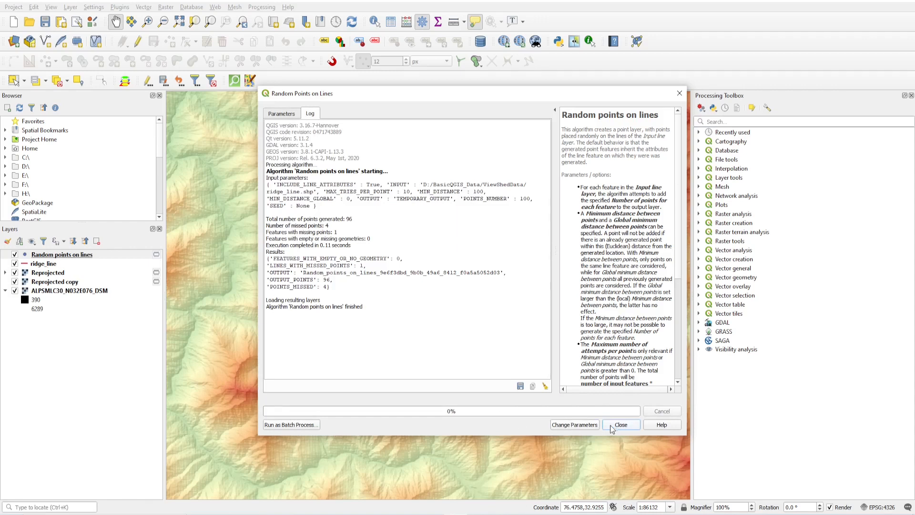
click(620, 424)
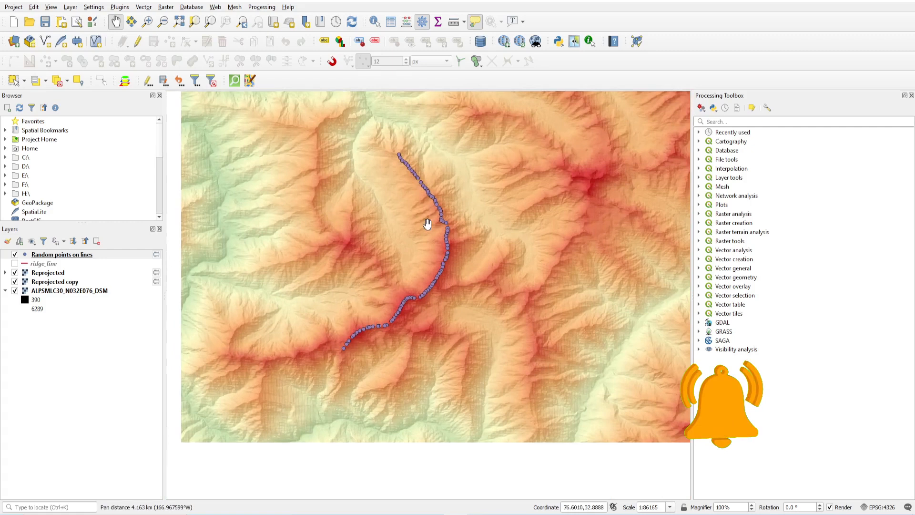
Step: Show the feature count (96) for the Random points on lines layer
right_click(61, 254)
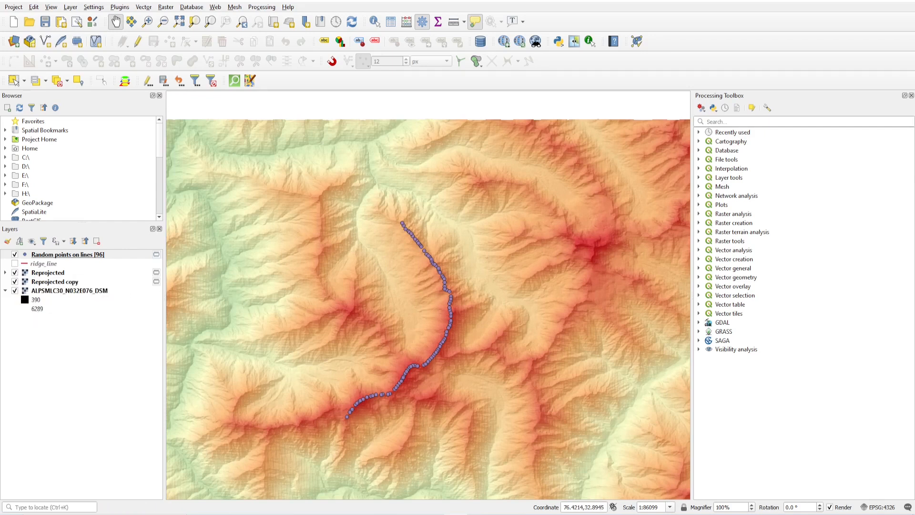
scroll(down, 3)
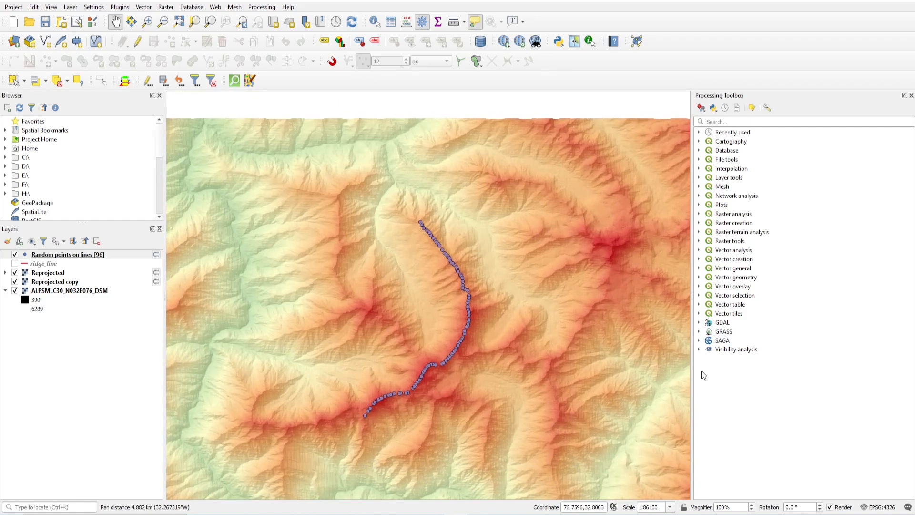
Step: Expand Visibility analysis tools and confirm the Visibility Analysis plugin (v1.7) is installed
click(736, 349)
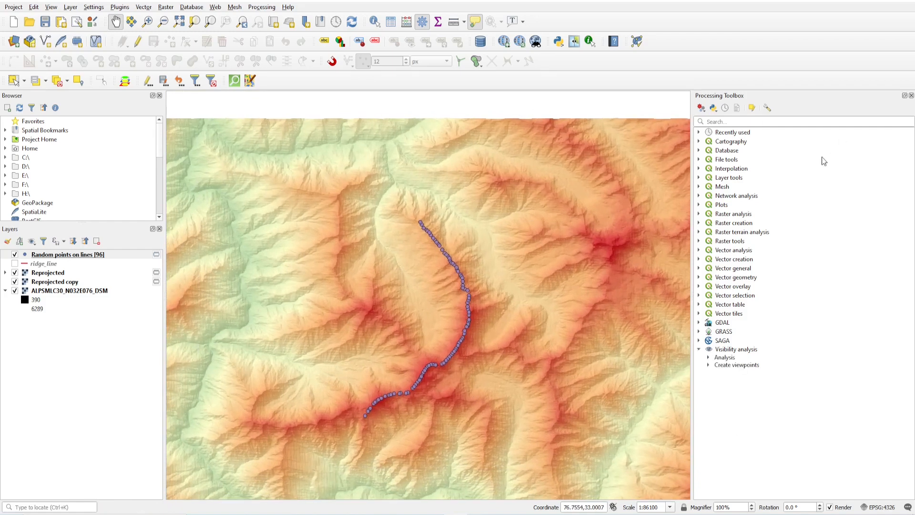
click(737, 349)
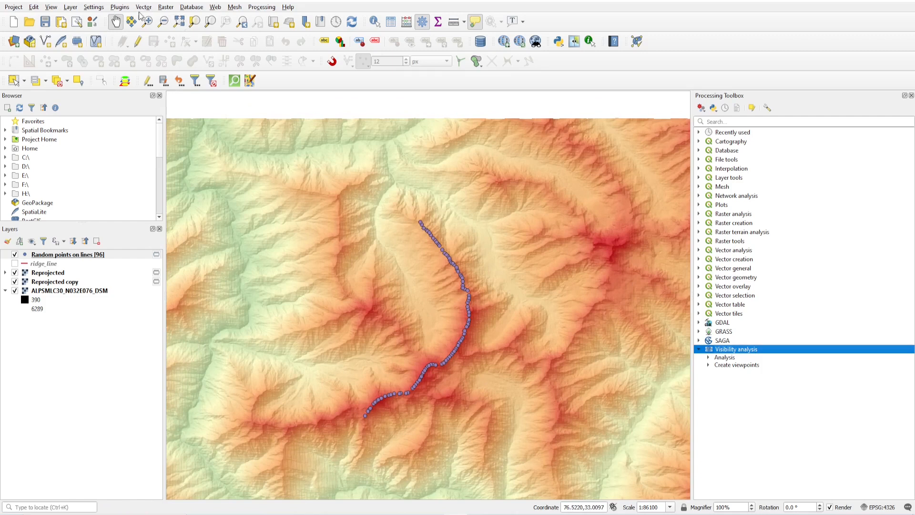
click(120, 6)
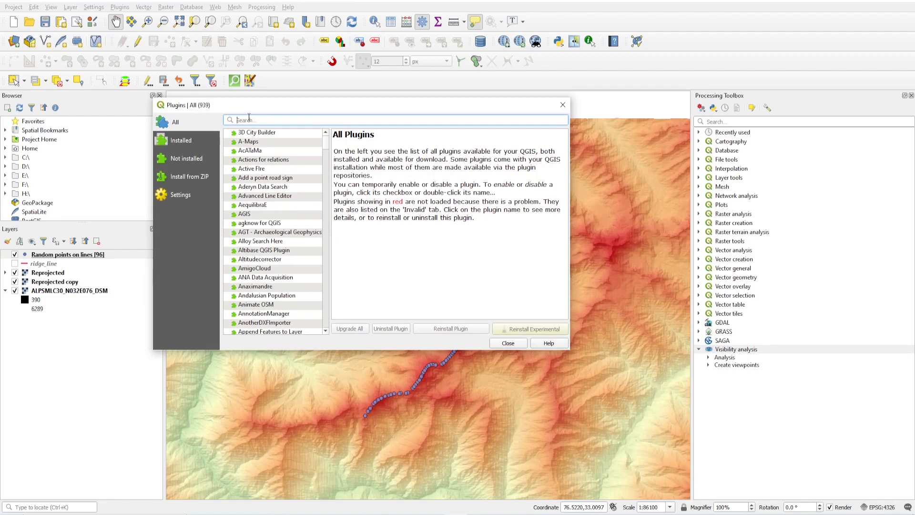
text(visibility)
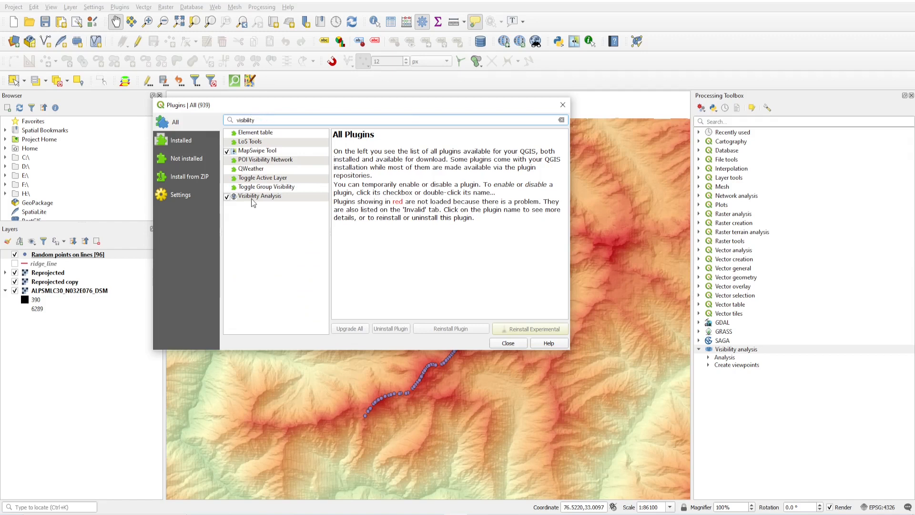
click(259, 196)
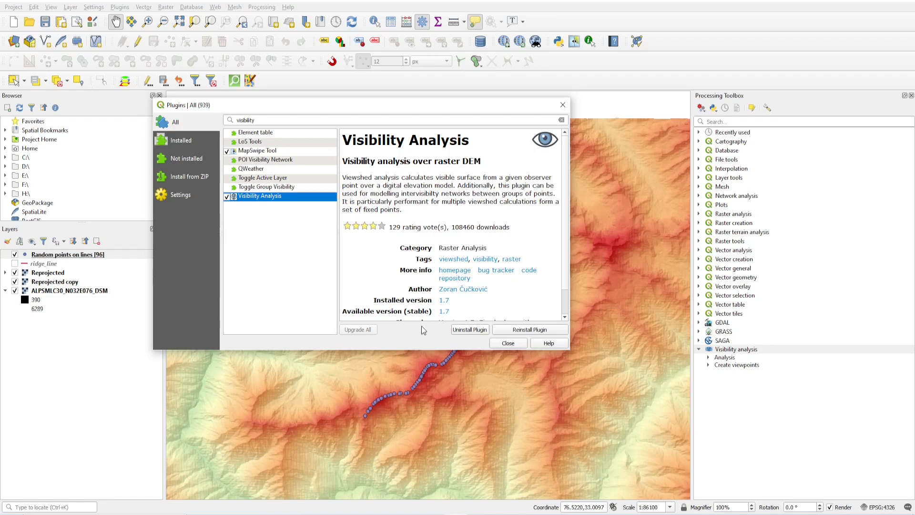
mouse_move(445, 310)
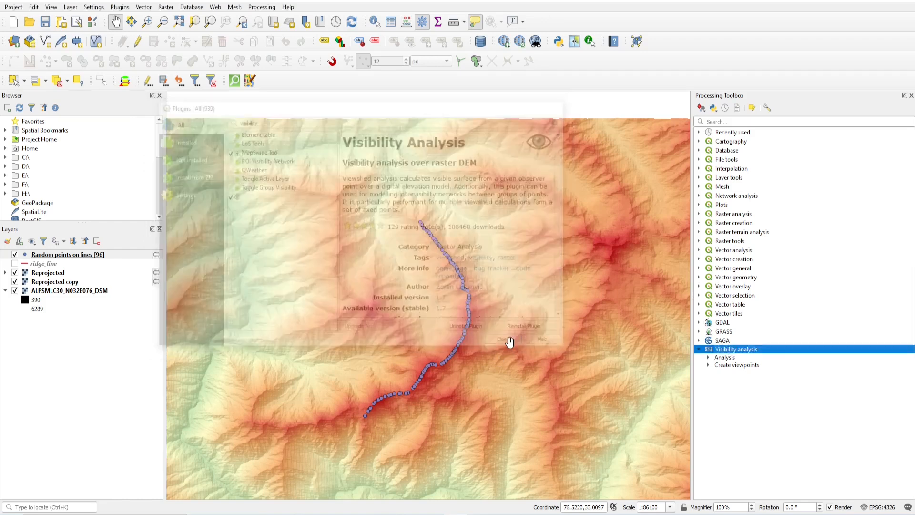
click(505, 340)
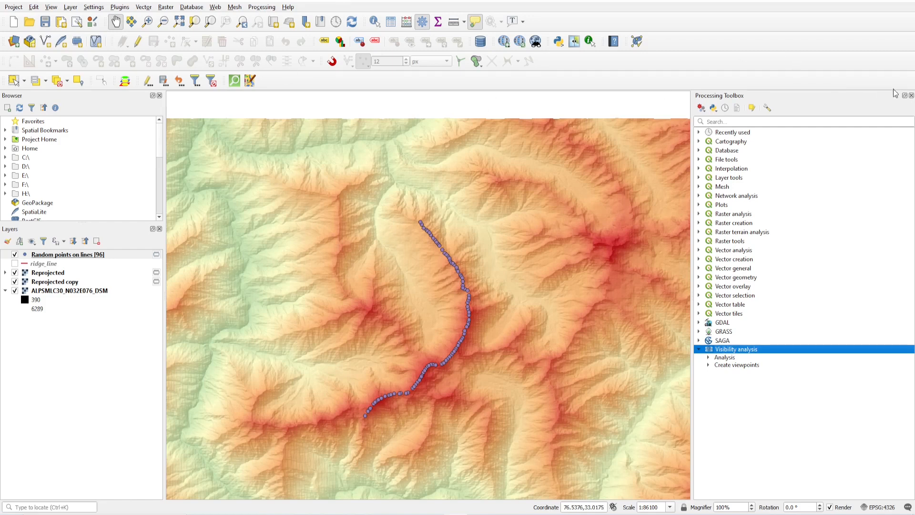
click(261, 7)
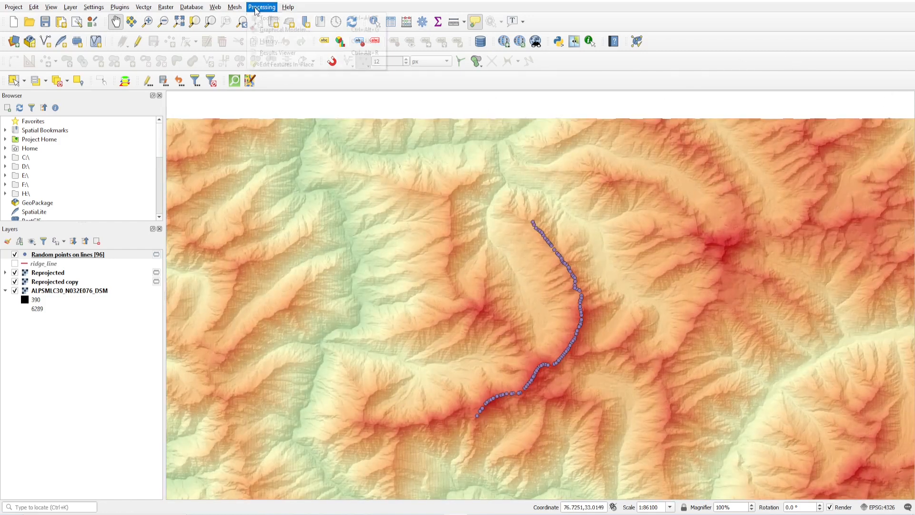
Step: Start Create viewpoints with the Reprojected raster as the elevation model
click(273, 17)
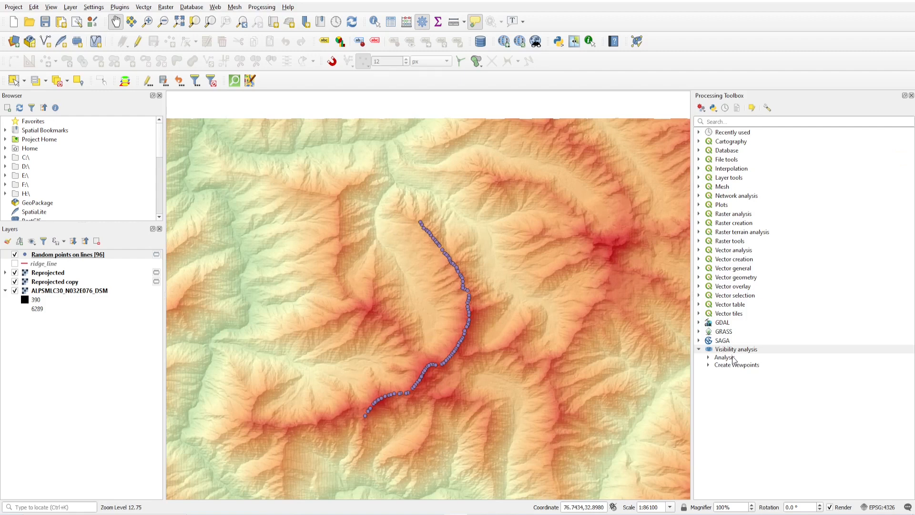
click(735, 349)
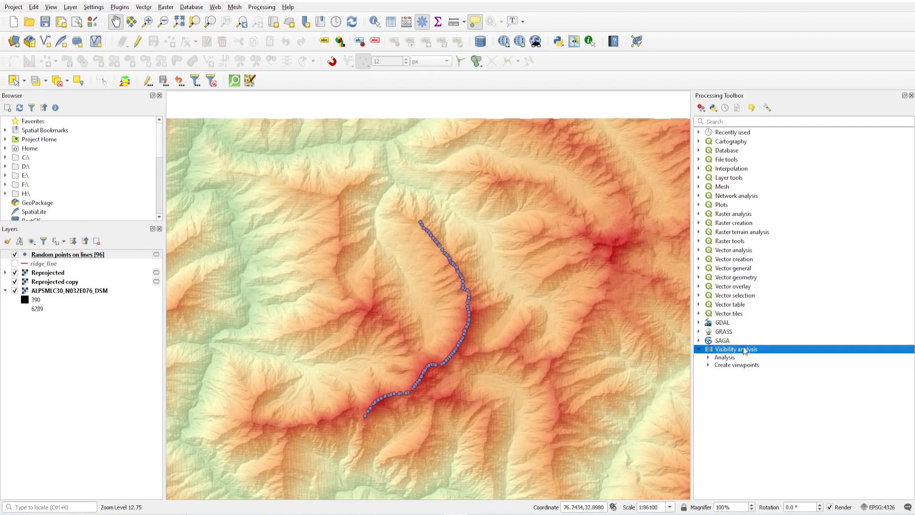
mouse_move(697, 374)
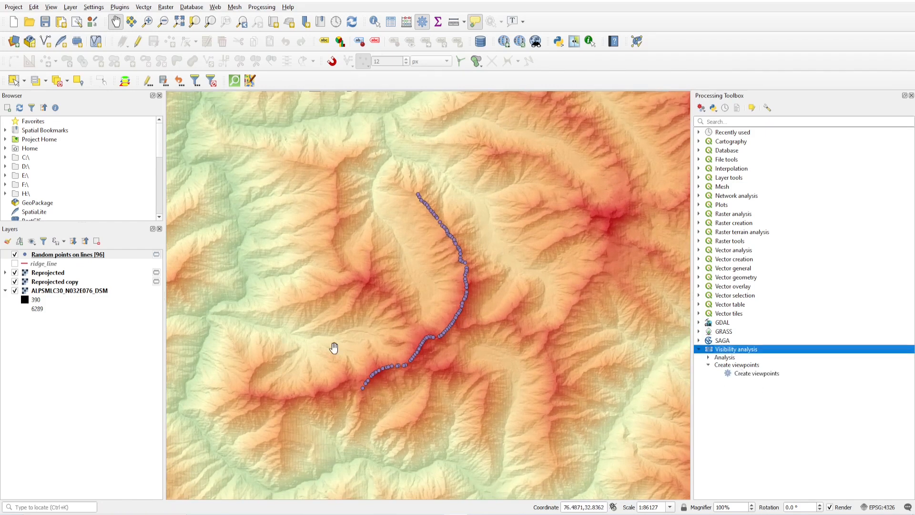
click(737, 364)
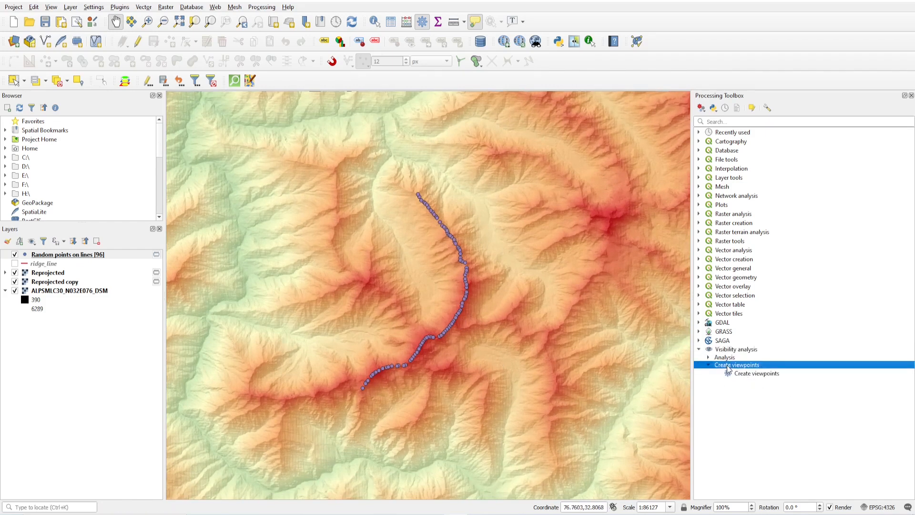
double_click(756, 373)
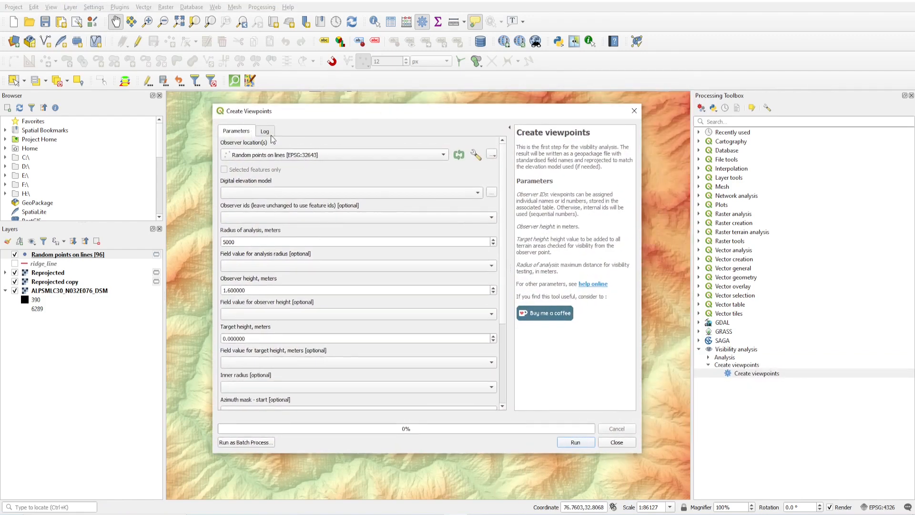
click(327, 154)
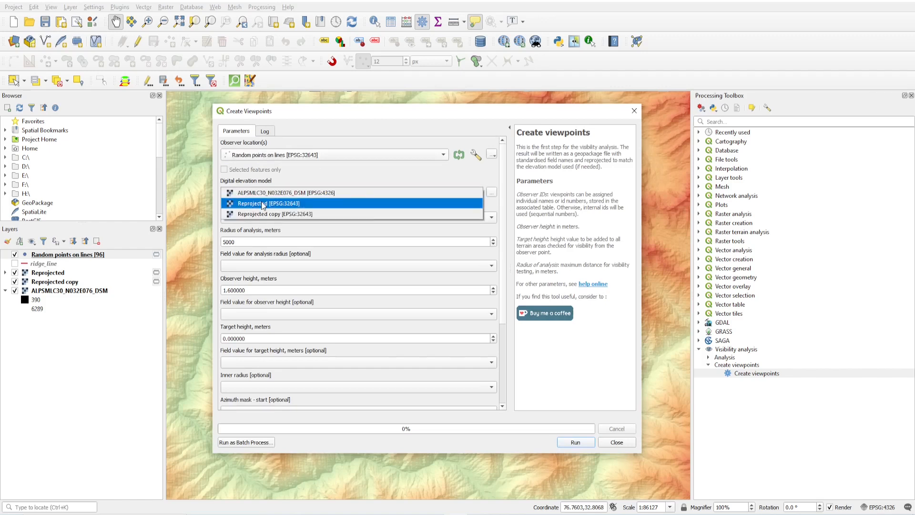
click(269, 203)
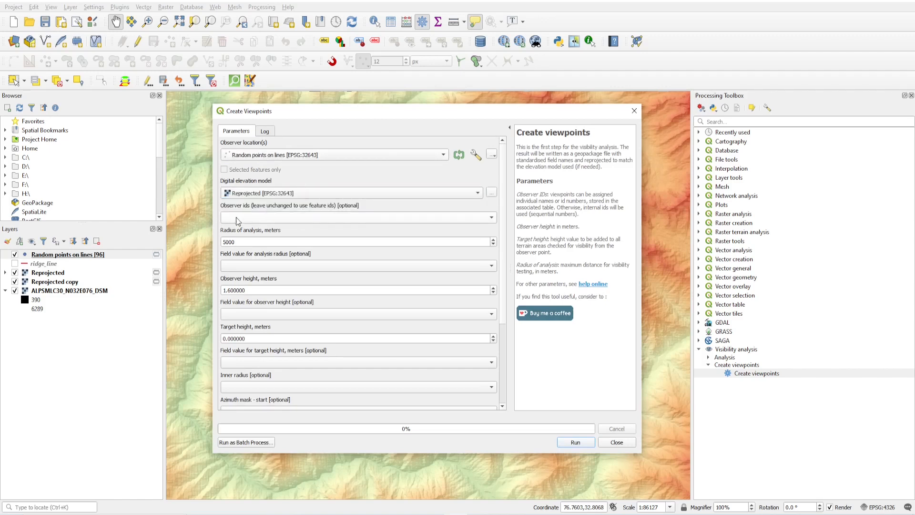
Step: Set observer ids to rand_point_id and radius 10000 m, then run to add the Output layer
click(358, 218)
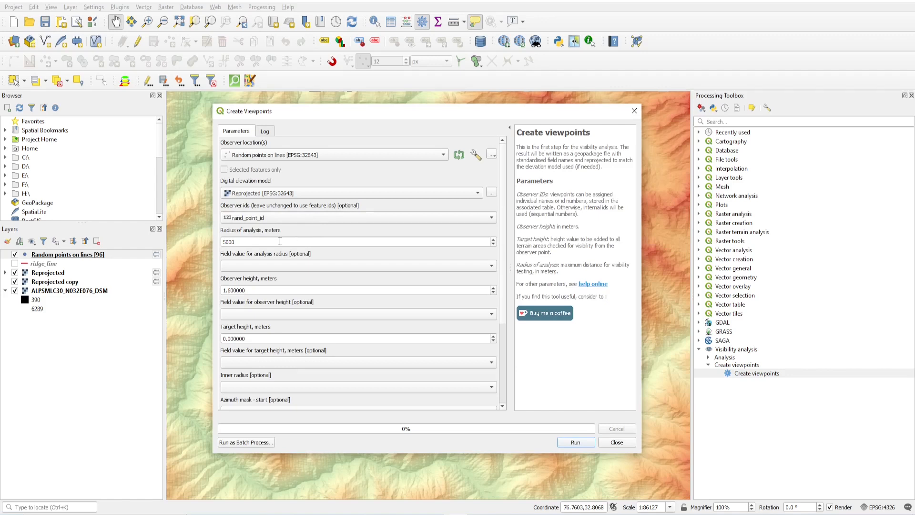
click(245, 241)
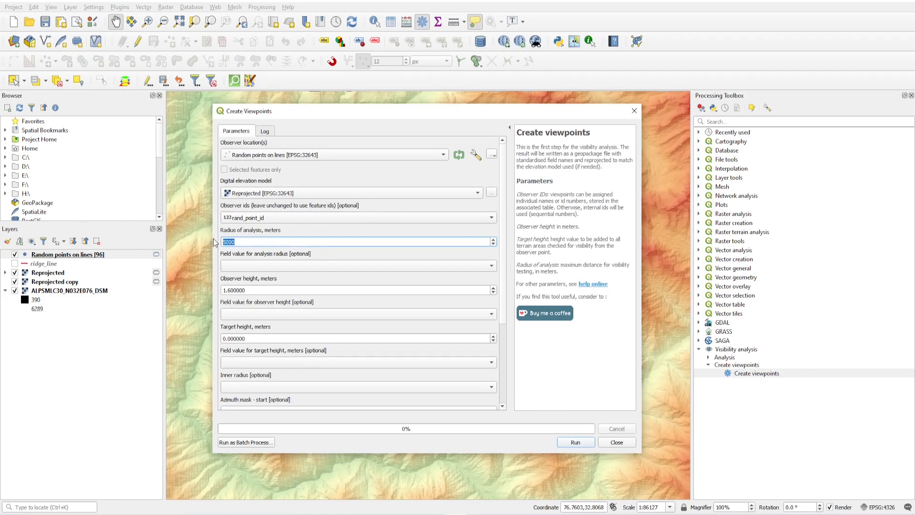
text(10000)
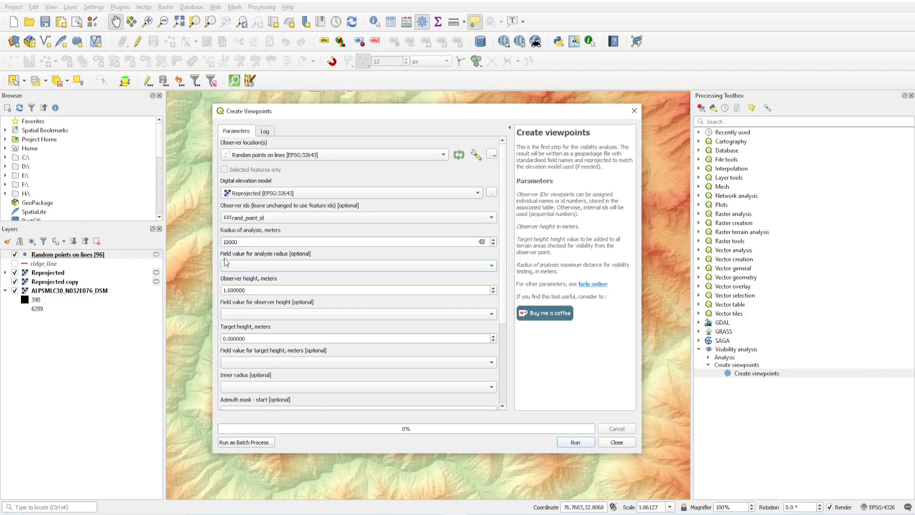
click(355, 290)
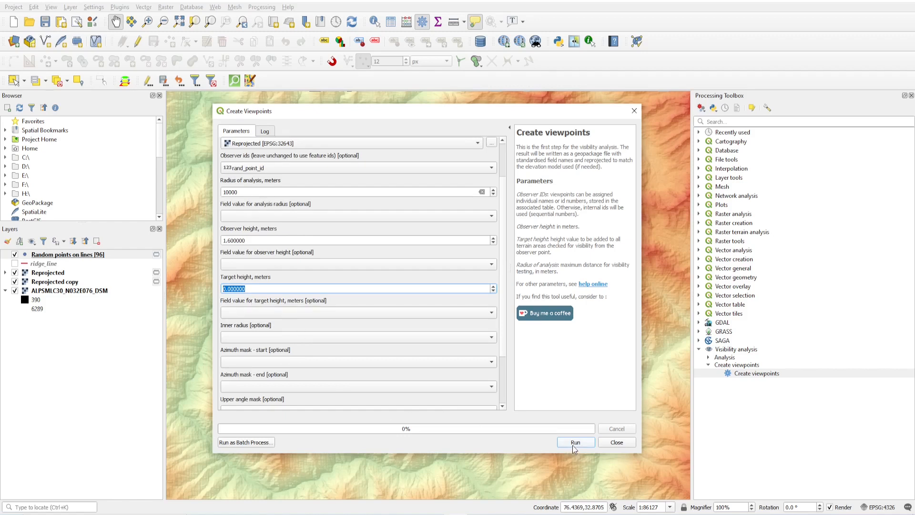
click(574, 441)
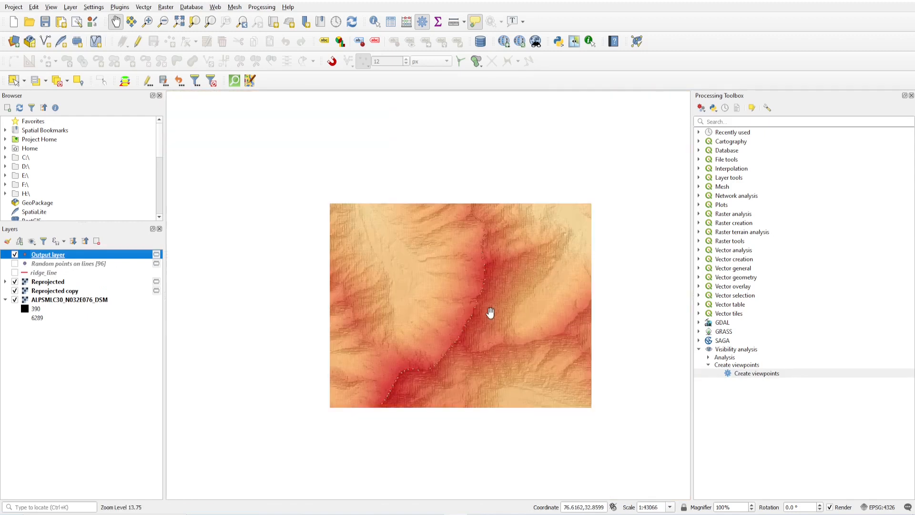
Step: Run a Binary viewshed from the viewpoints on the Reprojected DEM, adding the Output file layer
scroll(down, 3)
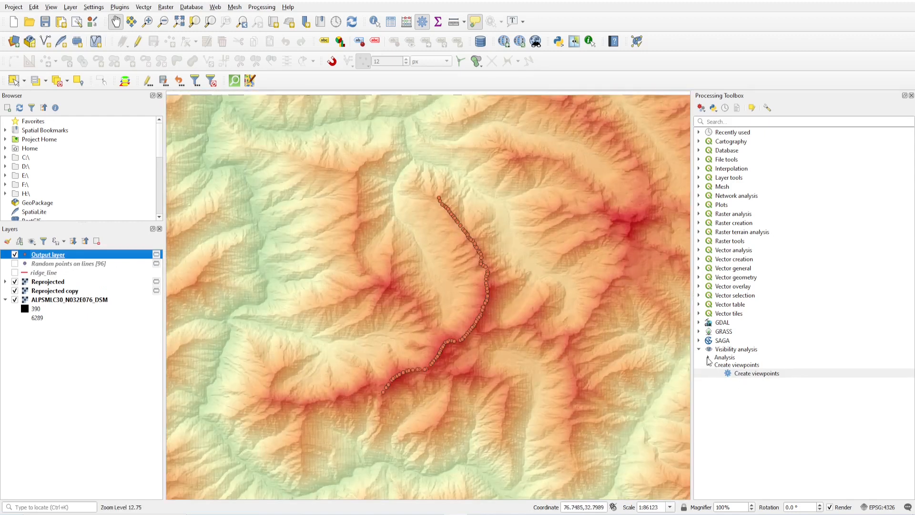
click(724, 356)
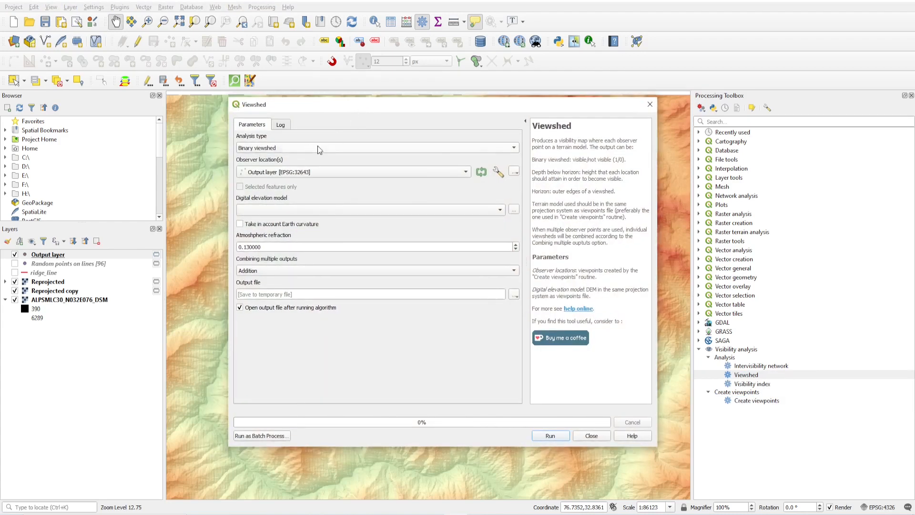
click(377, 147)
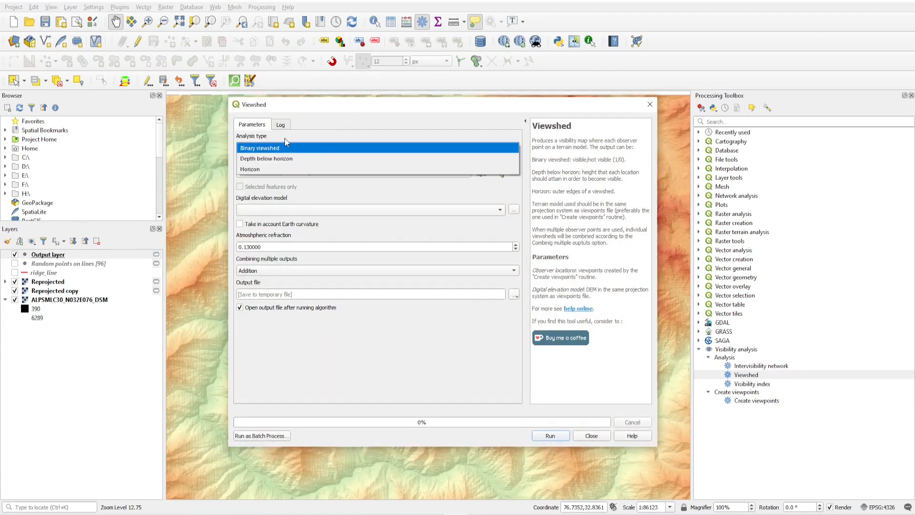
click(259, 147)
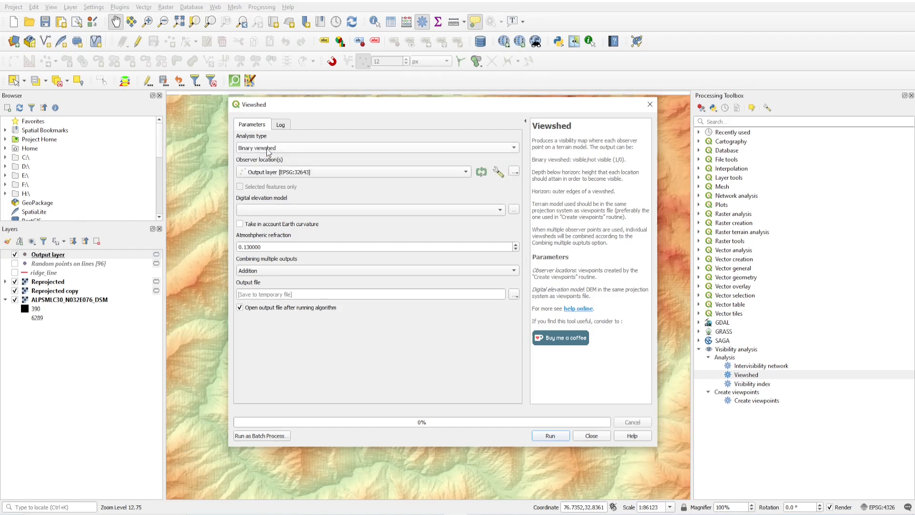
mouse_move(281, 198)
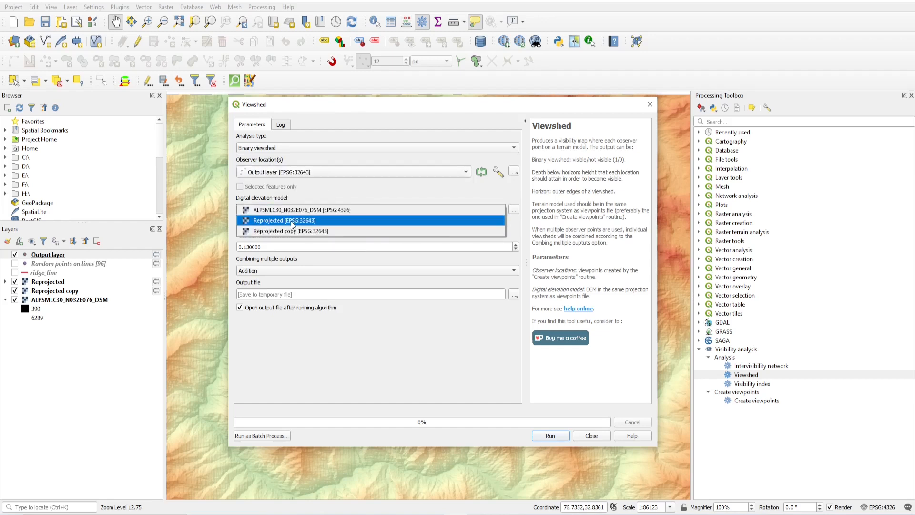
click(284, 220)
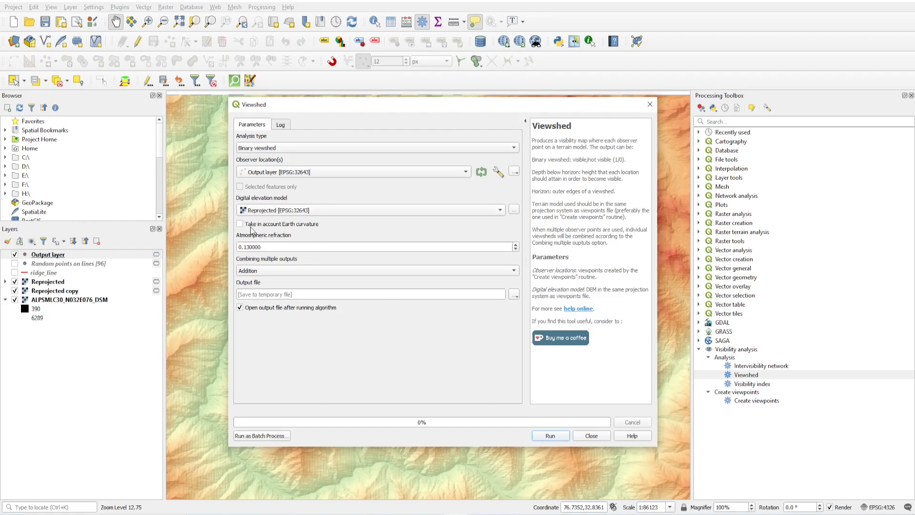
click(550, 436)
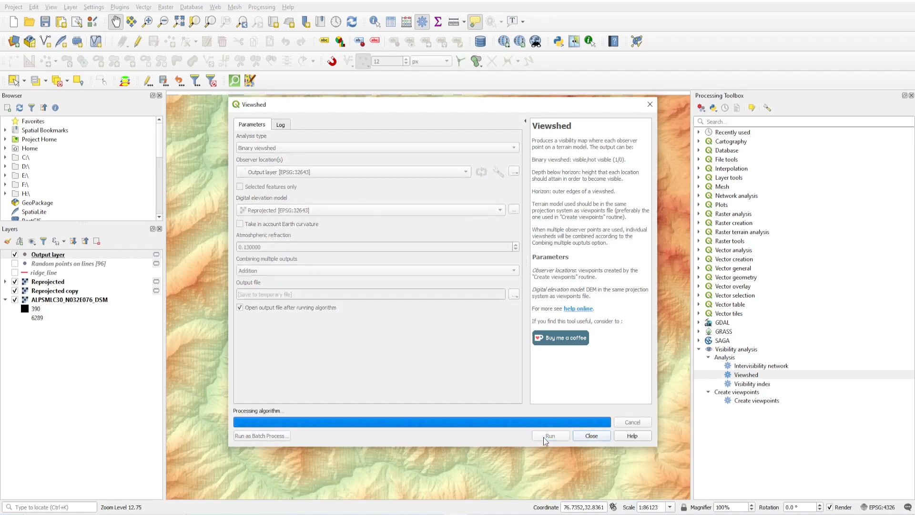
click(549, 436)
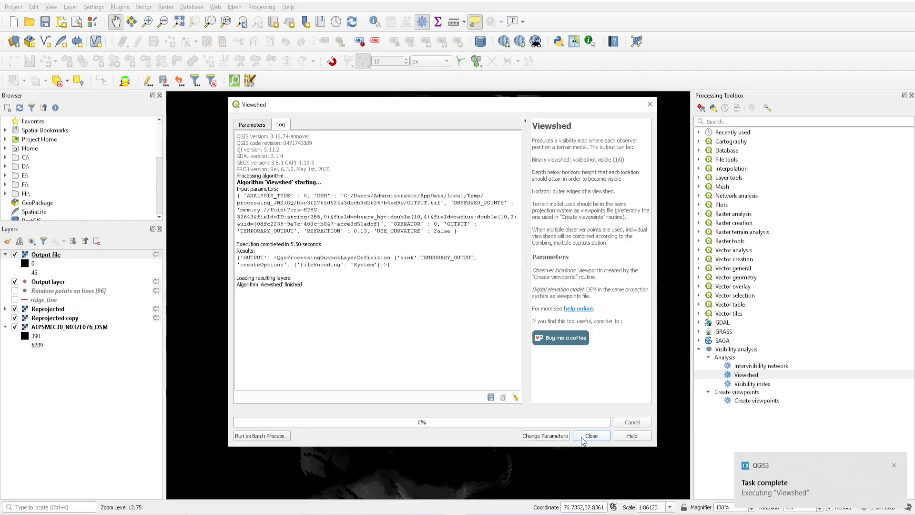
Step: Blend the Output file viewshed over the shaded DEM and recentre the visible area
click(592, 436)
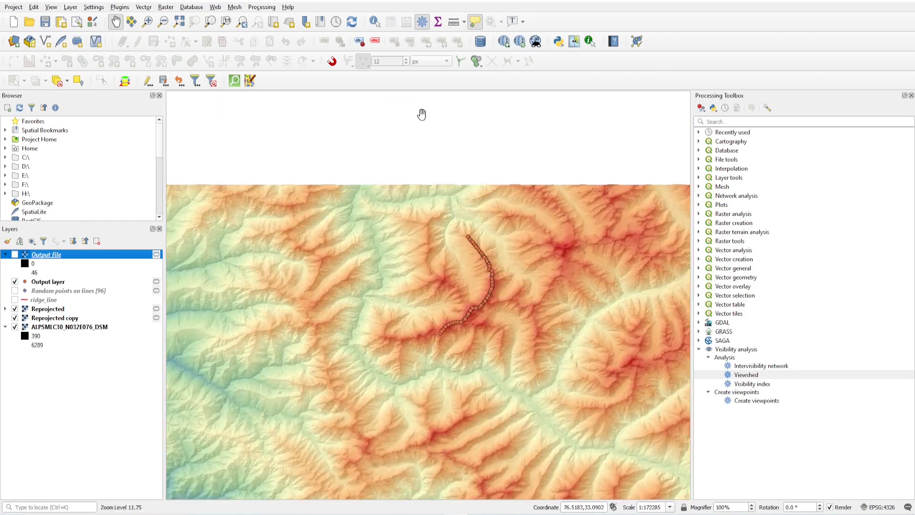
mouse_move(314, 218)
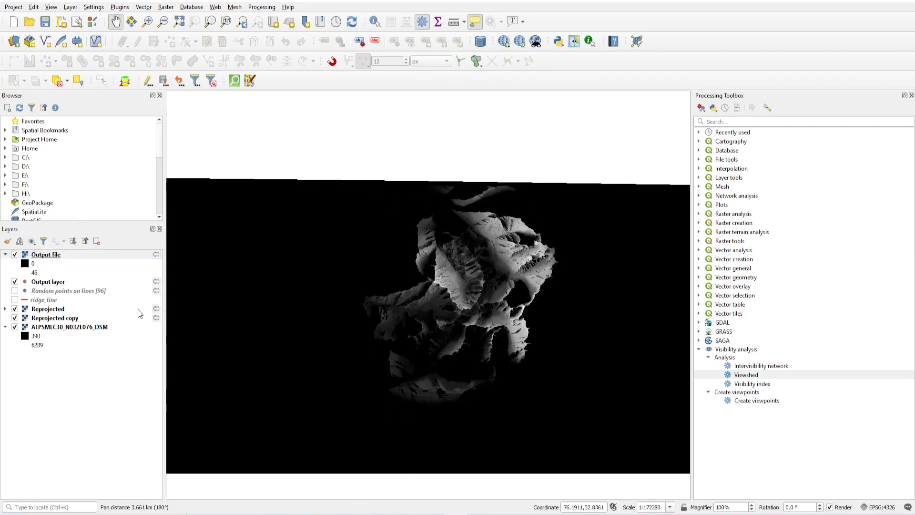
click(46, 254)
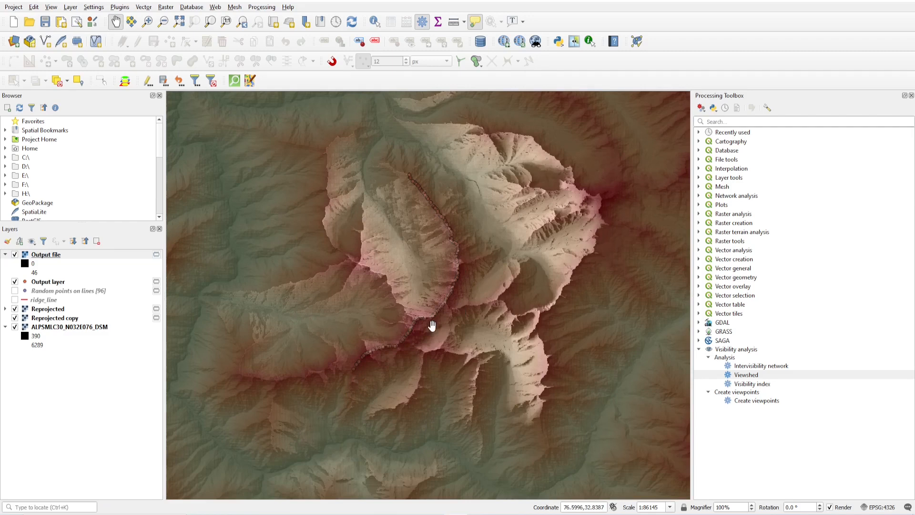
mouse_move(410, 330)
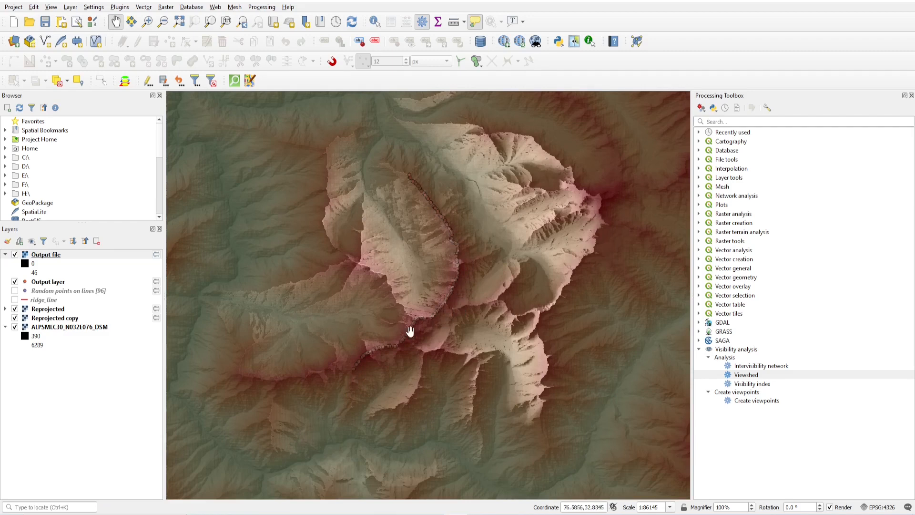
drag(409, 330, 432, 258)
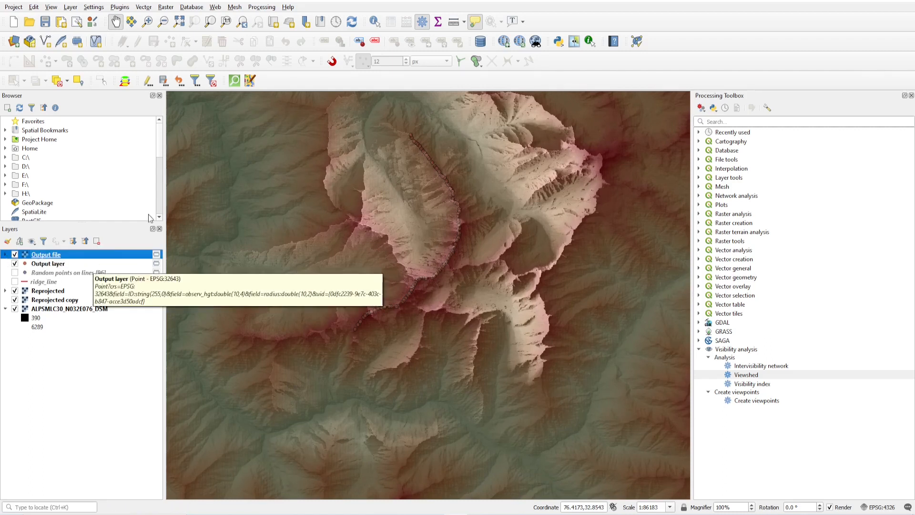
Step: Show the Log Messages panel with its Viewshed info entries below the map
click(50, 6)
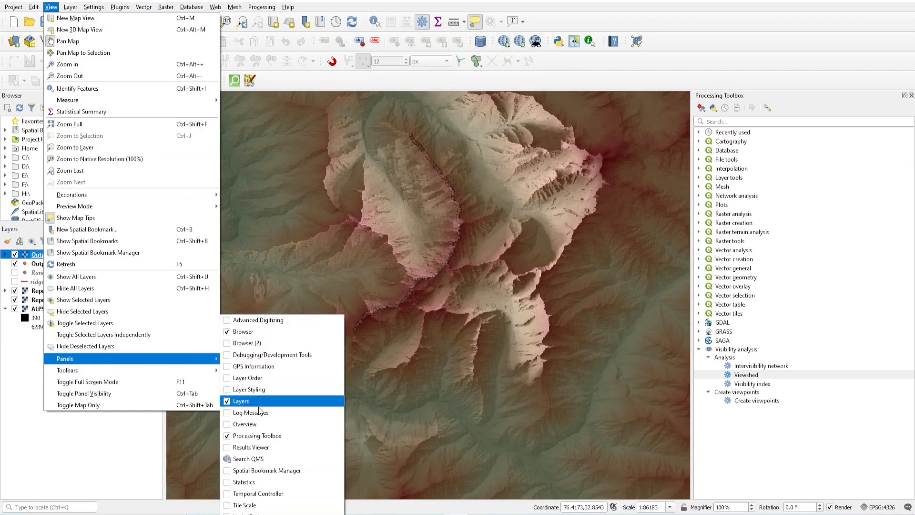
click(252, 413)
text(notepa)
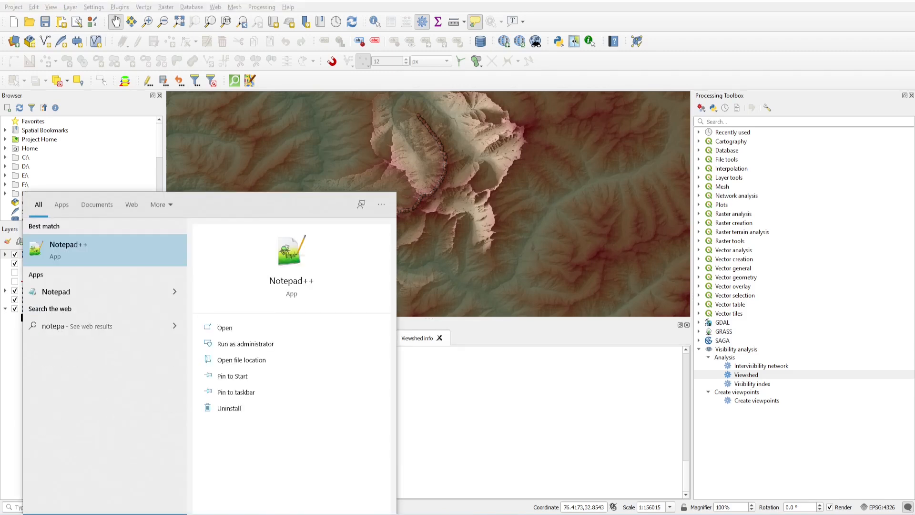
Step: Start Notepad++ with the pasted table and browse Save As to D:\BasicQGIS_Data\ViewShedData
click(245, 343)
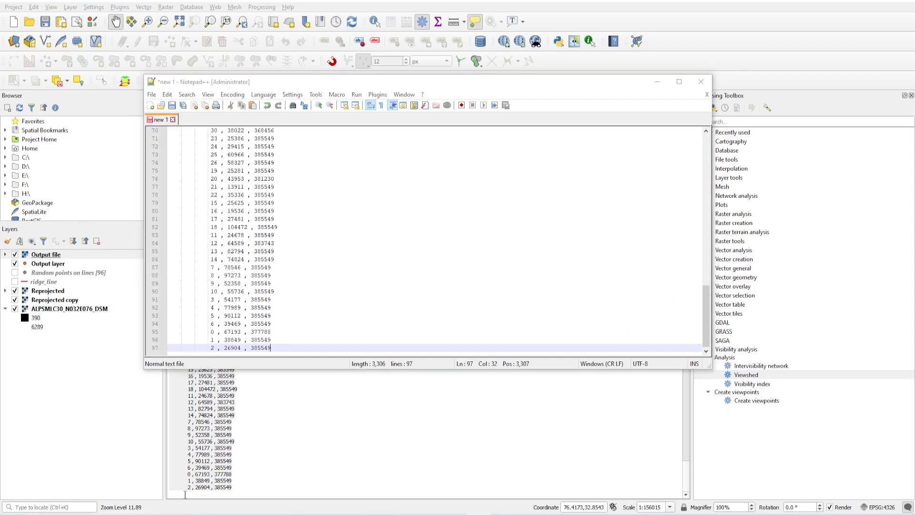
click(171, 105)
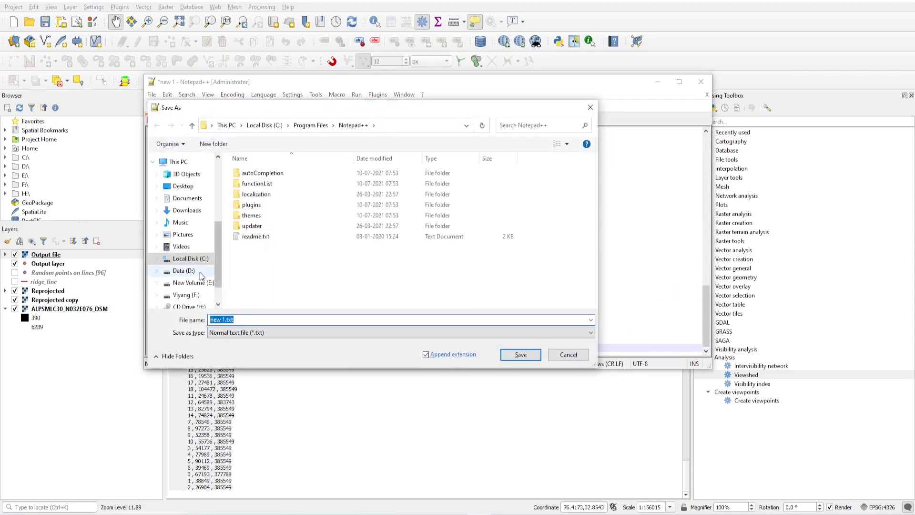
click(183, 270)
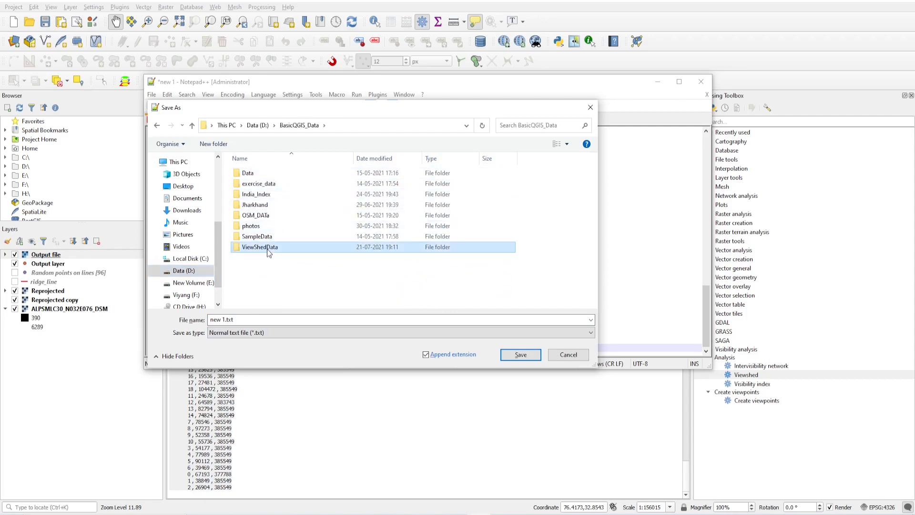
double_click(259, 246)
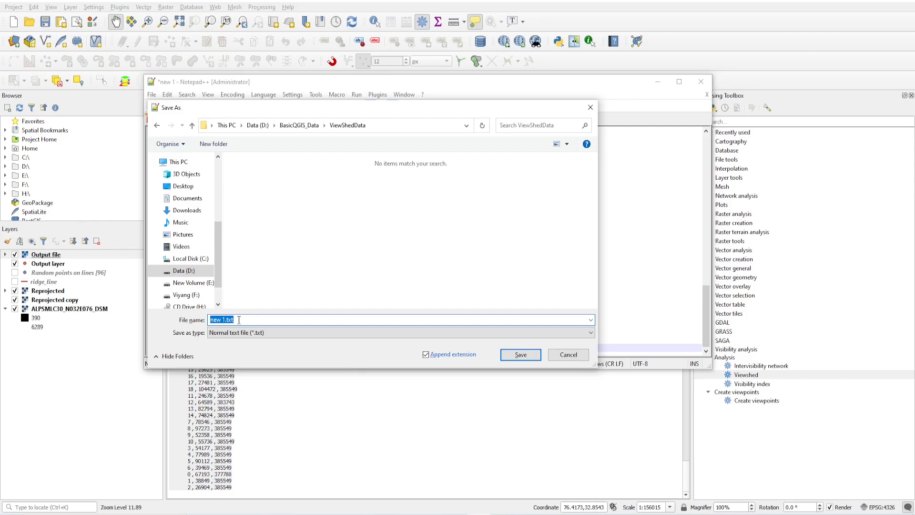
Step: Save the viewshed statistics as ViewPoints.csv, then close Notepad++
text(ViewPoints)
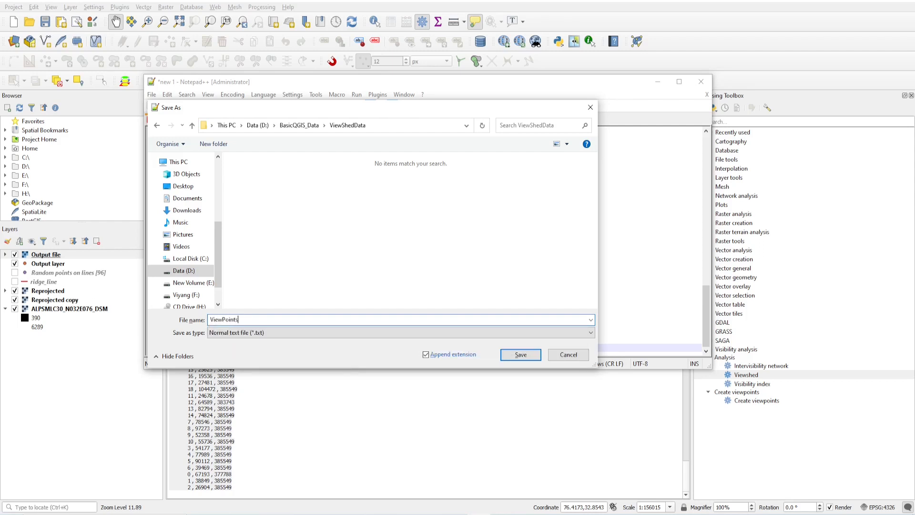
text(.csv")
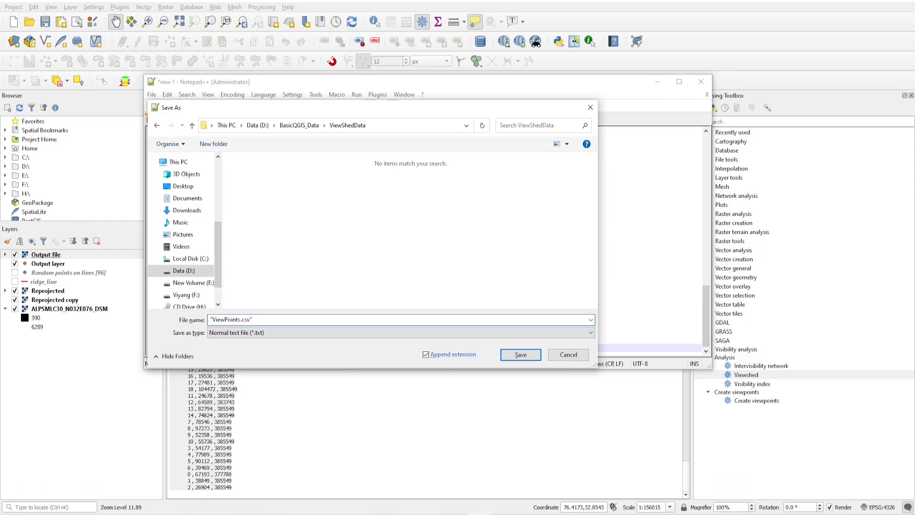
click(518, 355)
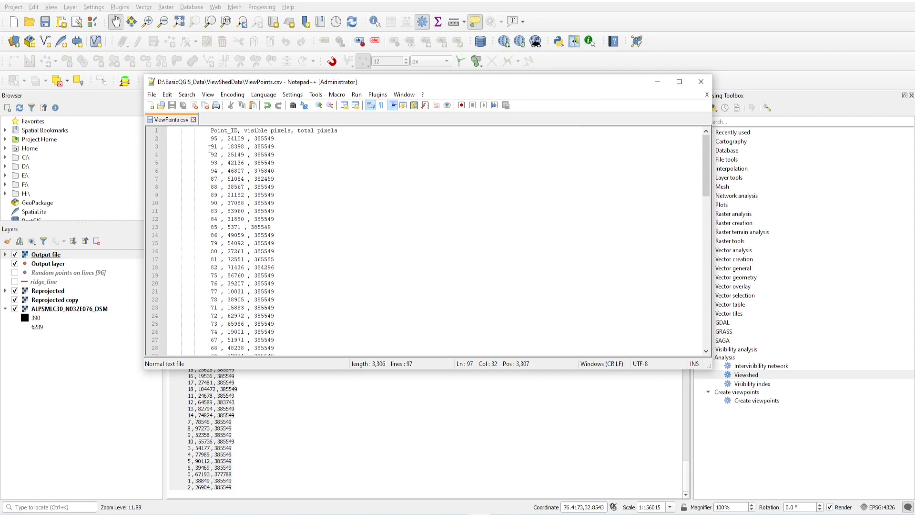
double_click(219, 131)
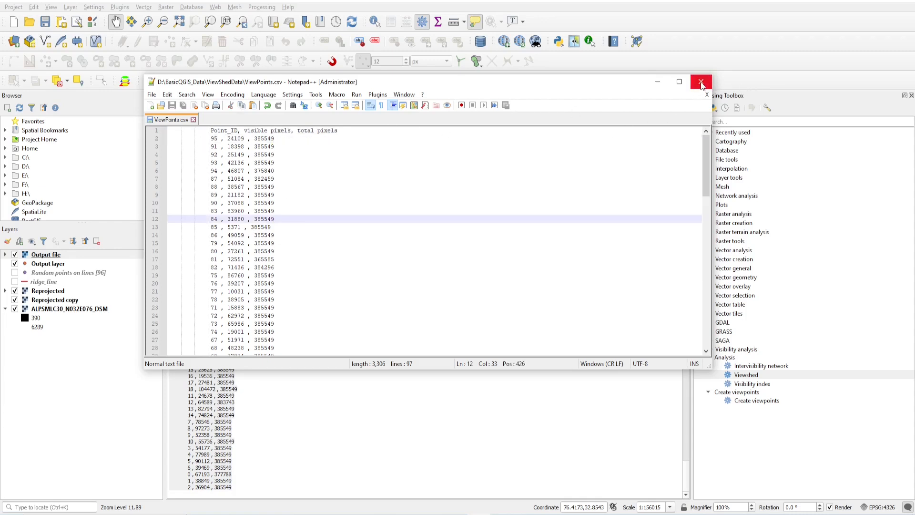
click(700, 82)
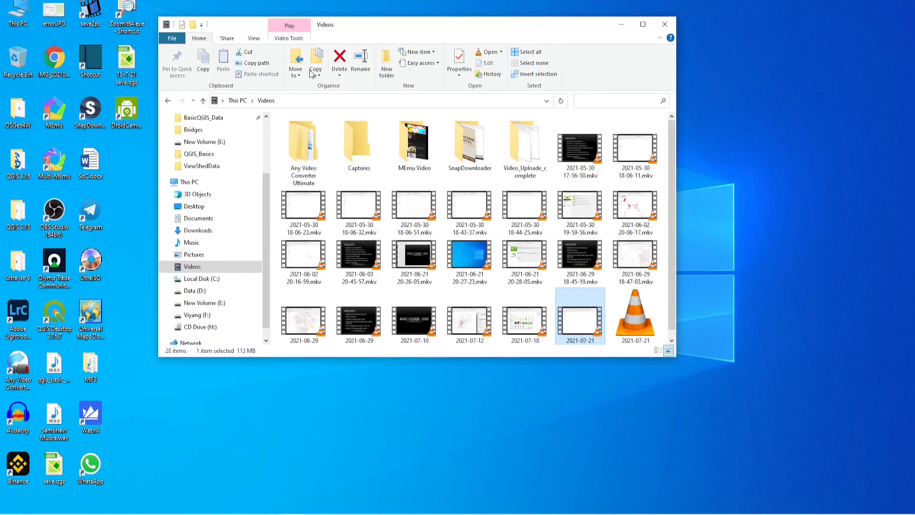
Step: Browse to the ViewShedData folder and launch ViewPoints.csv in Excel
click(194, 291)
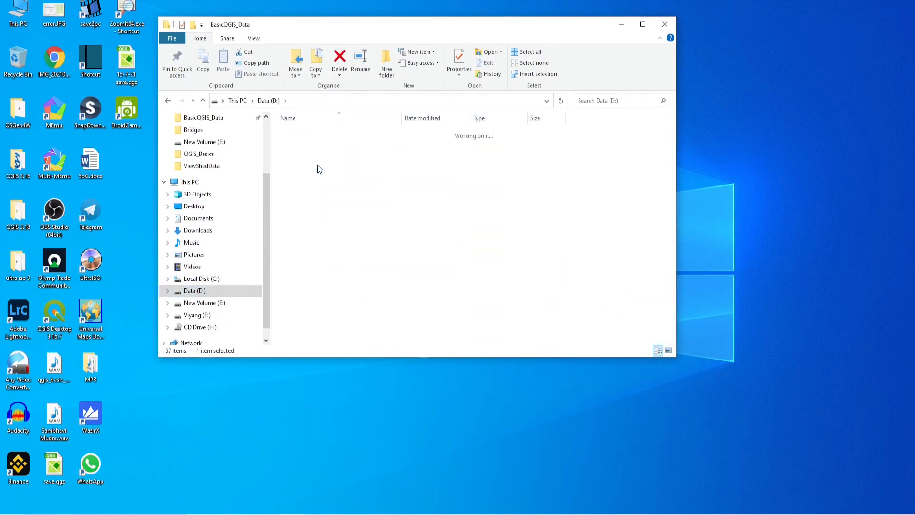
double_click(201, 166)
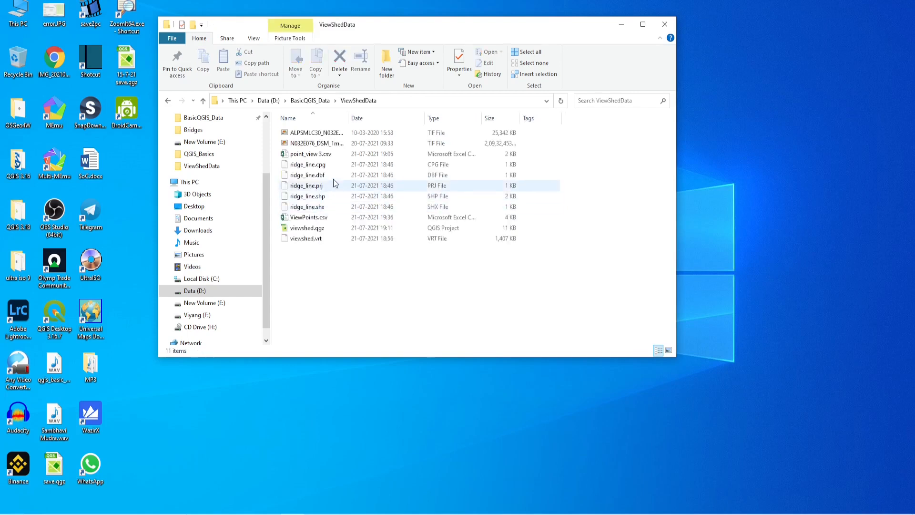
click(308, 217)
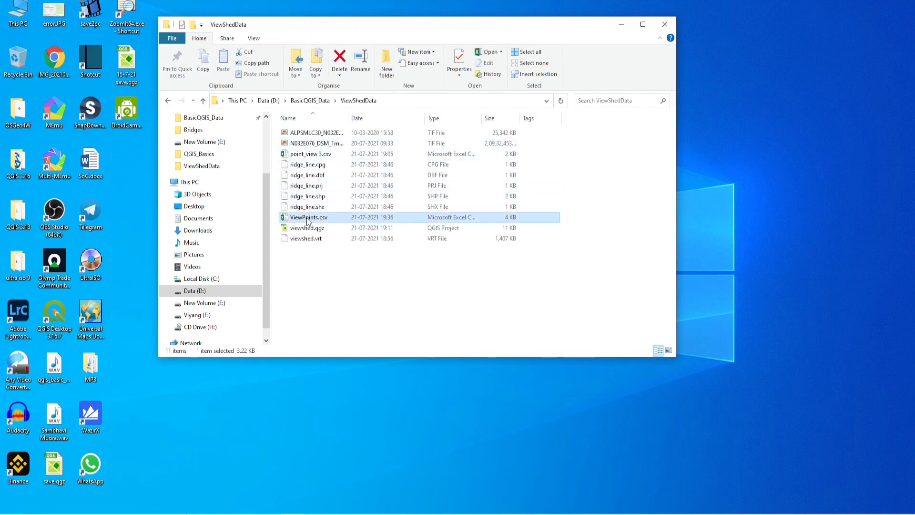
double_click(308, 218)
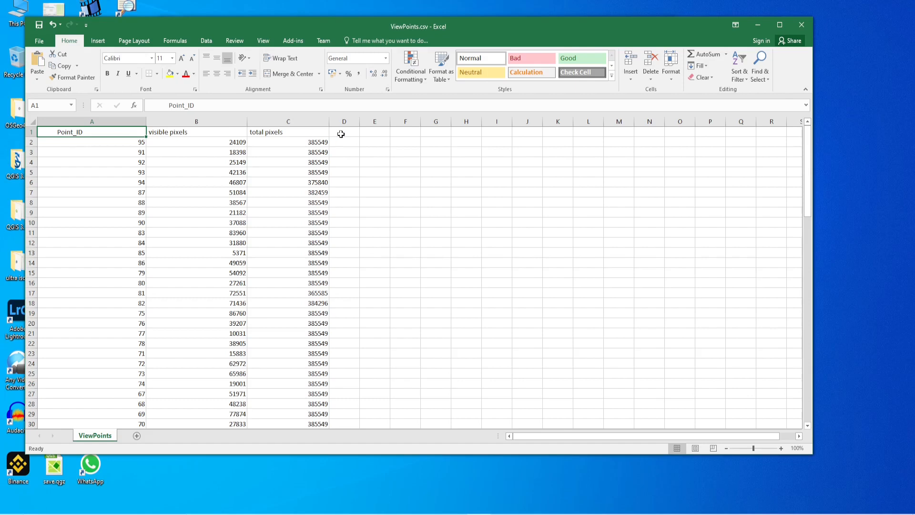
mouse_move(189, 217)
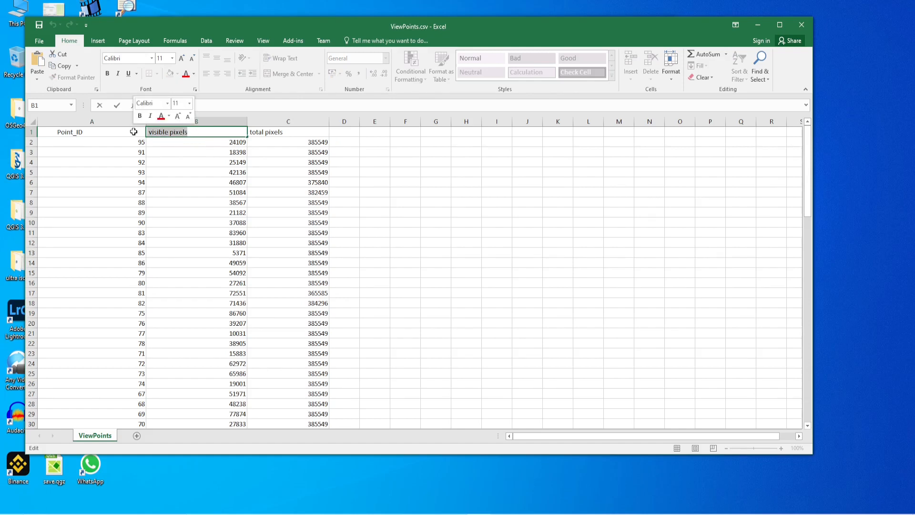
Step: Rename the 'visible pixels' header to Visible and the 'total pixels' header in C1 to Total
text(Visibi)
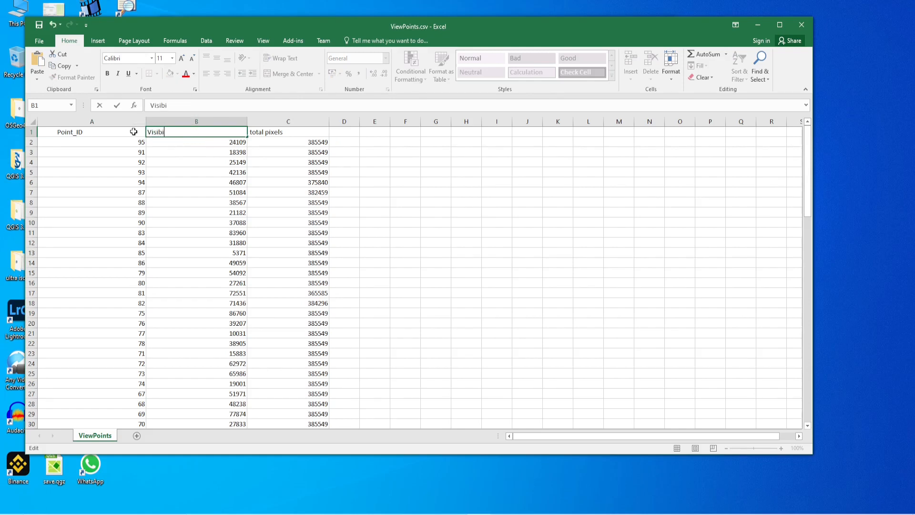
key(Backspace)
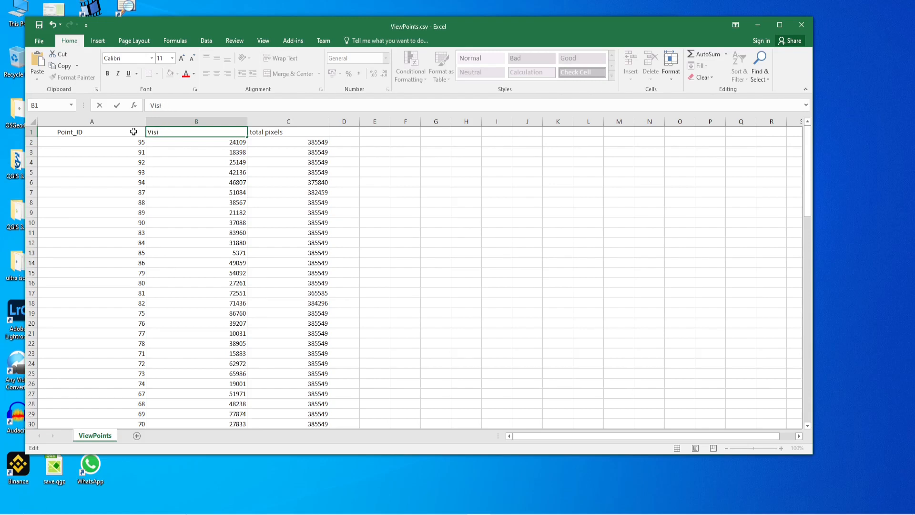
click(288, 132)
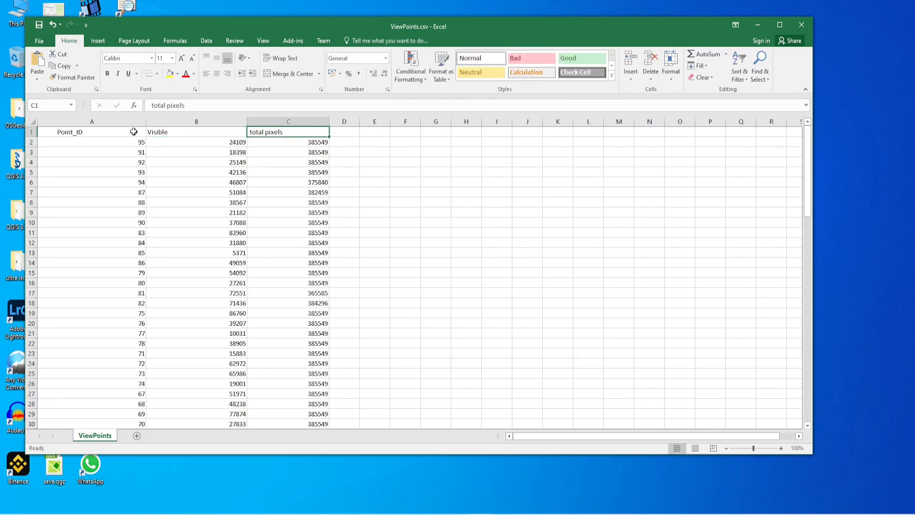
text(Total)
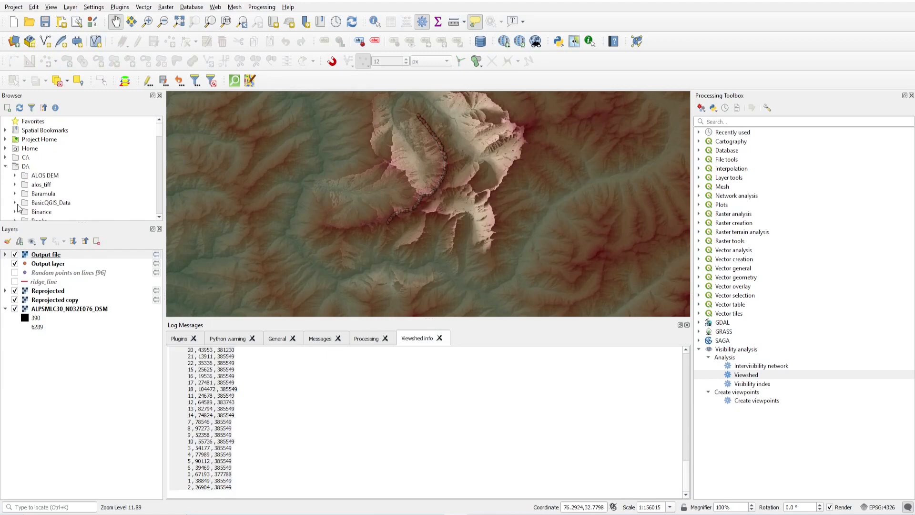
Step: Add ViewPoints.csv from ViewShedData as a layer and check its 96-record table of Point_ID, Visible, Total
scroll(down, 3)
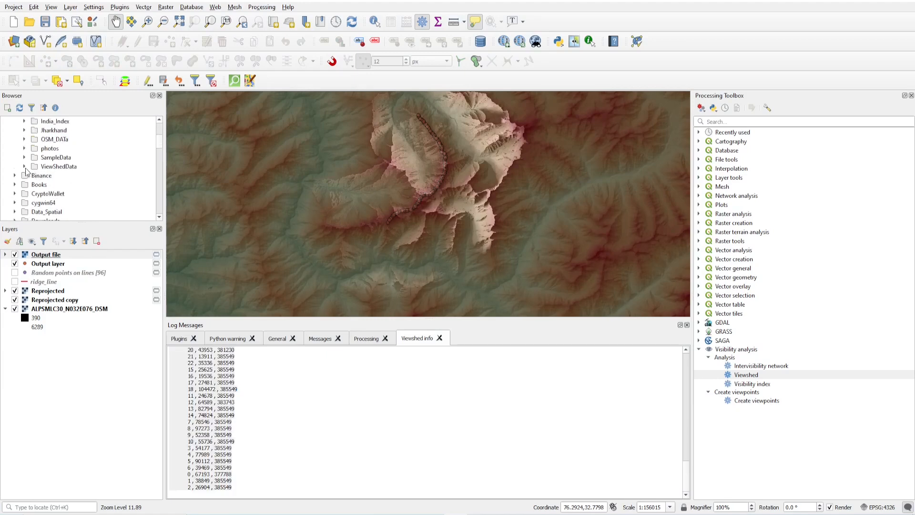
click(68, 184)
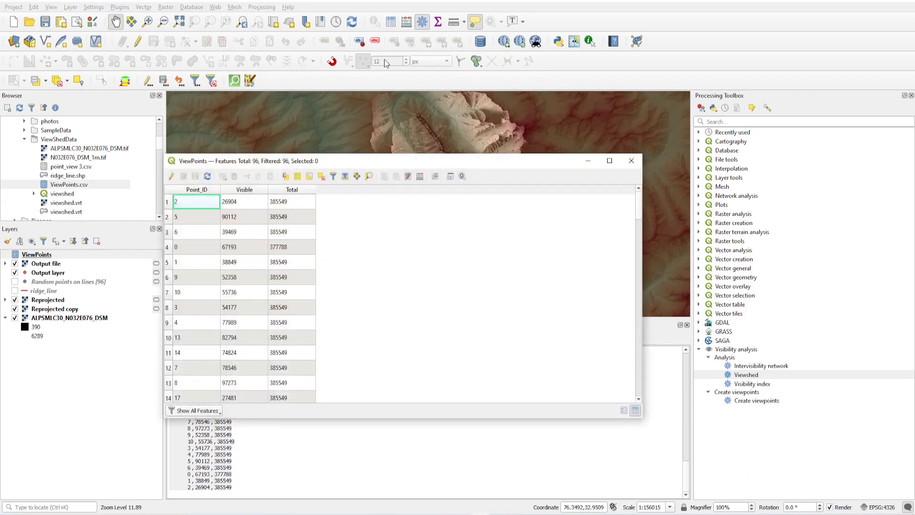
mouse_move(255, 205)
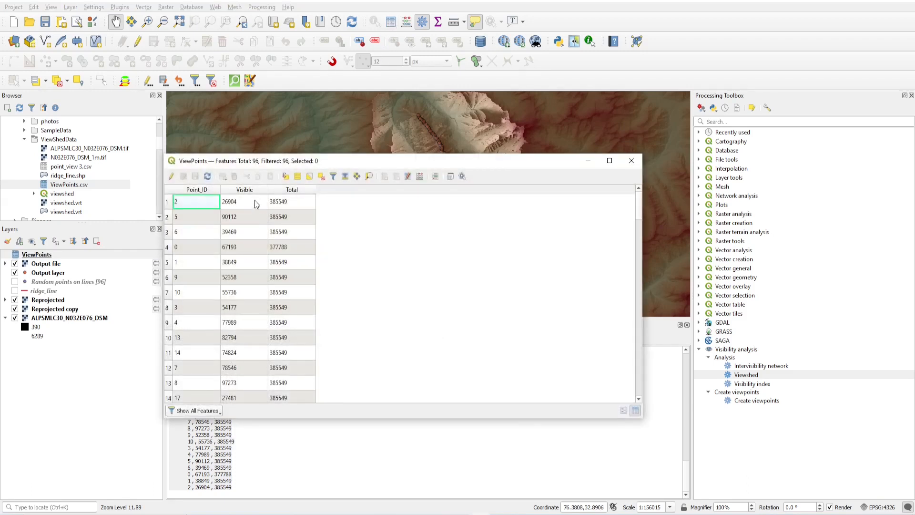
mouse_move(236, 217)
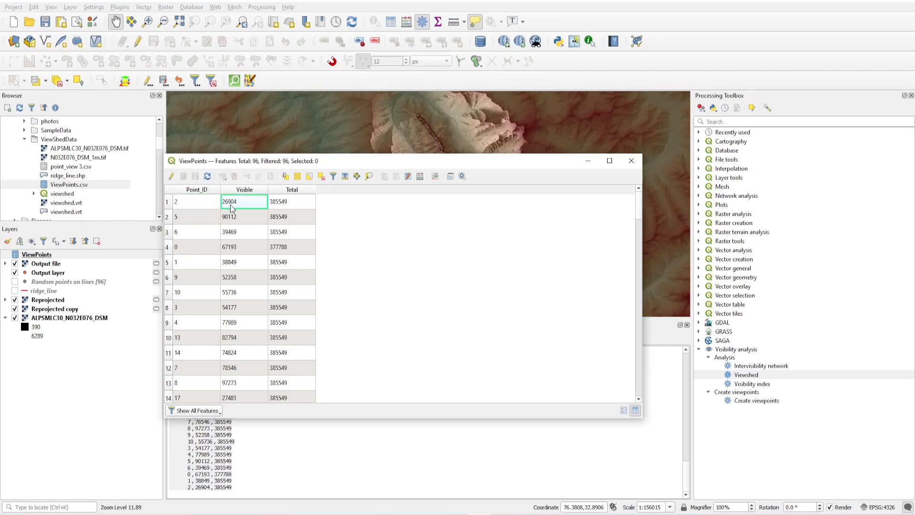
mouse_move(238, 228)
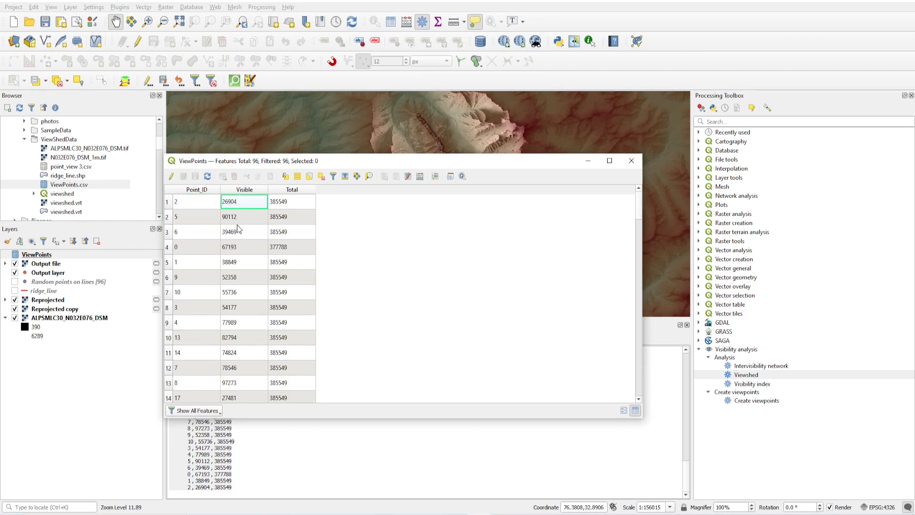
click(292, 201)
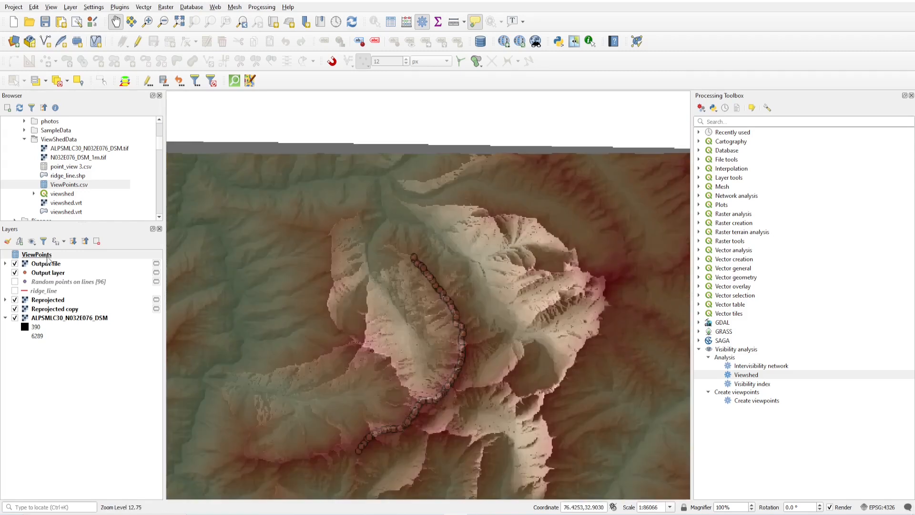
Step: Join ViewPoints to Output layer on Point_ID matched to its ID field and apply the join
click(48, 273)
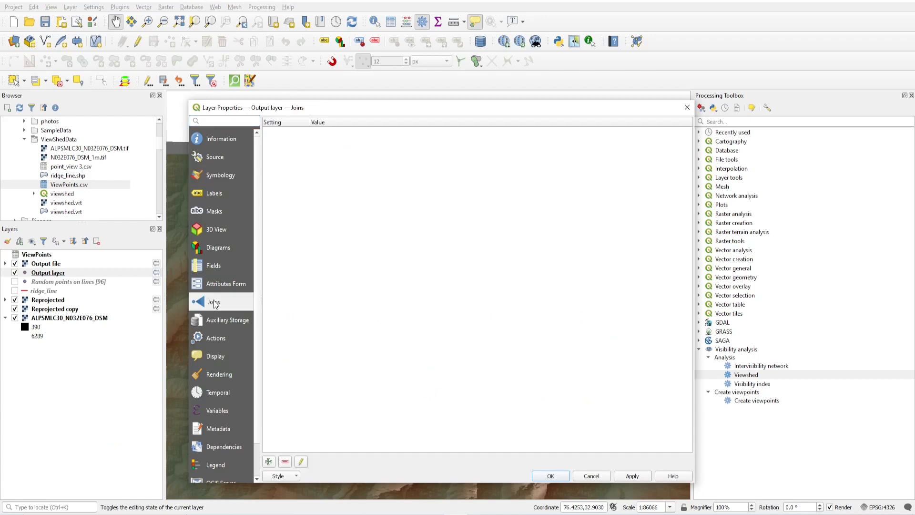
click(269, 462)
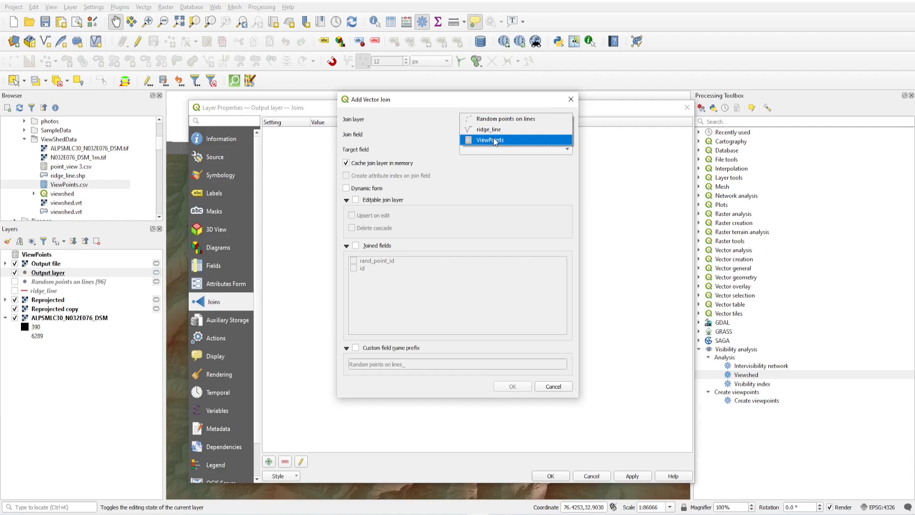
click(489, 139)
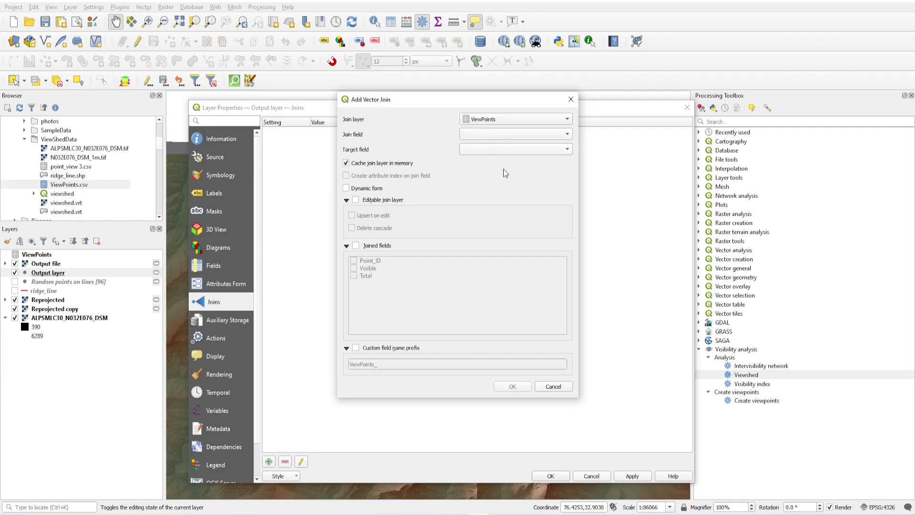
click(515, 134)
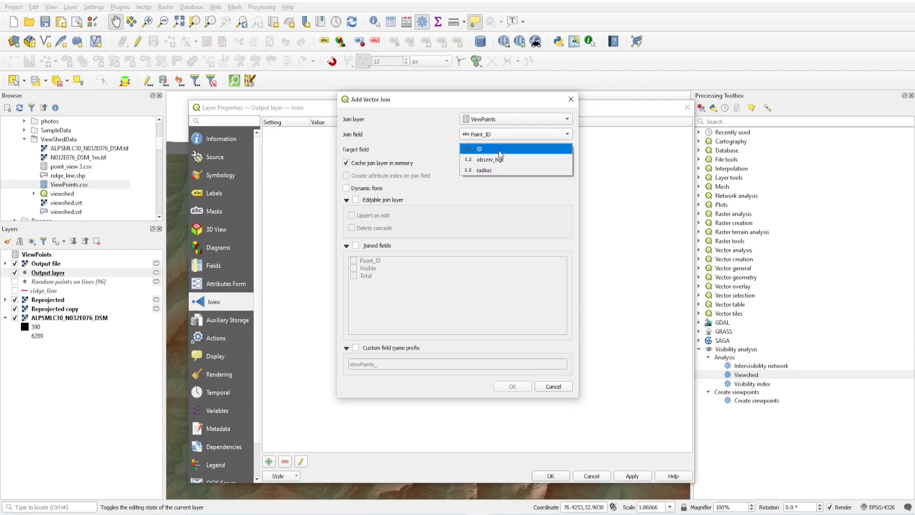
click(478, 148)
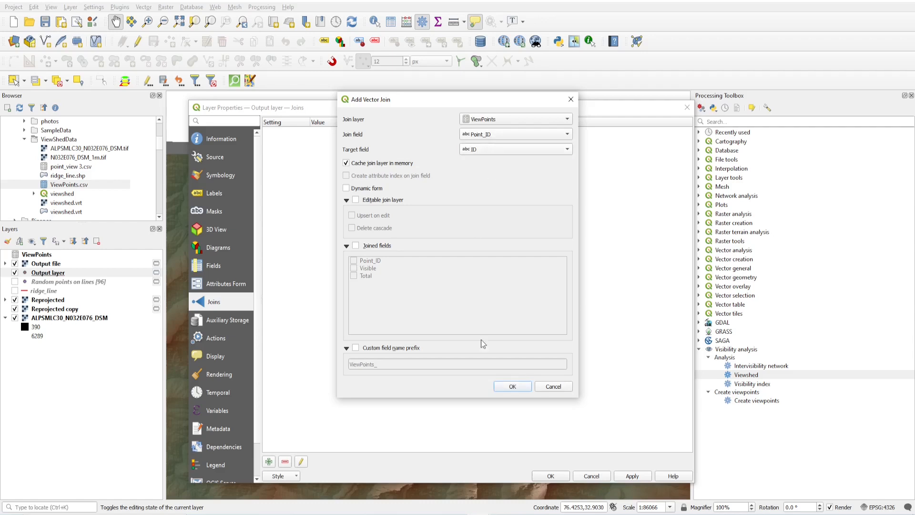
click(512, 386)
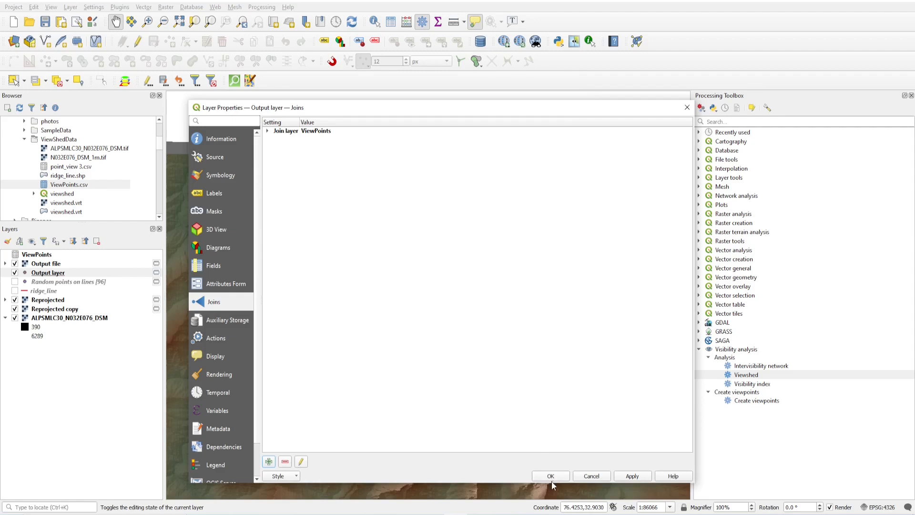
click(550, 476)
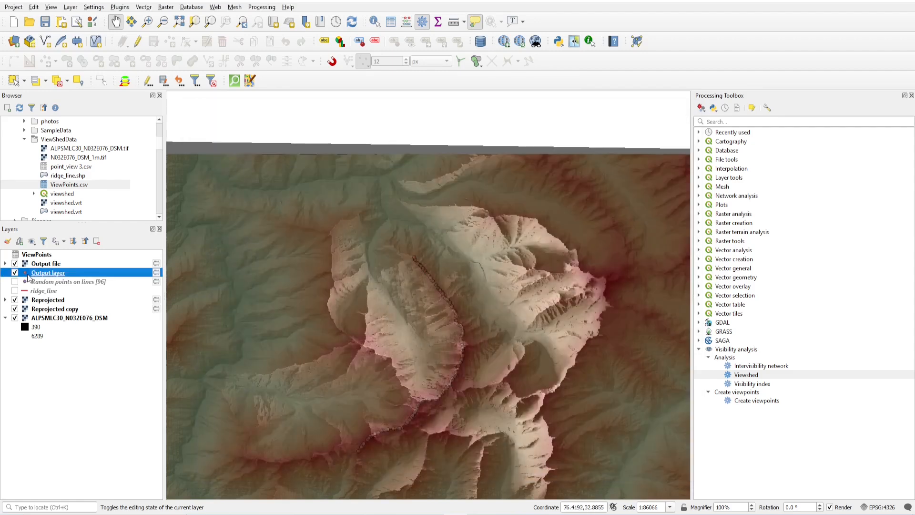
double_click(48, 273)
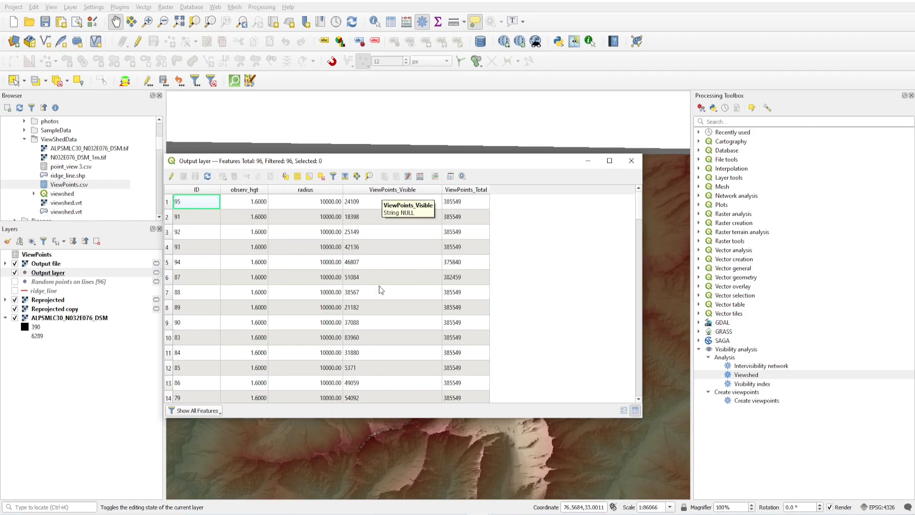
mouse_move(496, 191)
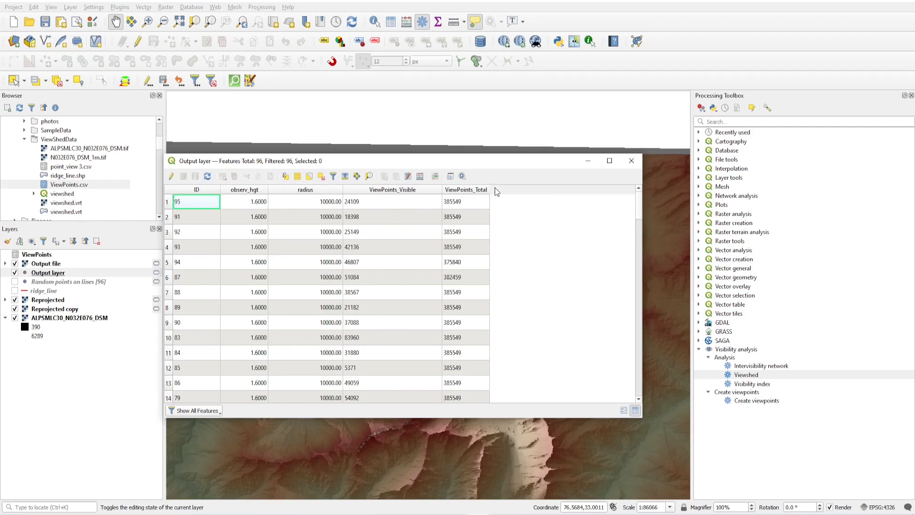
mouse_move(367, 238)
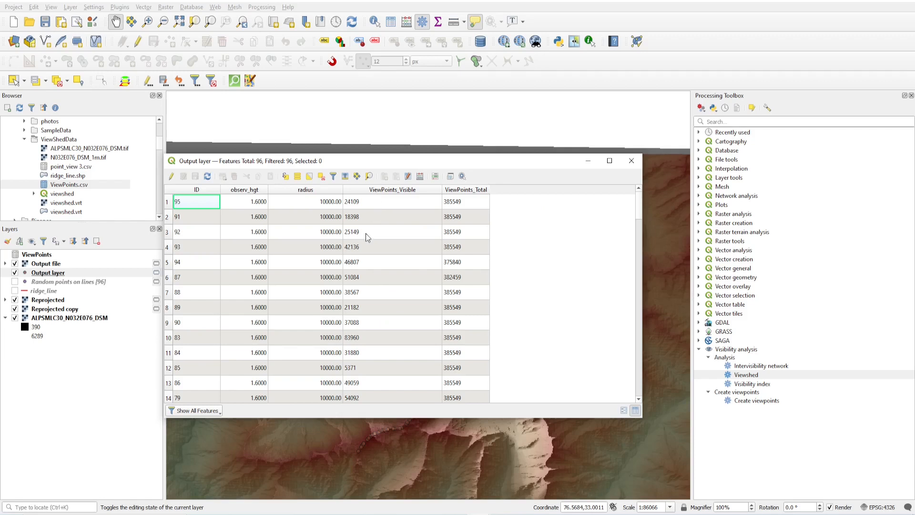
mouse_move(372, 193)
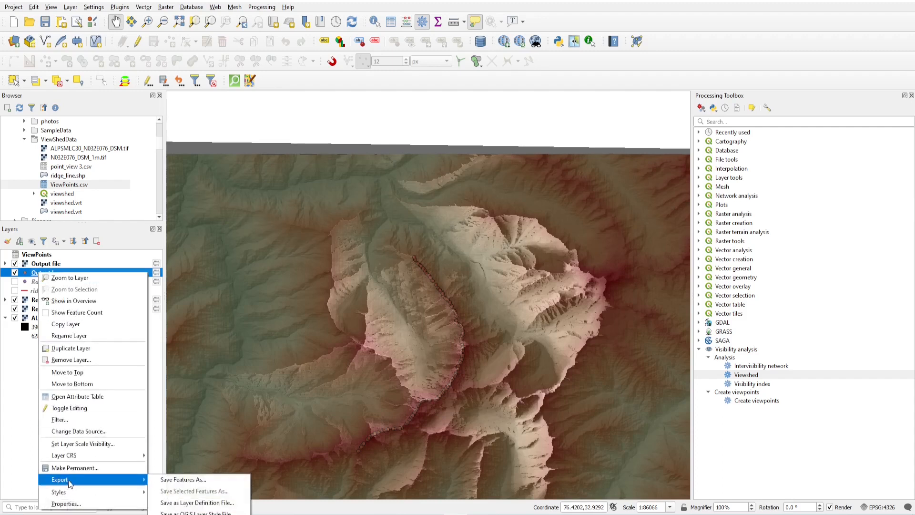
Step: Export Output layer as the shapefile VisibleAreaPoints in ViewShedData and add it to the map
click(183, 480)
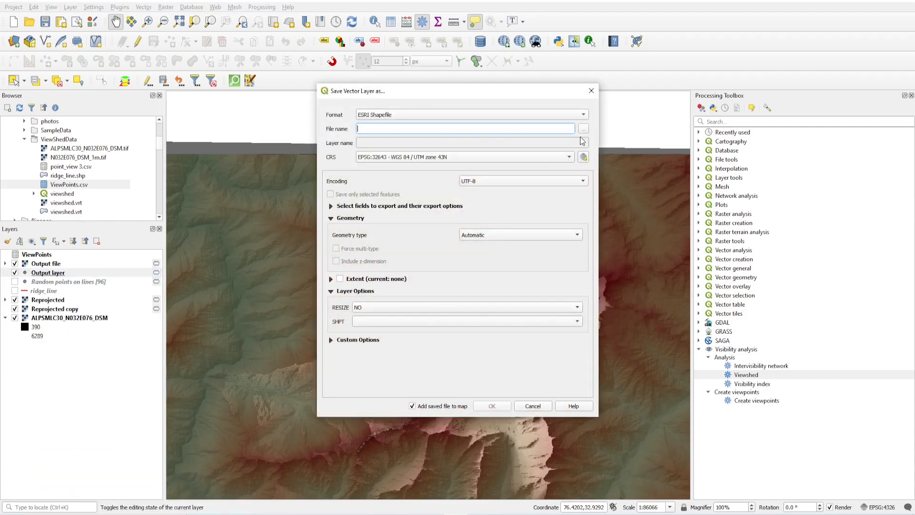
click(581, 129)
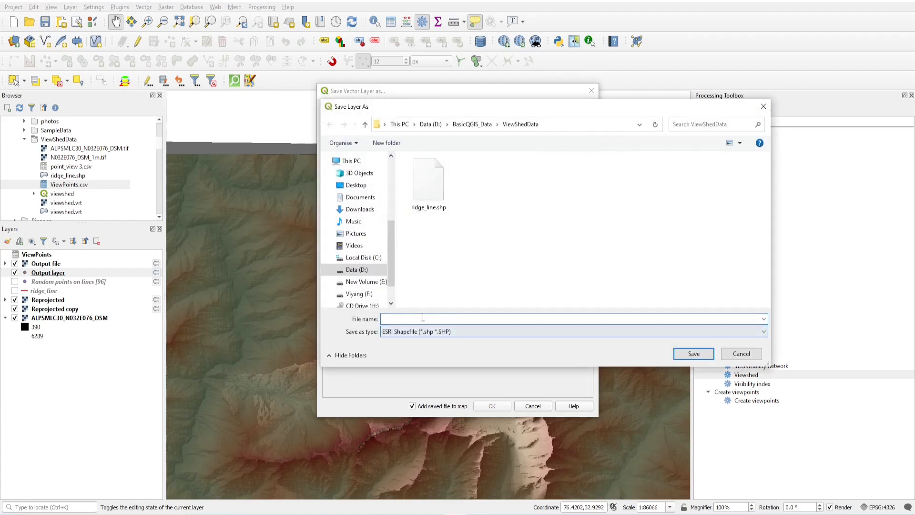
text(Visible)
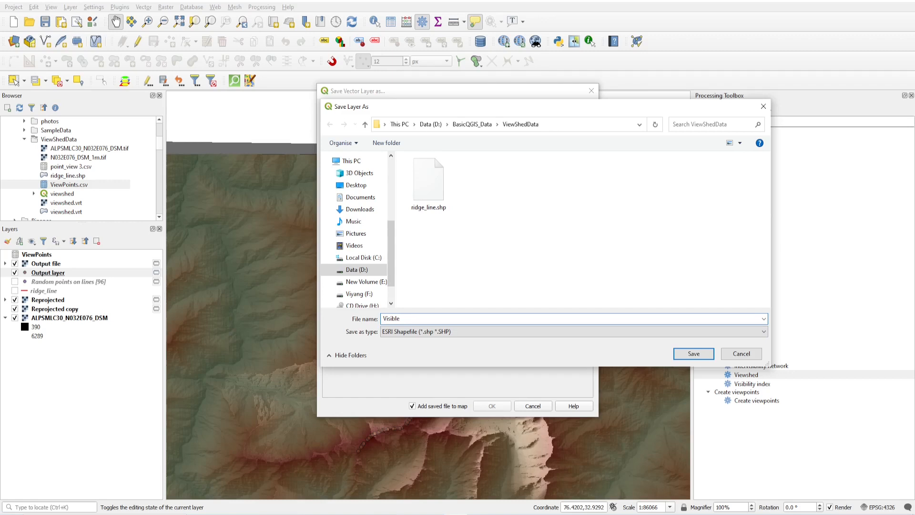
text(AreaPoint)
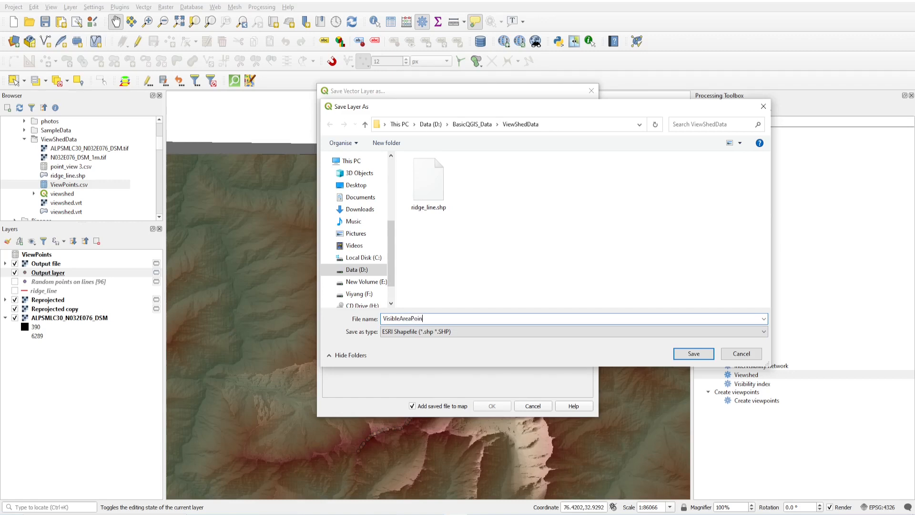
click(694, 354)
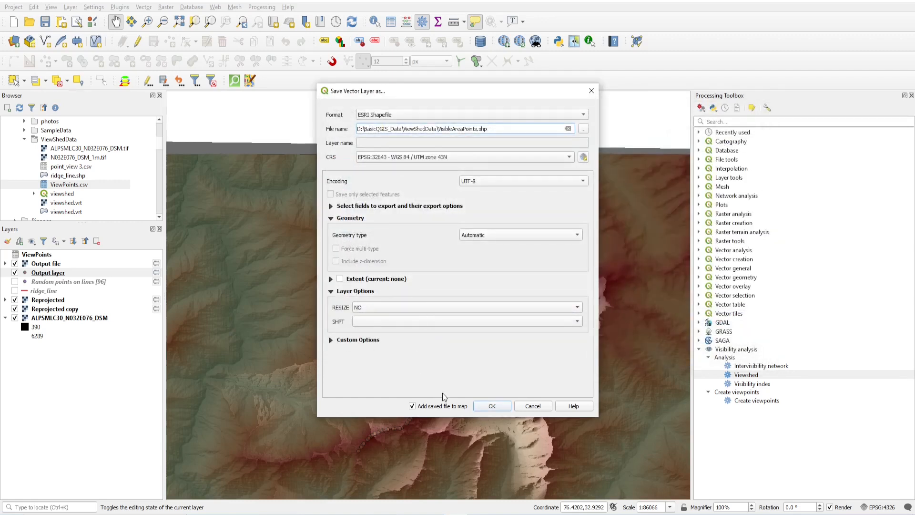
click(492, 407)
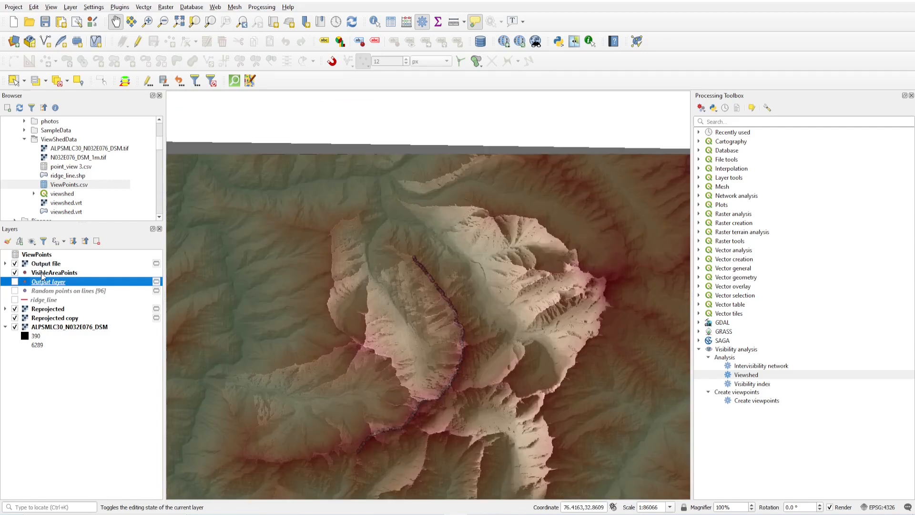
Step: Review VisibleAreaPoints' fields, where the joined columns are truncated to ViewPoints and ViewPoin_1
click(53, 272)
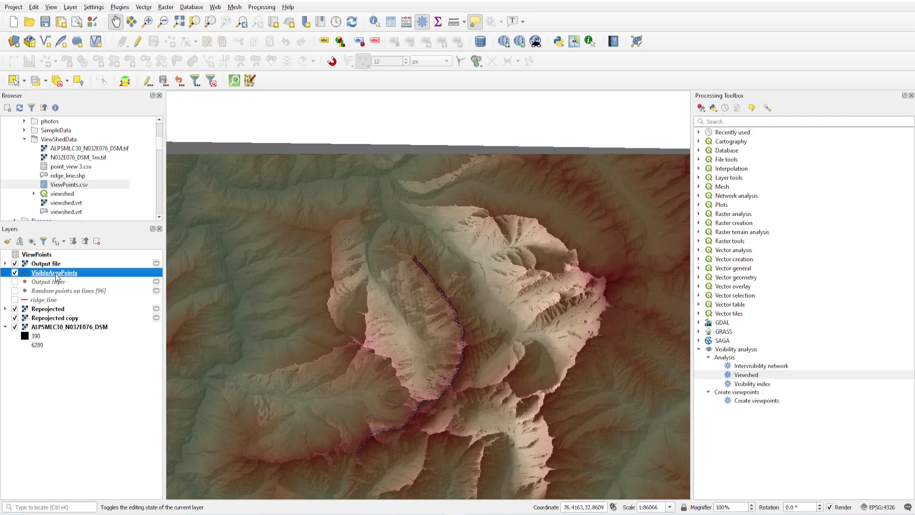
right_click(54, 272)
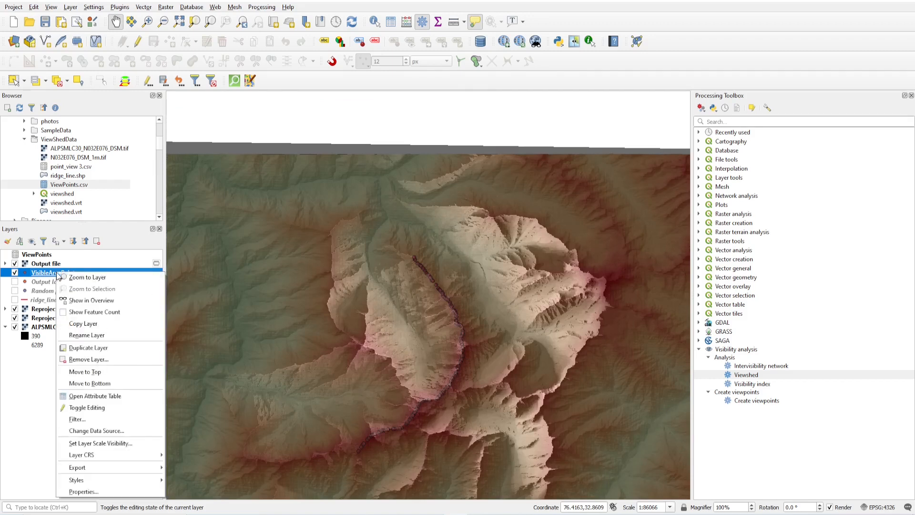
click(84, 491)
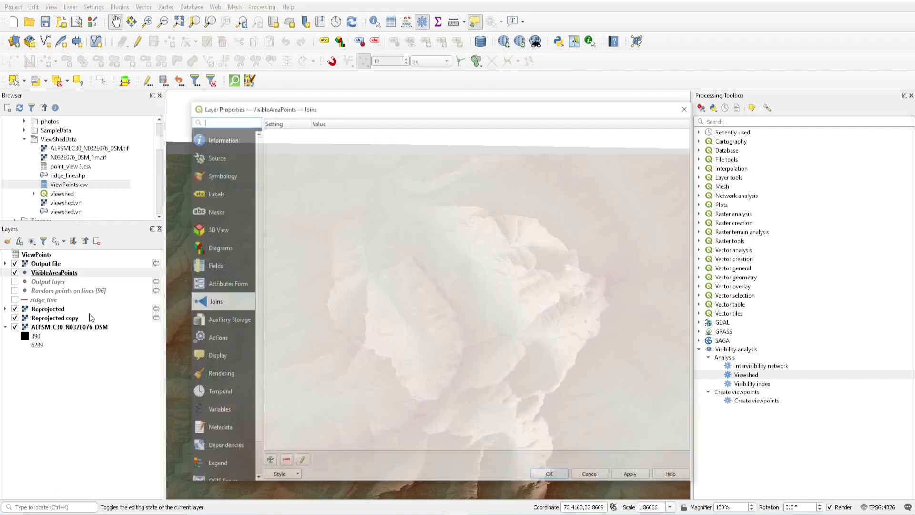
click(215, 266)
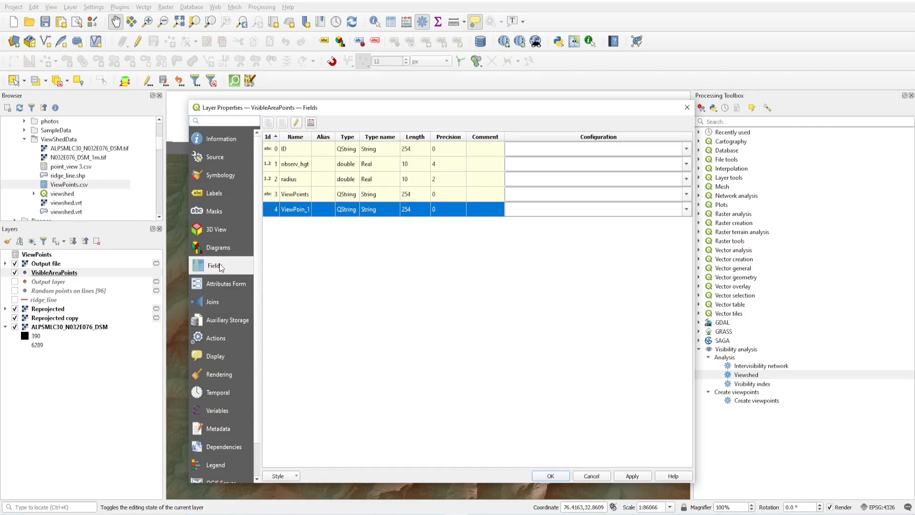
click(295, 194)
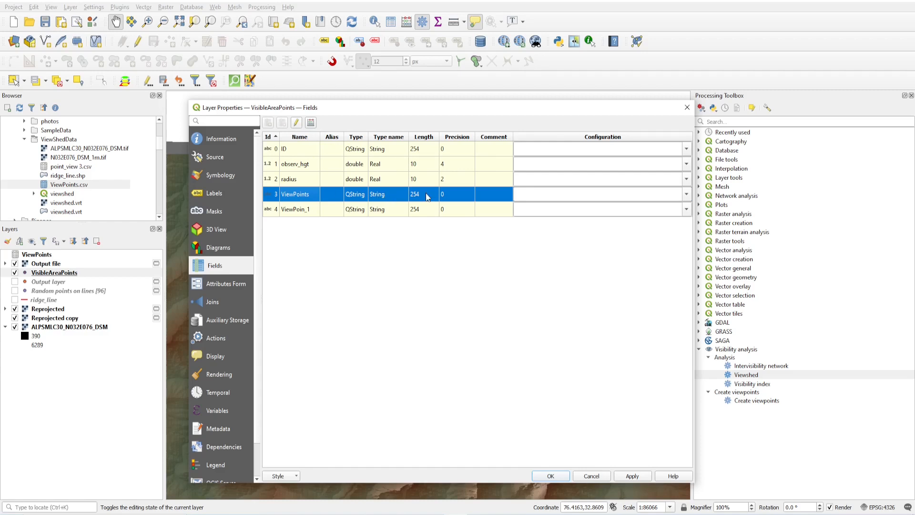
mouse_move(346, 202)
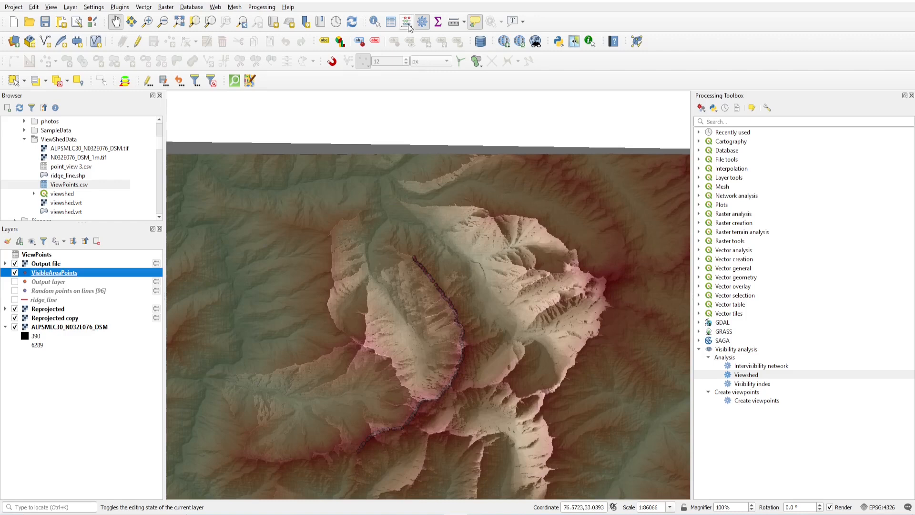
Step: In the Field Calculator create integer field Visible_A filled from the "ViewPoints" values
click(406, 22)
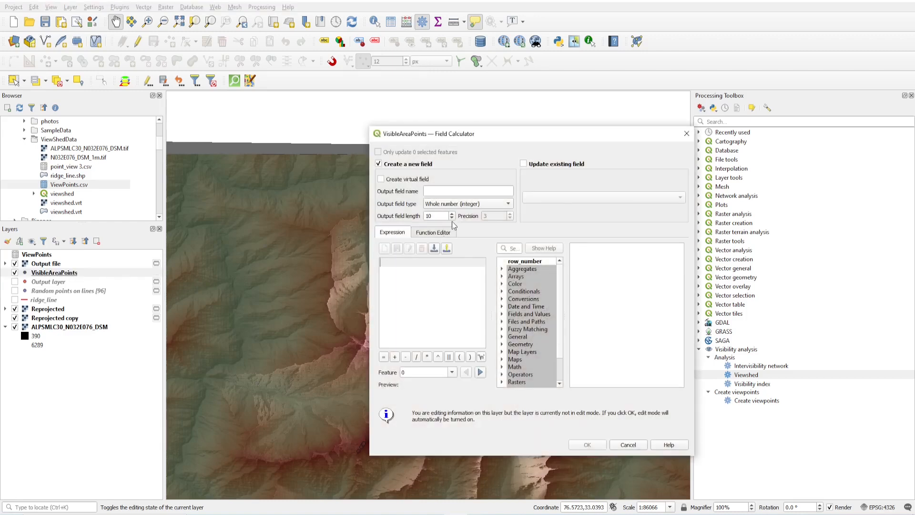
text(V)
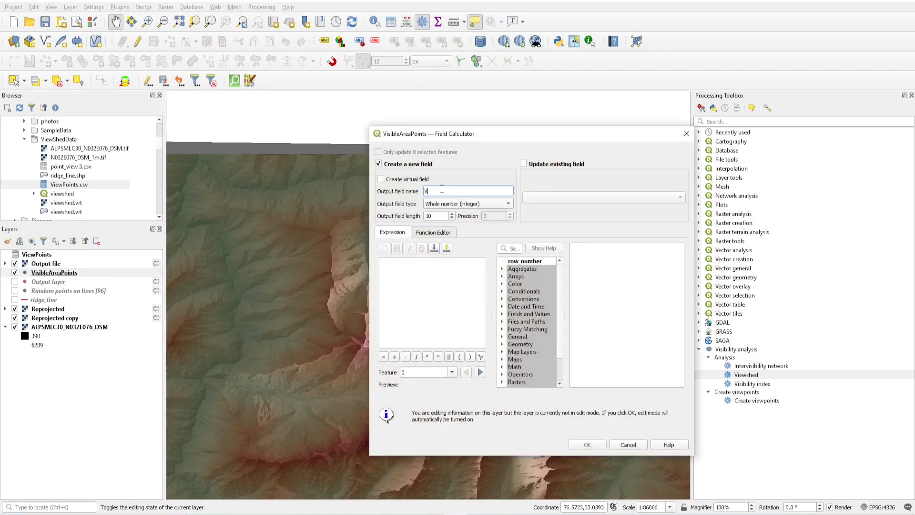
text(isibleAr)
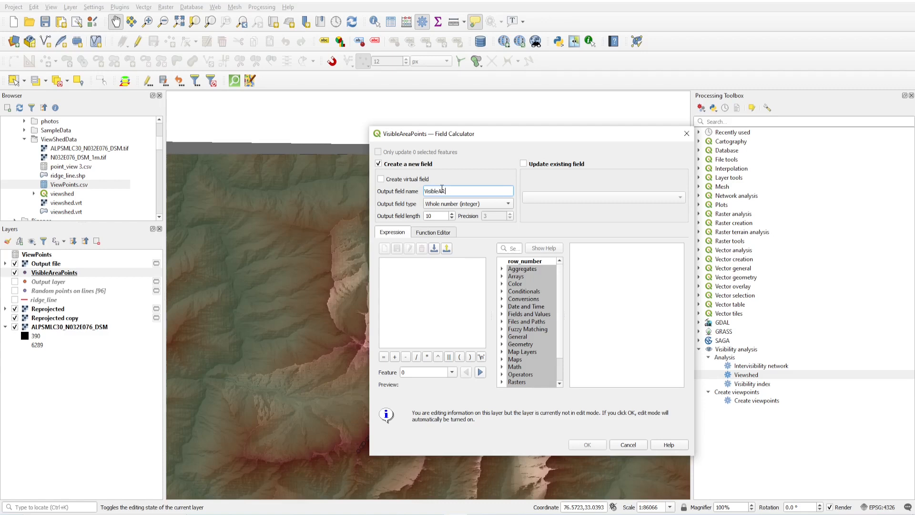
text(e)
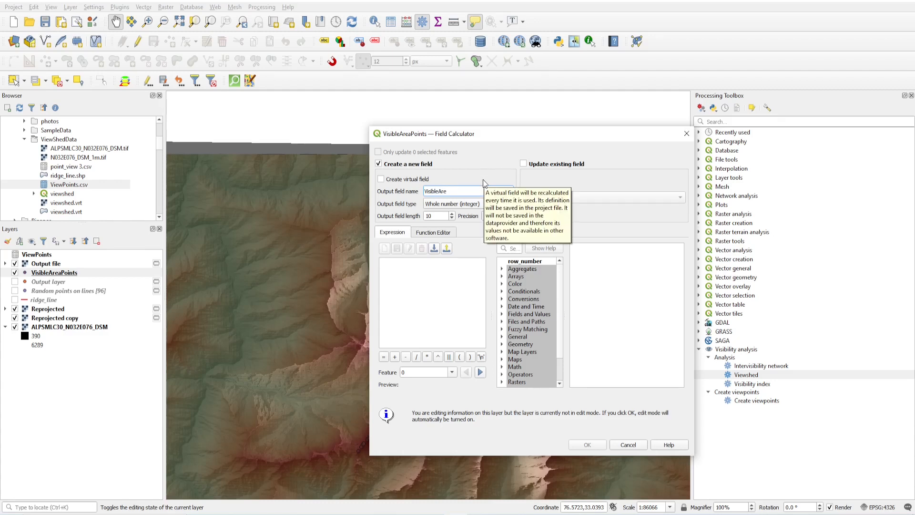
key(BackSpace)
text(_)
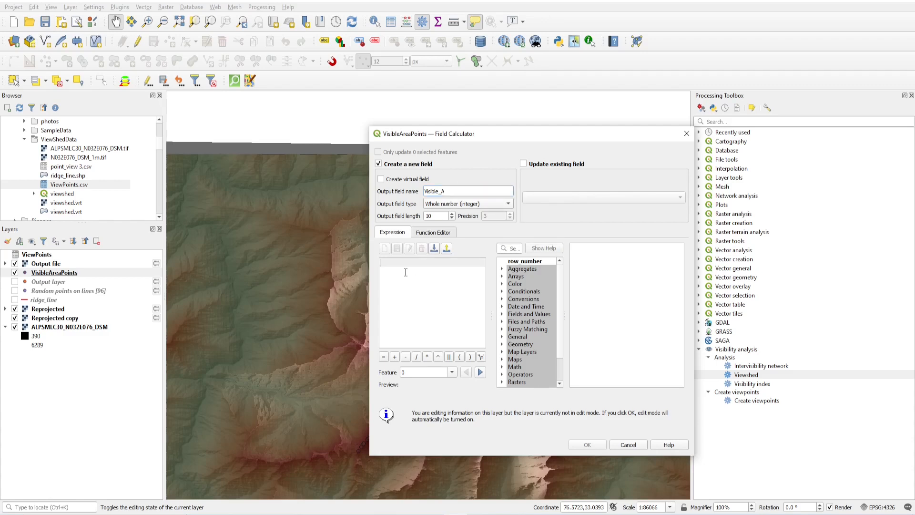
click(530, 314)
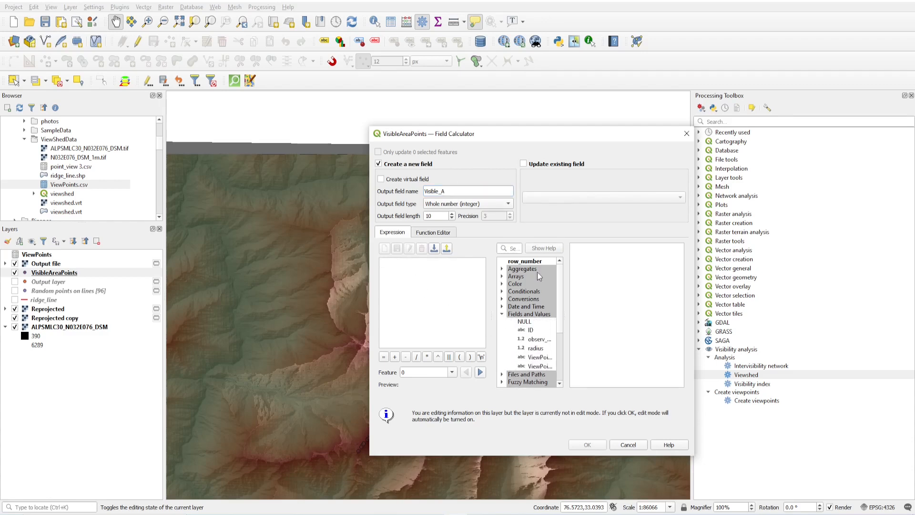
double_click(539, 366)
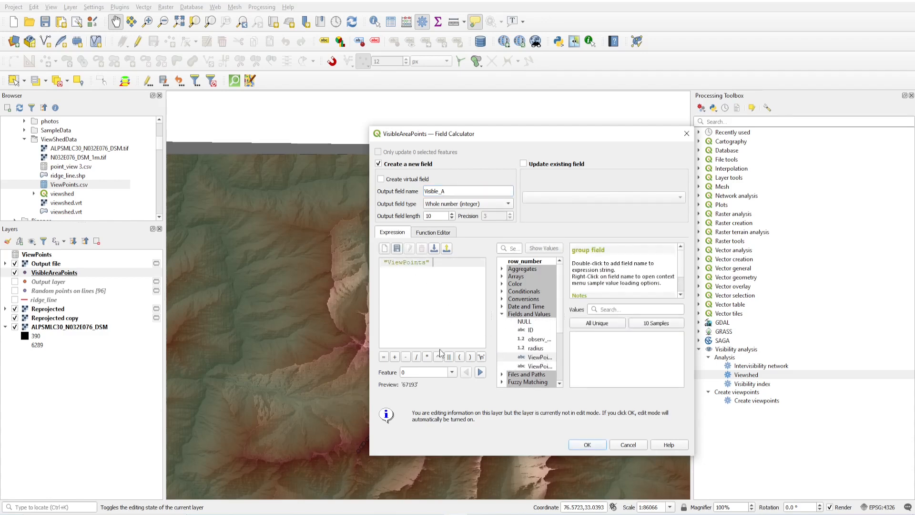
click(587, 444)
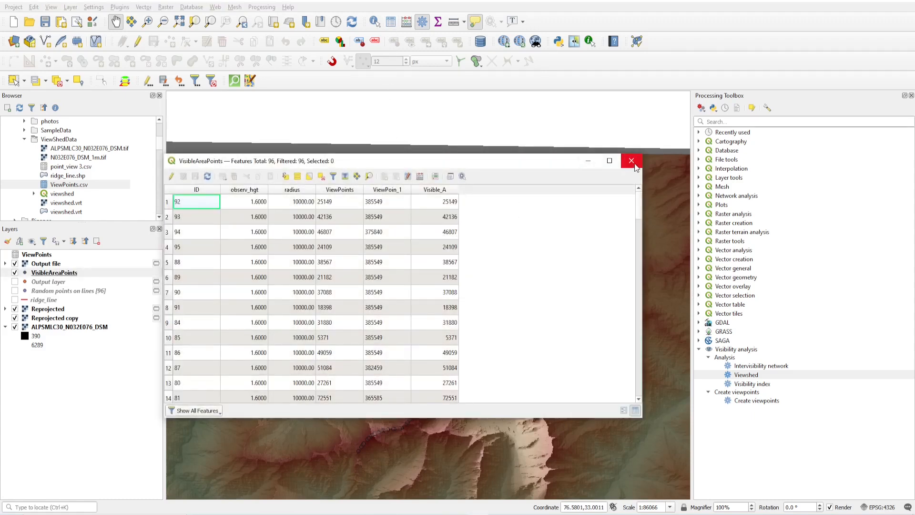
Step: Confirm in VisibleAreaPoints' Fields list that Visible_A is an Integer64 field, returning to the map
right_click(53, 273)
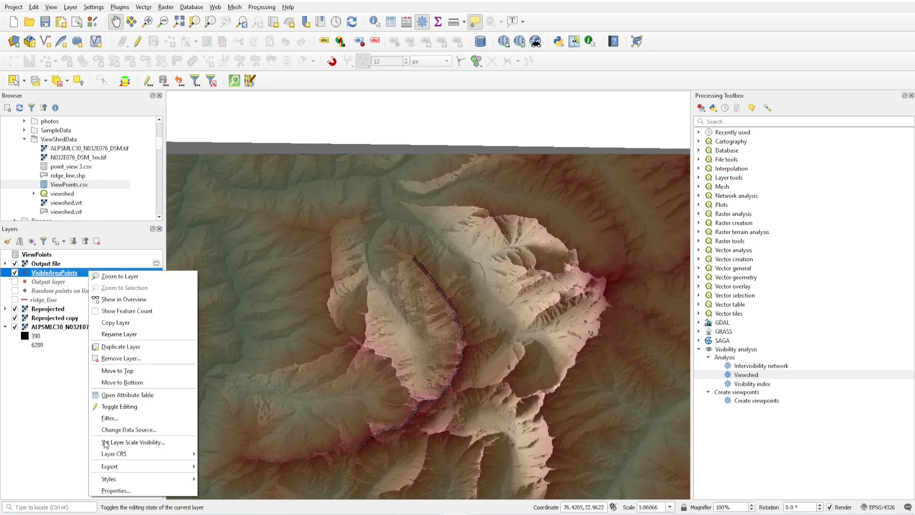
click(116, 490)
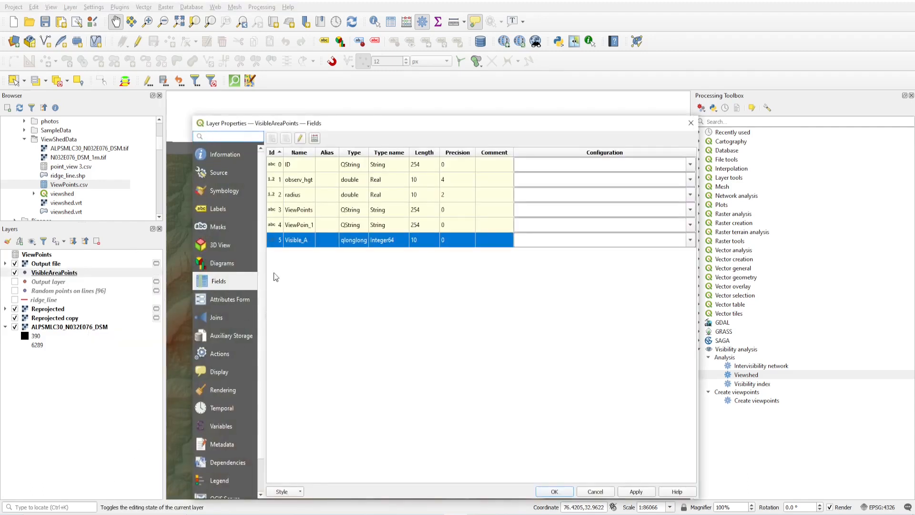
mouse_move(407, 253)
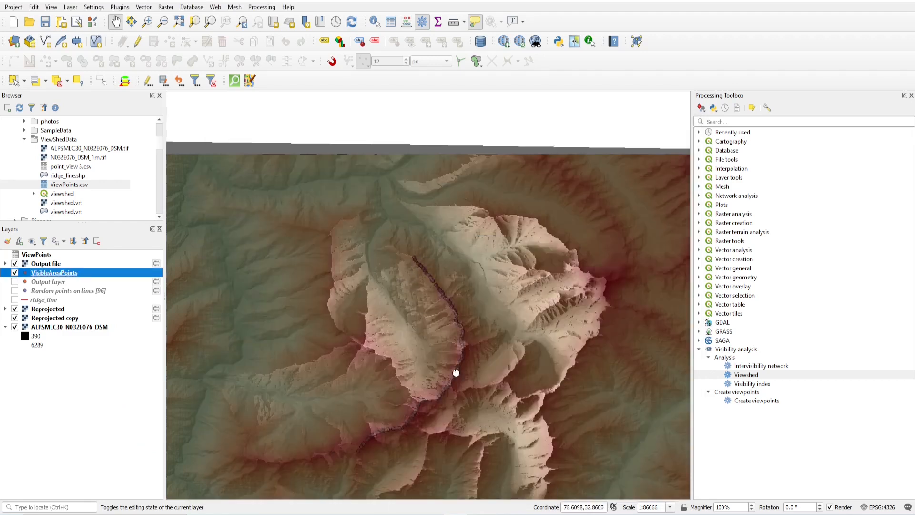
scroll(down, 3)
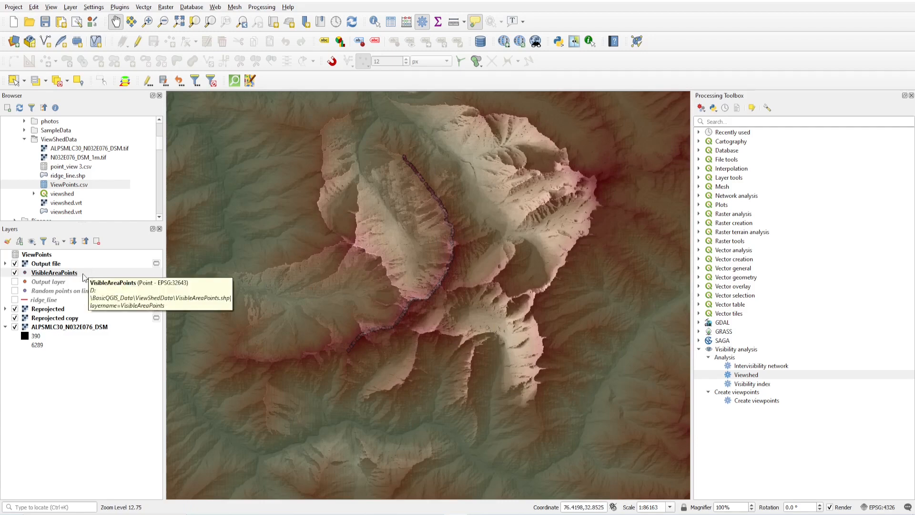
Step: Style VisibleAreaPoints with graduated Visible_A symbology, five classes 5371–104472, using the red diamond marker
double_click(53, 272)
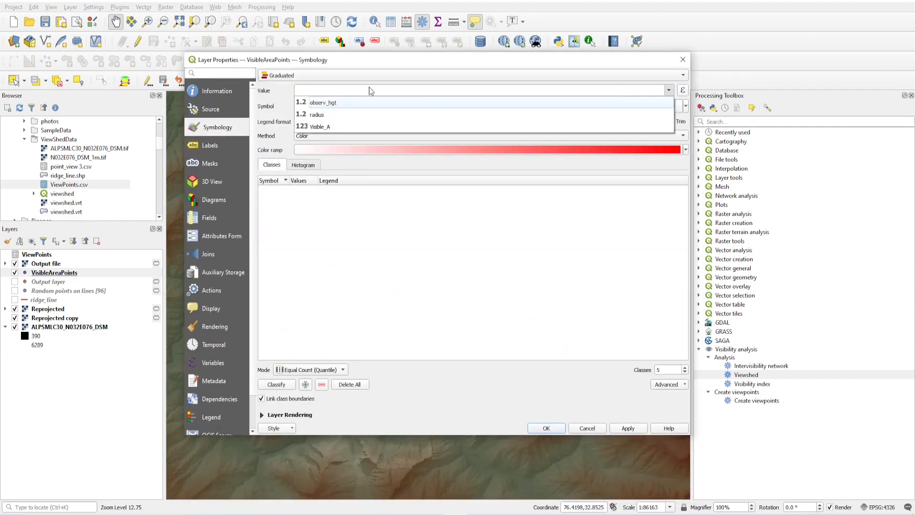
click(319, 126)
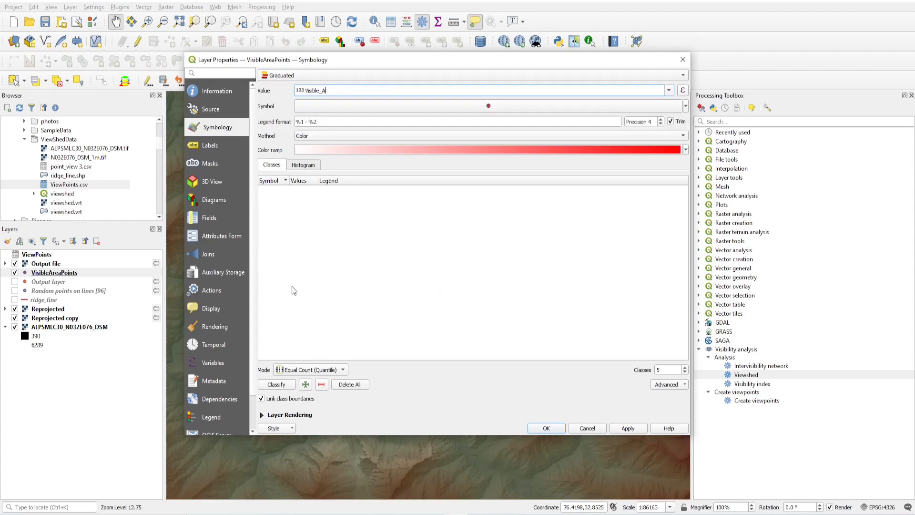
click(277, 384)
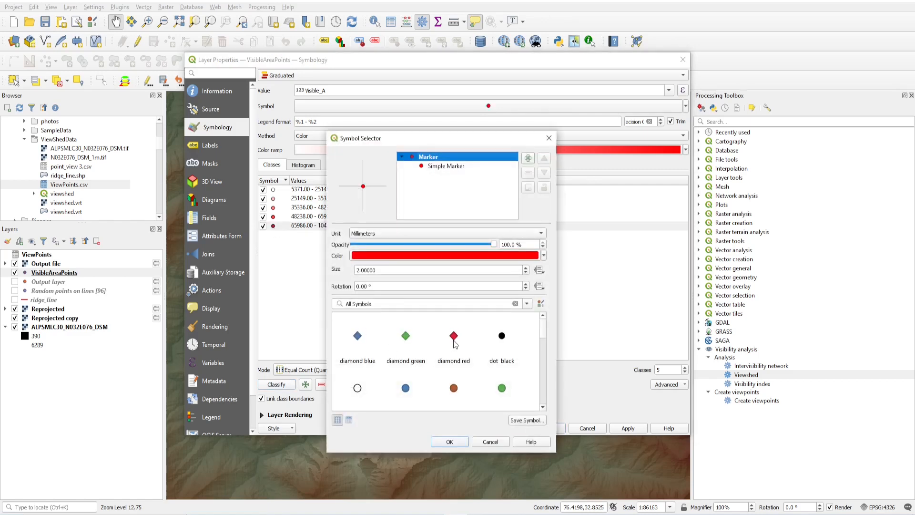
click(454, 341)
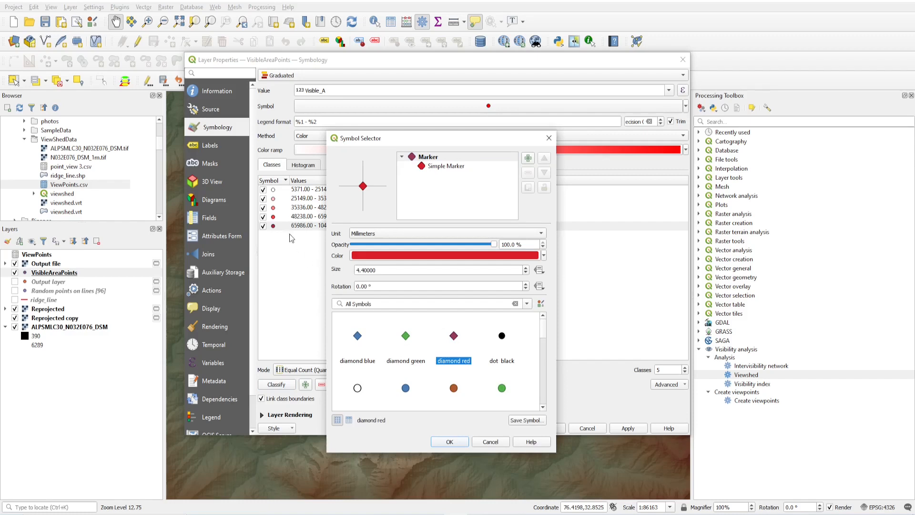
click(449, 441)
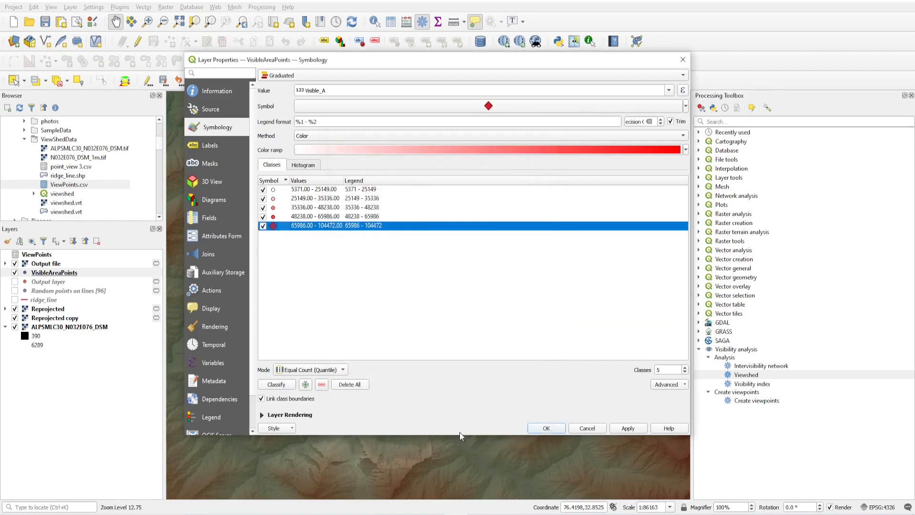
click(546, 428)
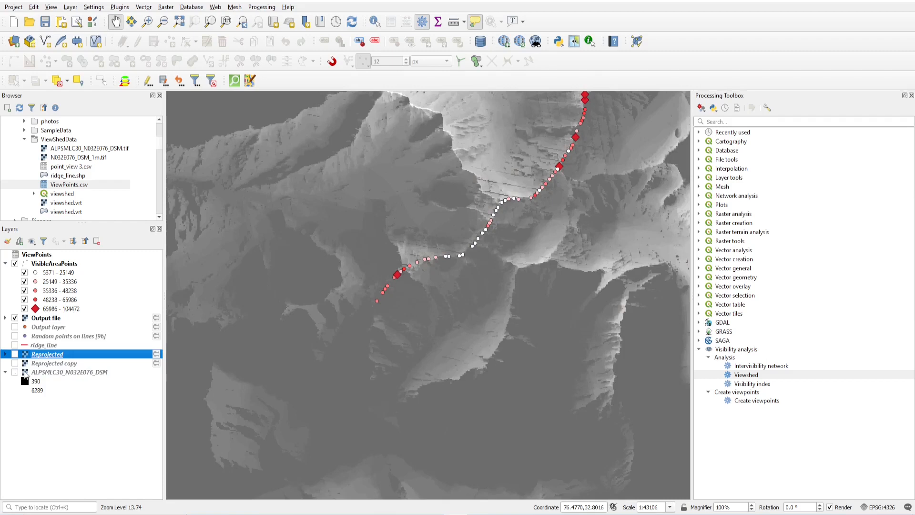
Step: Pan and zoom the map to inspect the graduated red ridge points over the viewshed and DEM
scroll(down, 3)
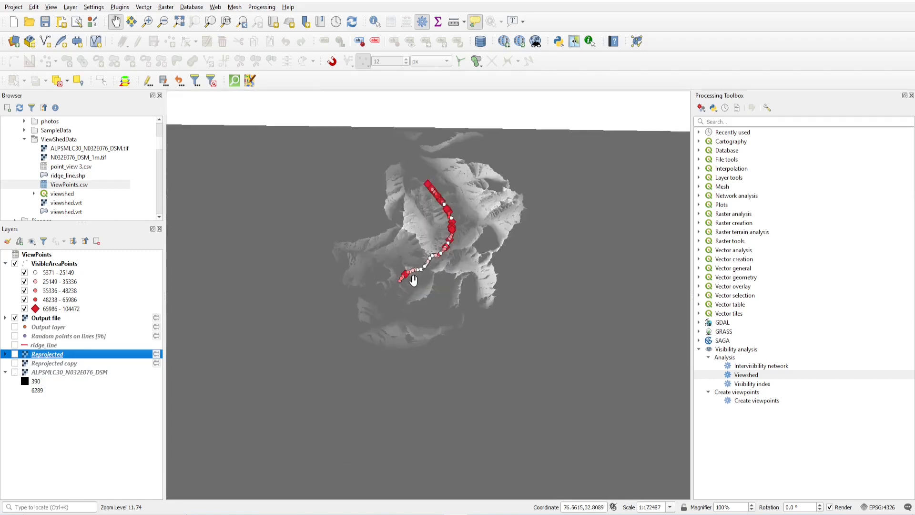
drag(412, 280, 450, 269)
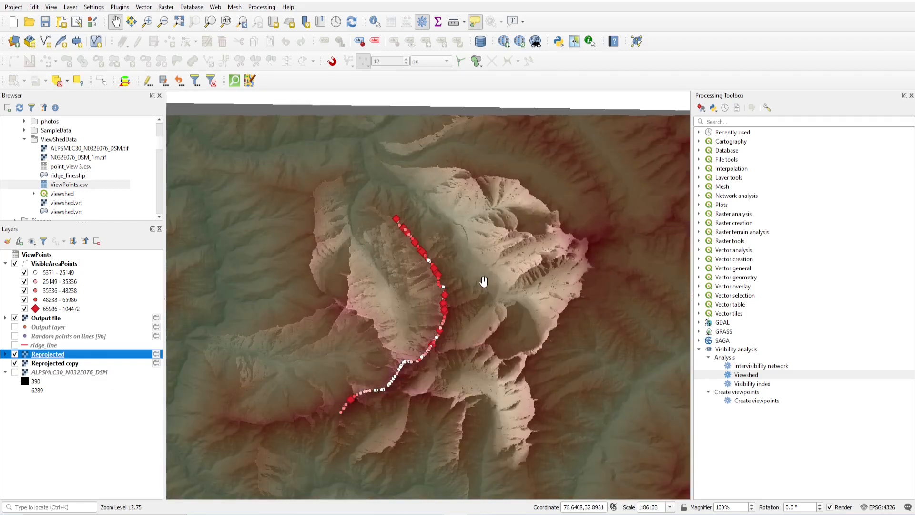
mouse_move(440, 277)
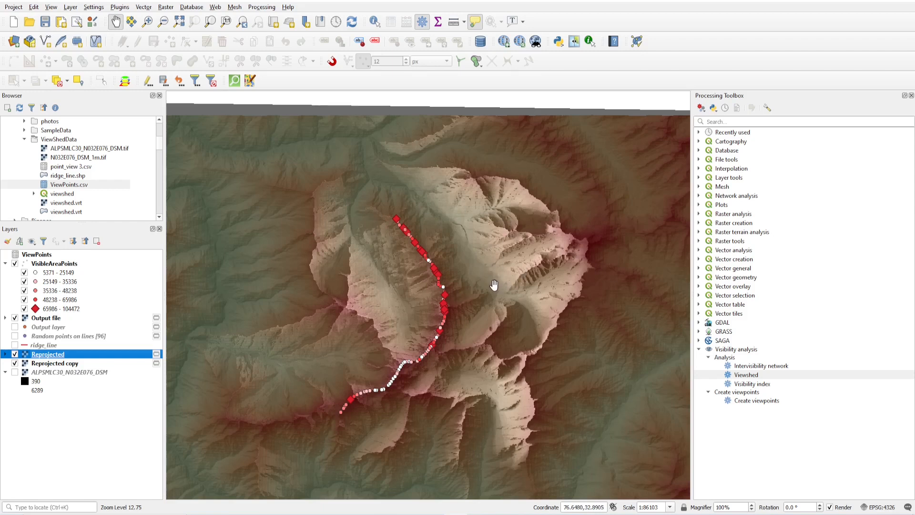
drag(494, 285, 487, 232)
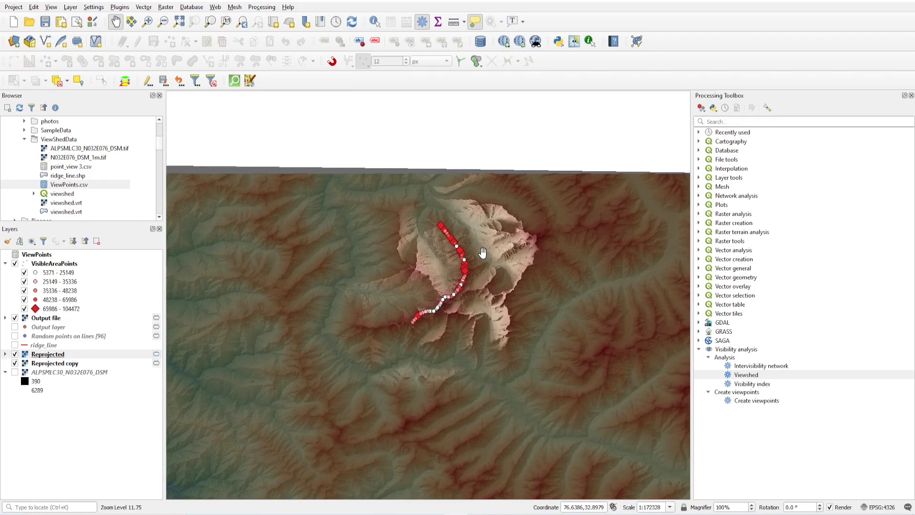
drag(481, 252, 463, 160)
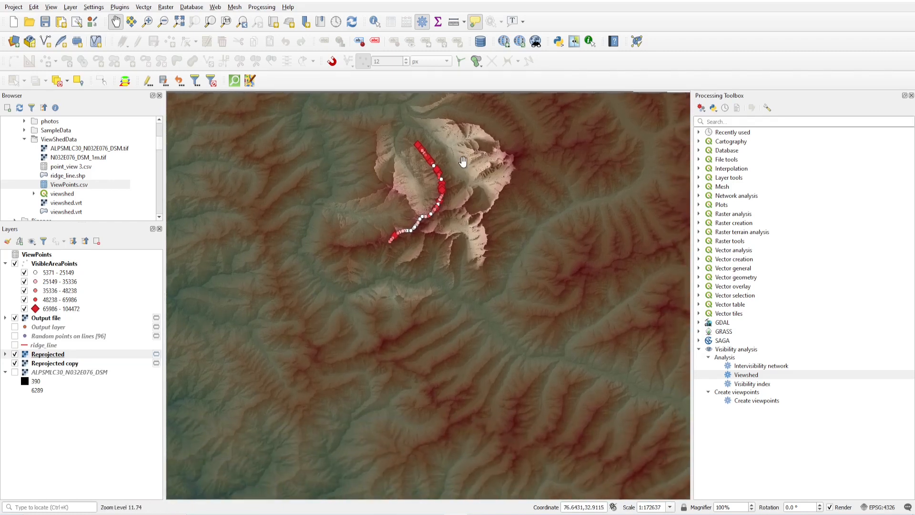
scroll(up, 3)
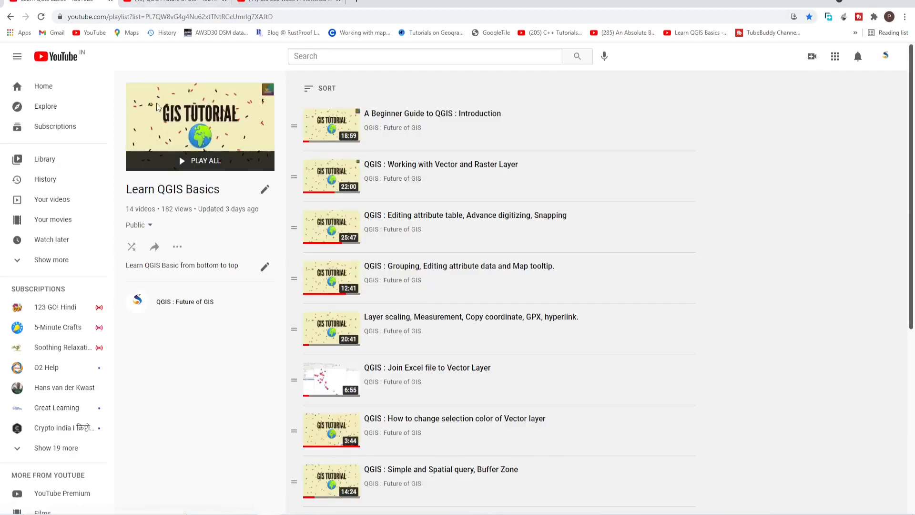
Step: Scroll the Learn QGIS Basics playlist down to its later lessons
scroll(down, 3)
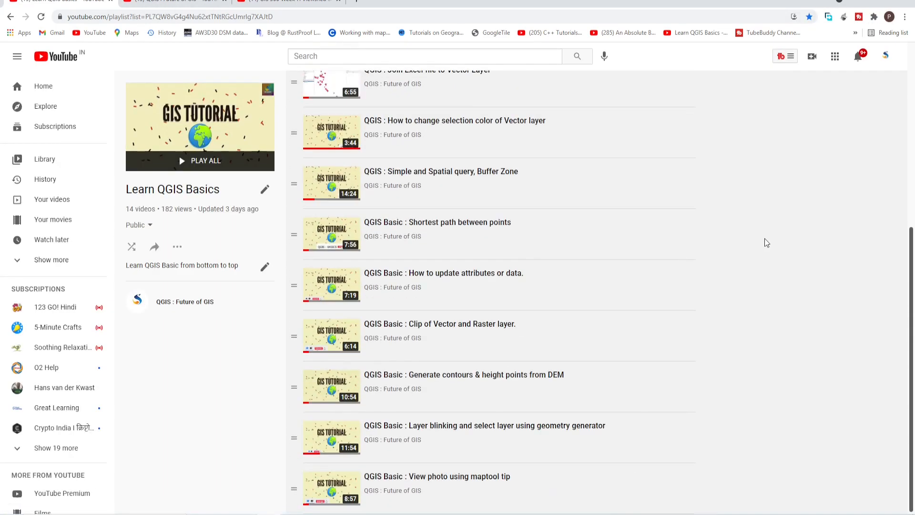